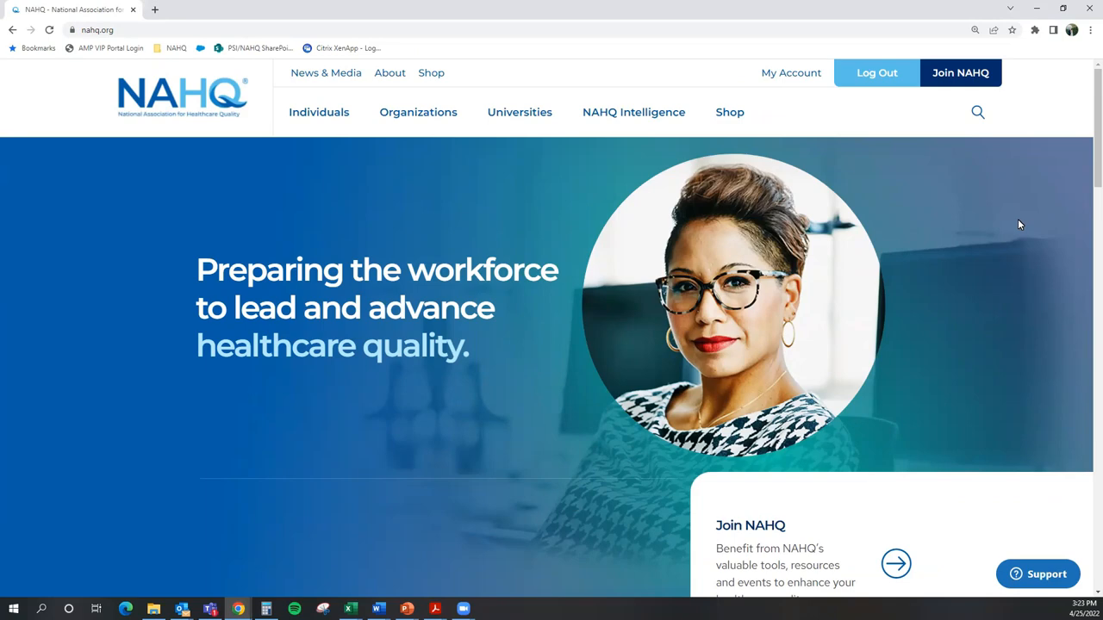
mouse_move(961, 226)
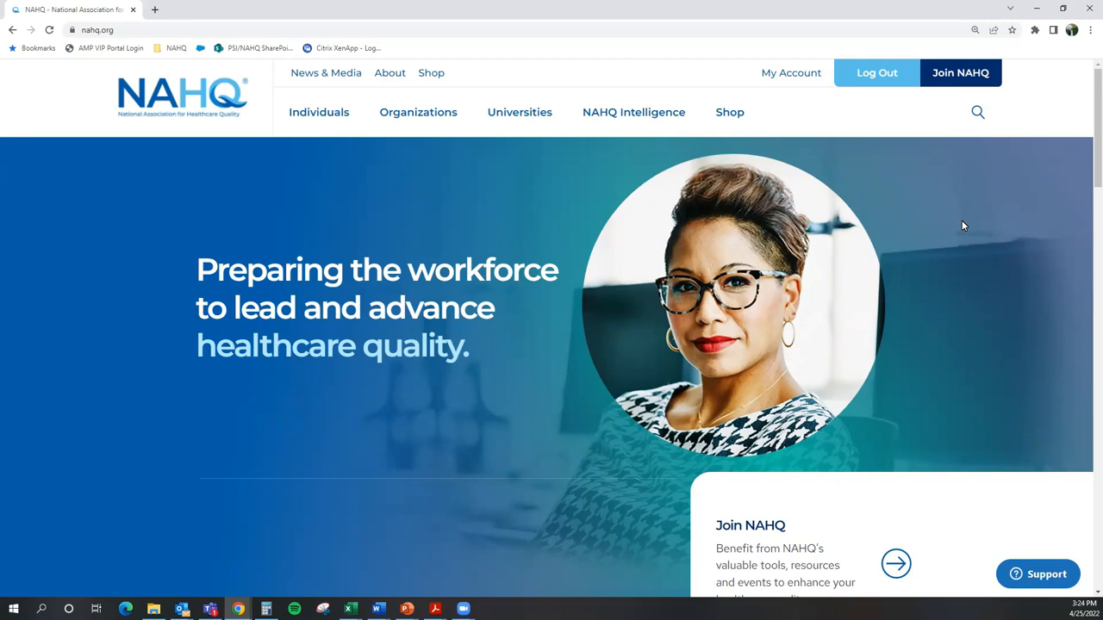
mouse_move(325, 241)
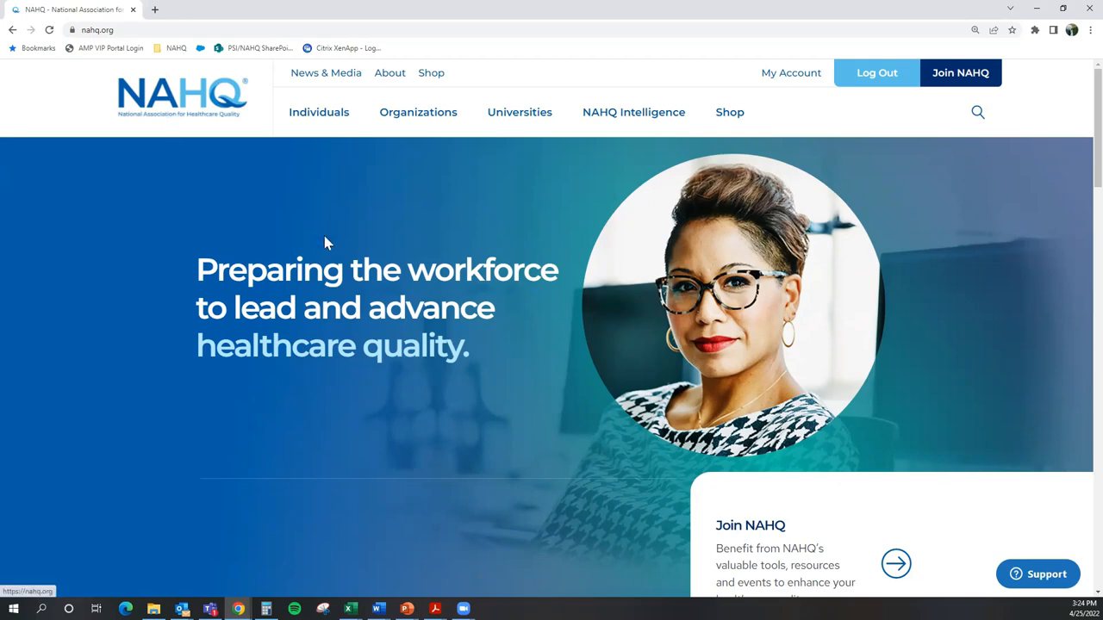
mouse_move(329, 251)
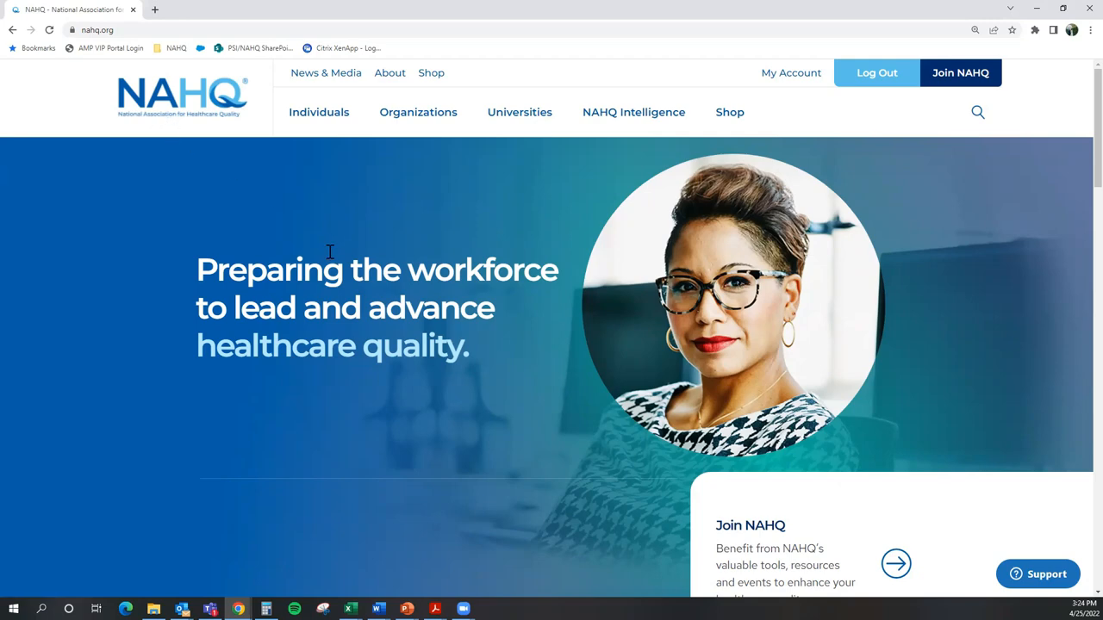
Step: Log out of the NAHQ account from the header and go to the My NAHQ login page
click(877, 72)
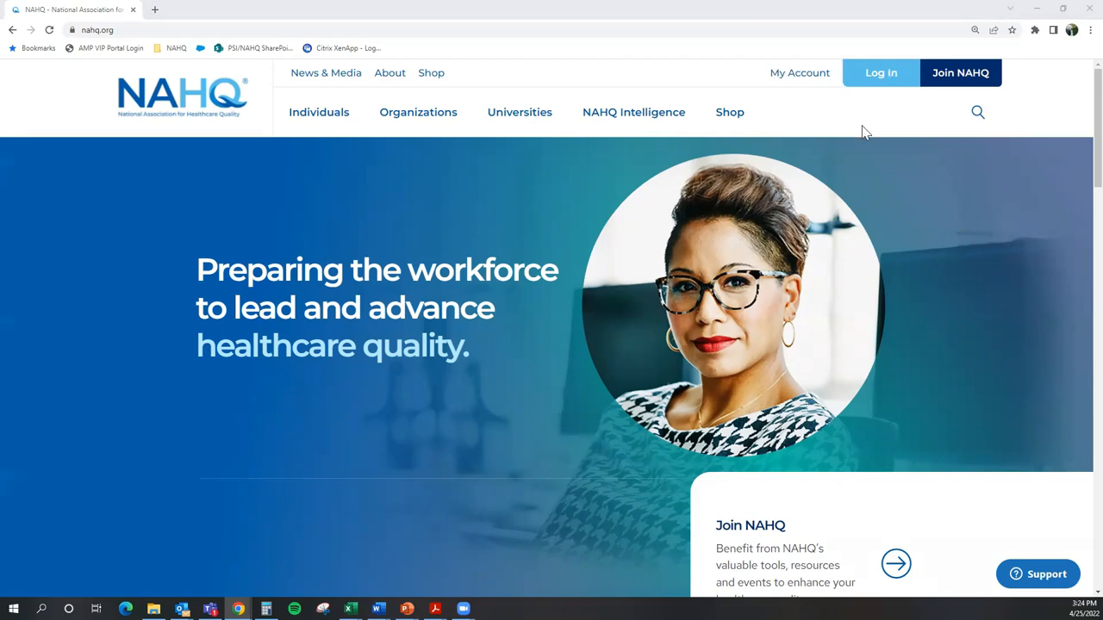
mouse_move(869, 105)
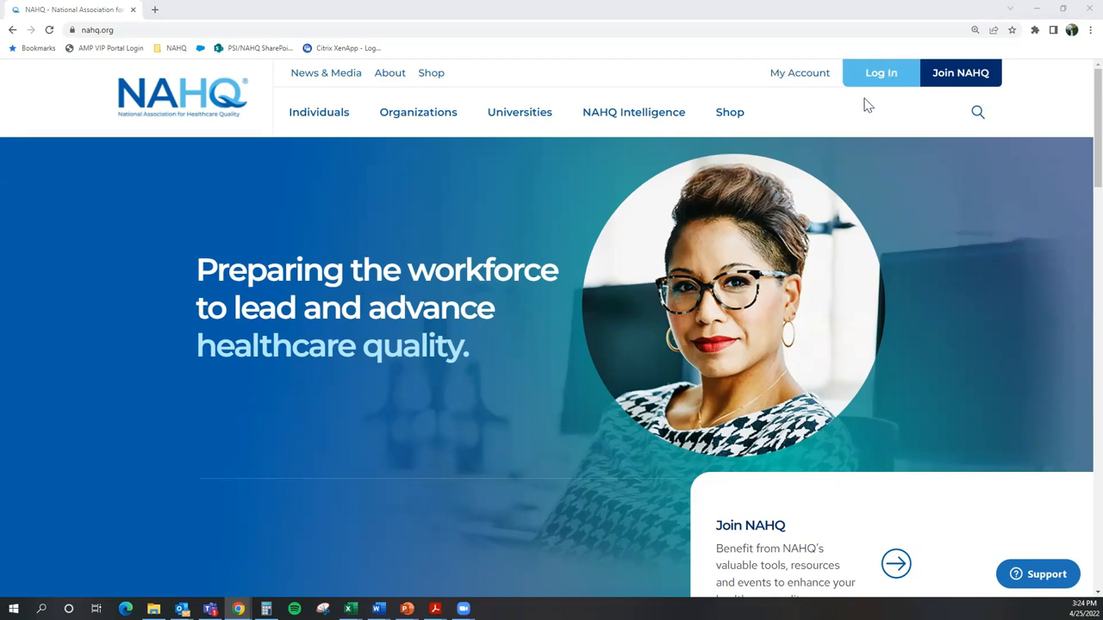
click(881, 73)
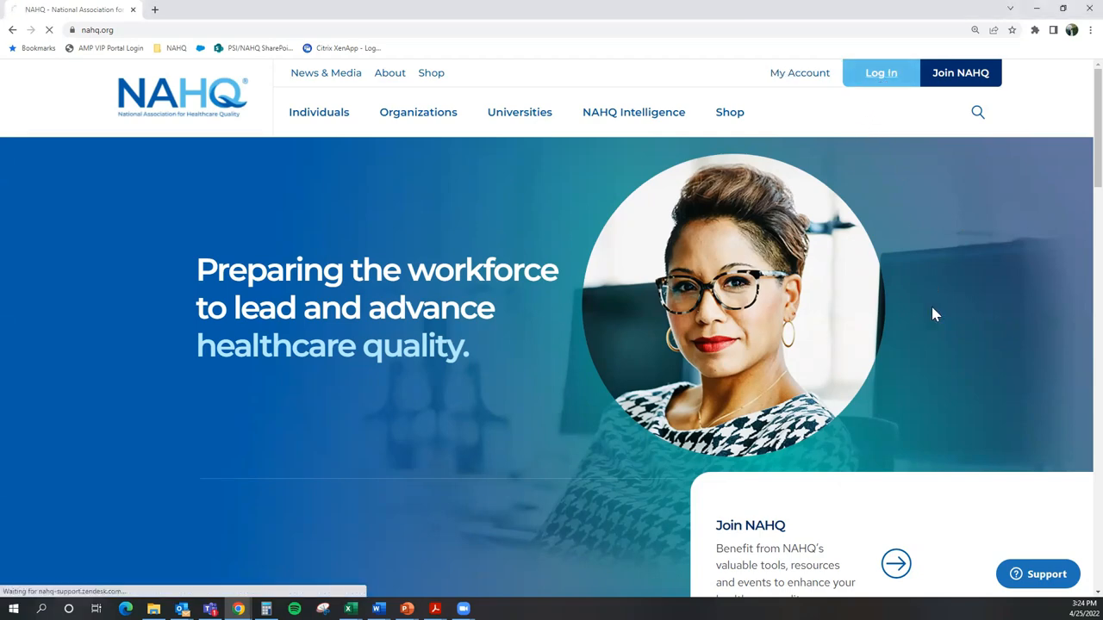
Step: Review the New to NAHQ section, then sign in with the saved email and password
click(881, 72)
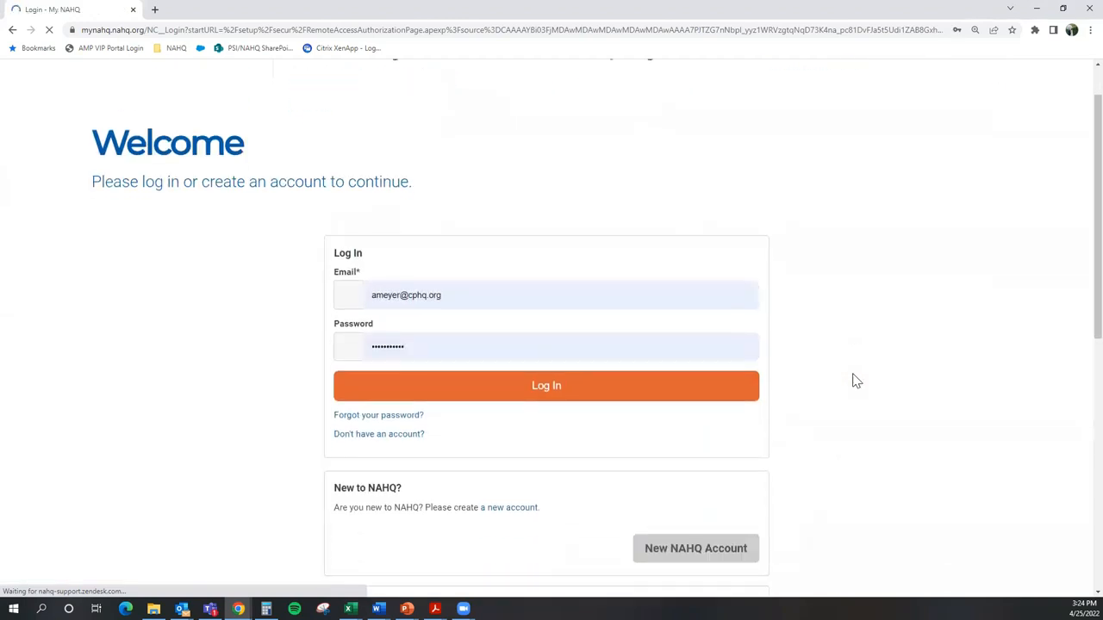
scroll(down, 3)
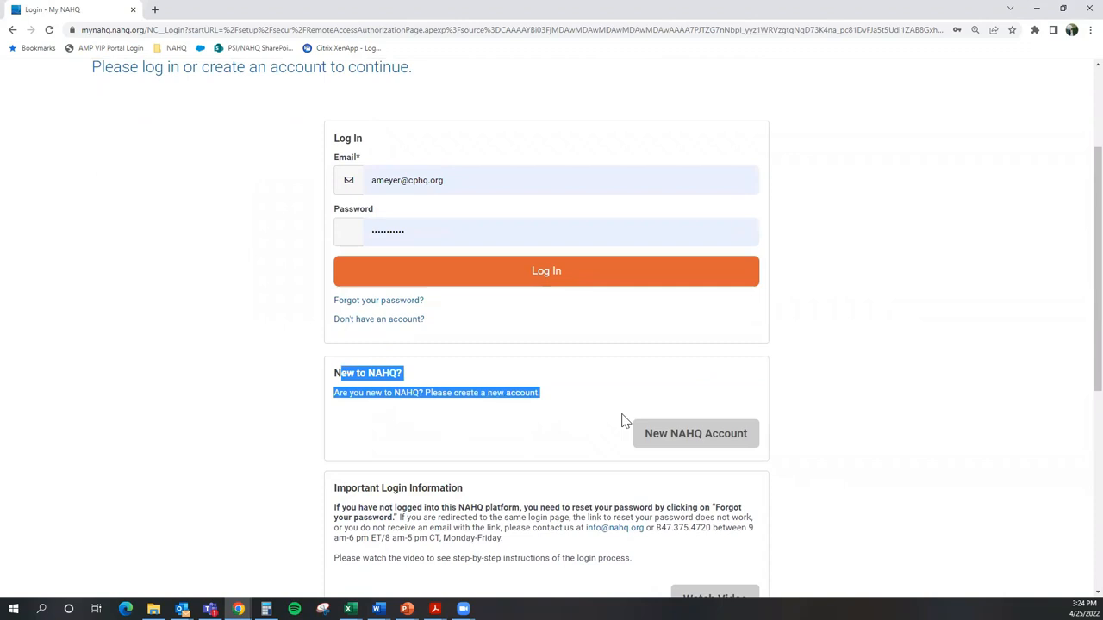
click(537, 406)
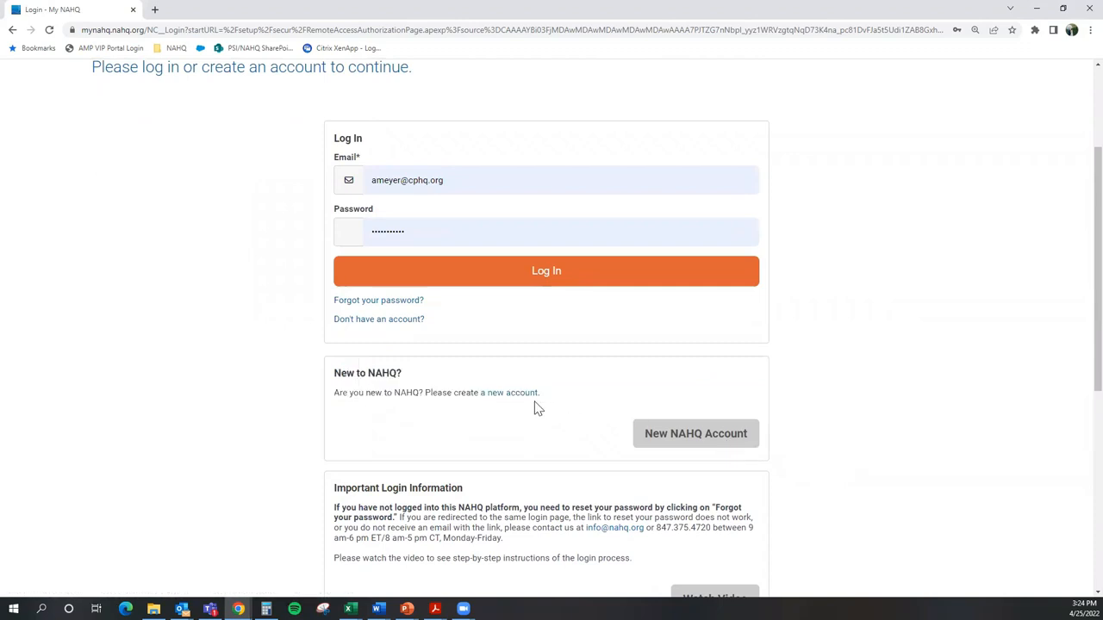
mouse_move(696, 434)
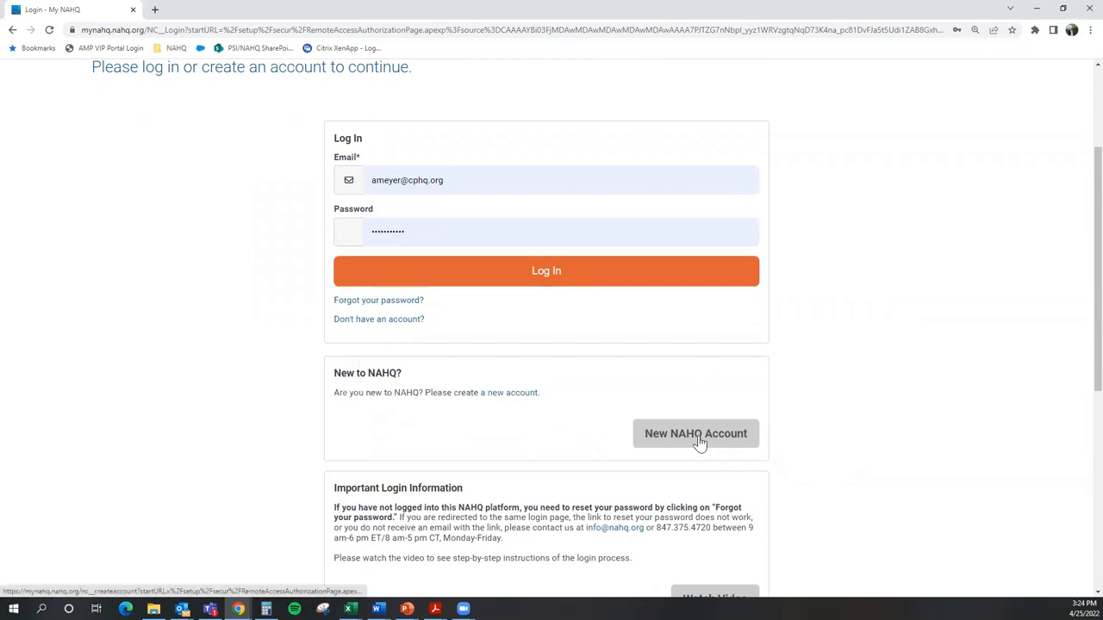
scroll(up, 3)
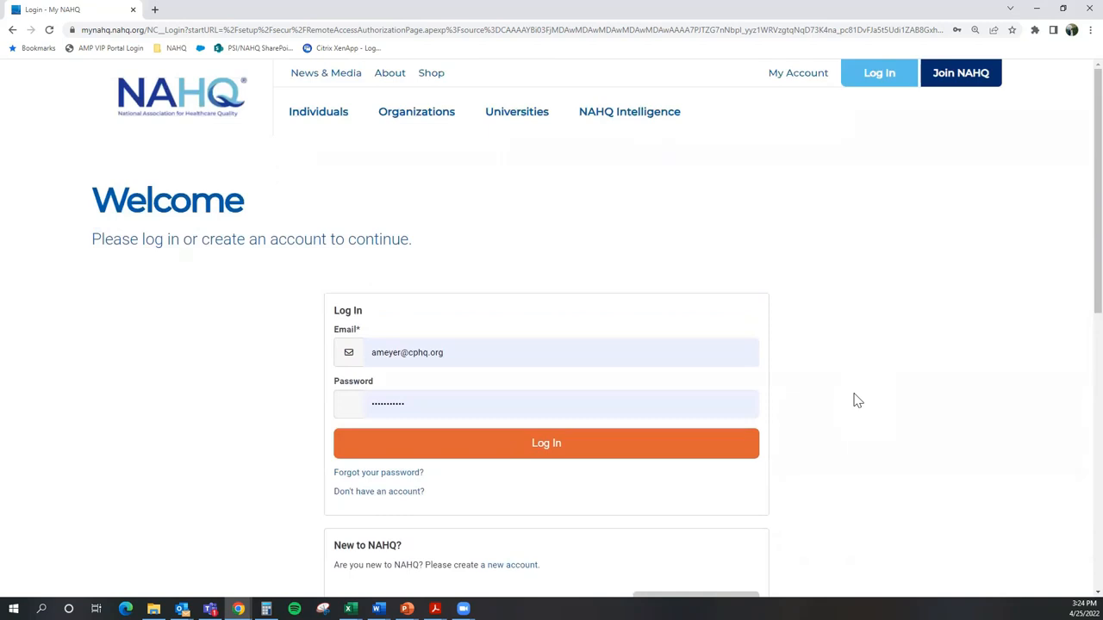
mouse_move(841, 374)
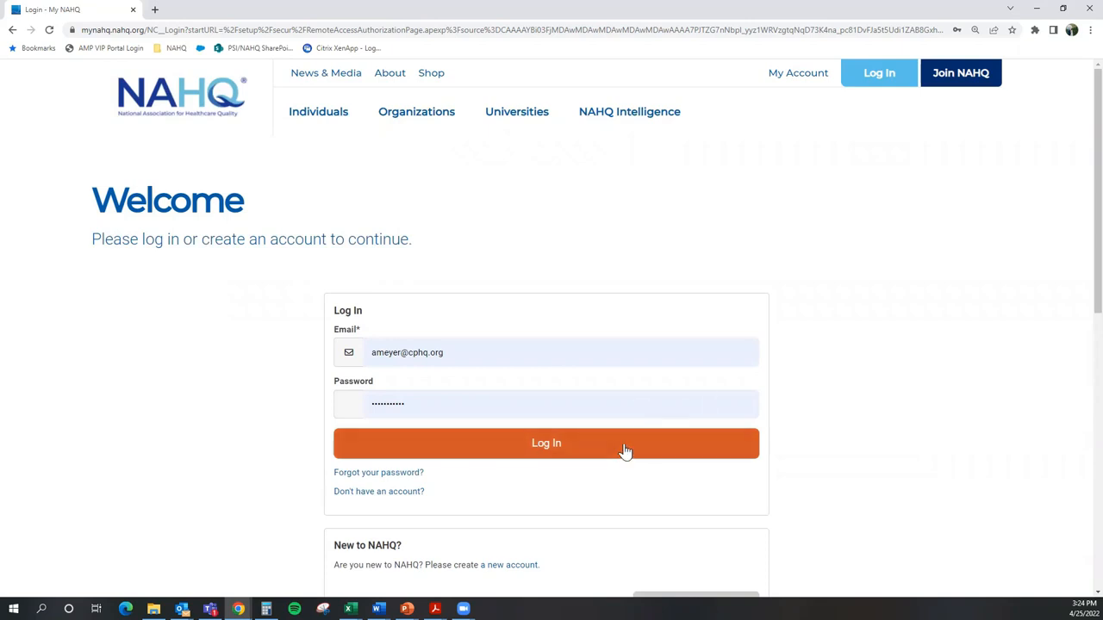
click(546, 443)
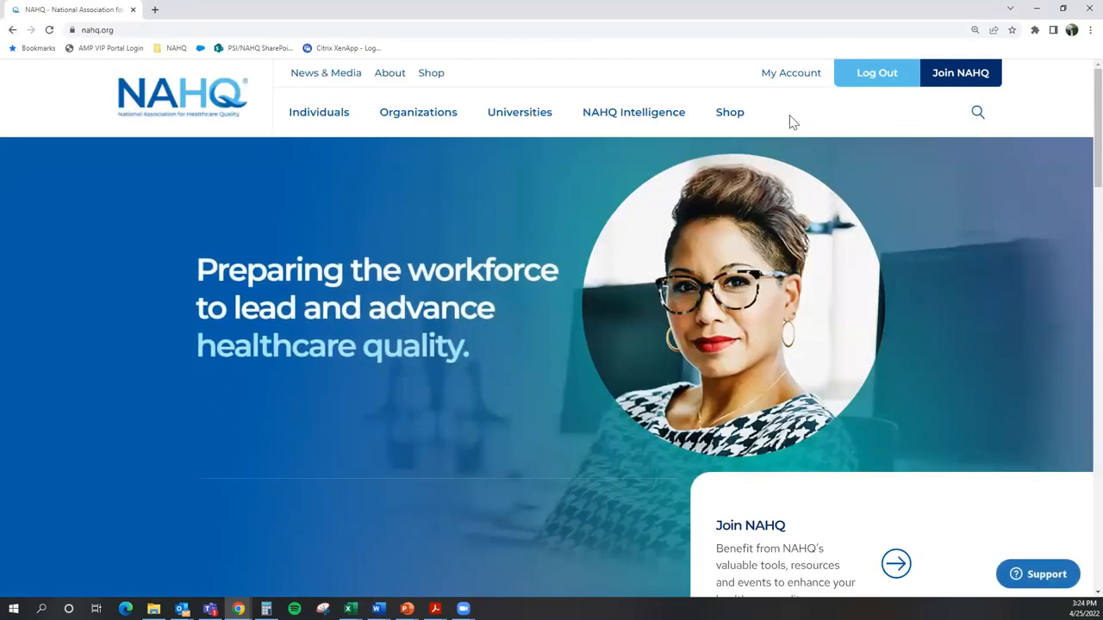
Step: Choose My Certification from the My Account dropdown in the header
click(790, 72)
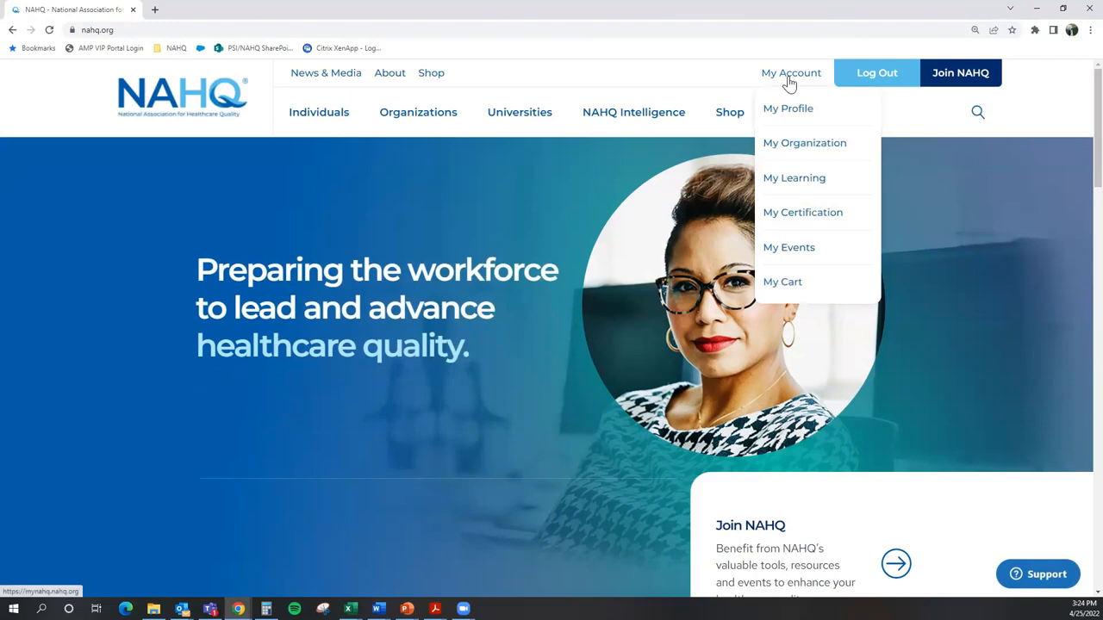
mouse_move(803, 212)
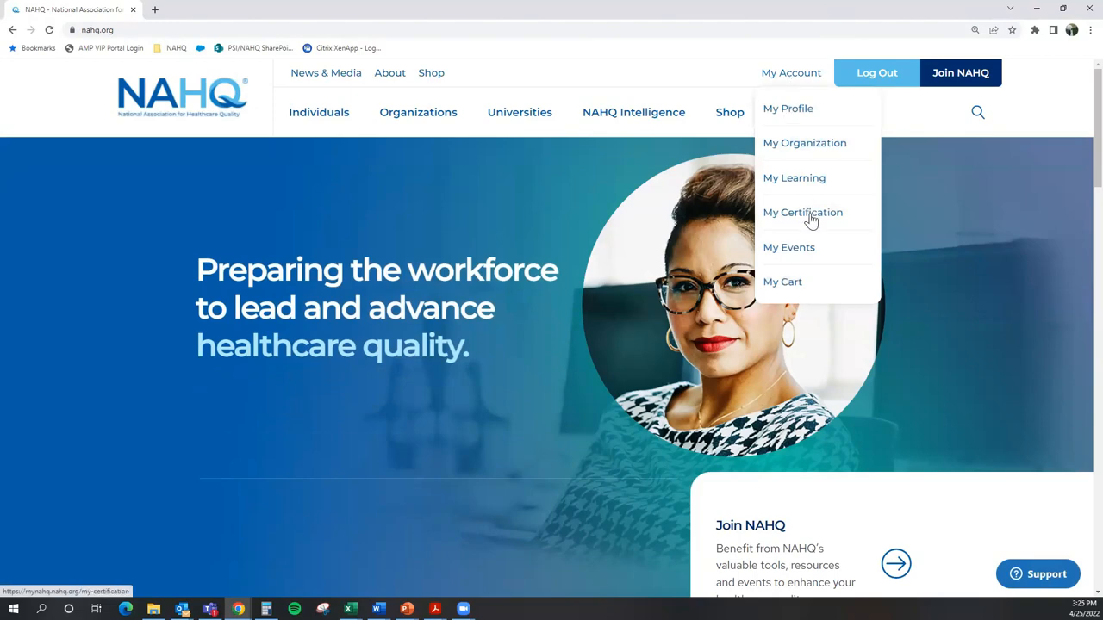
click(803, 212)
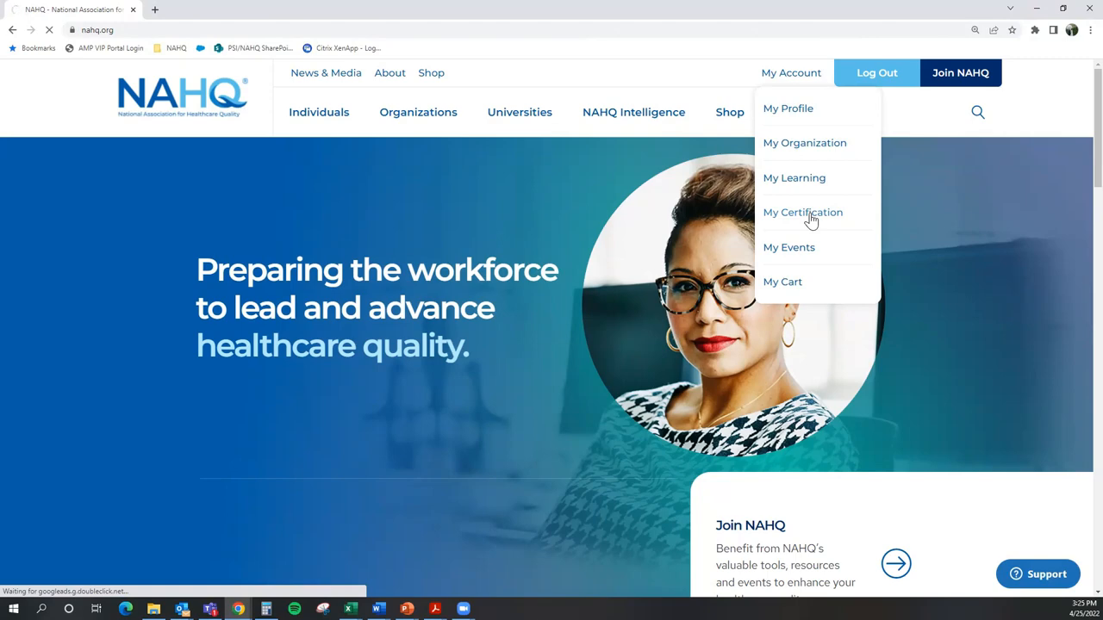
Step: Begin CPHQ enrollment via Enroll Now on the My Certification page
click(803, 212)
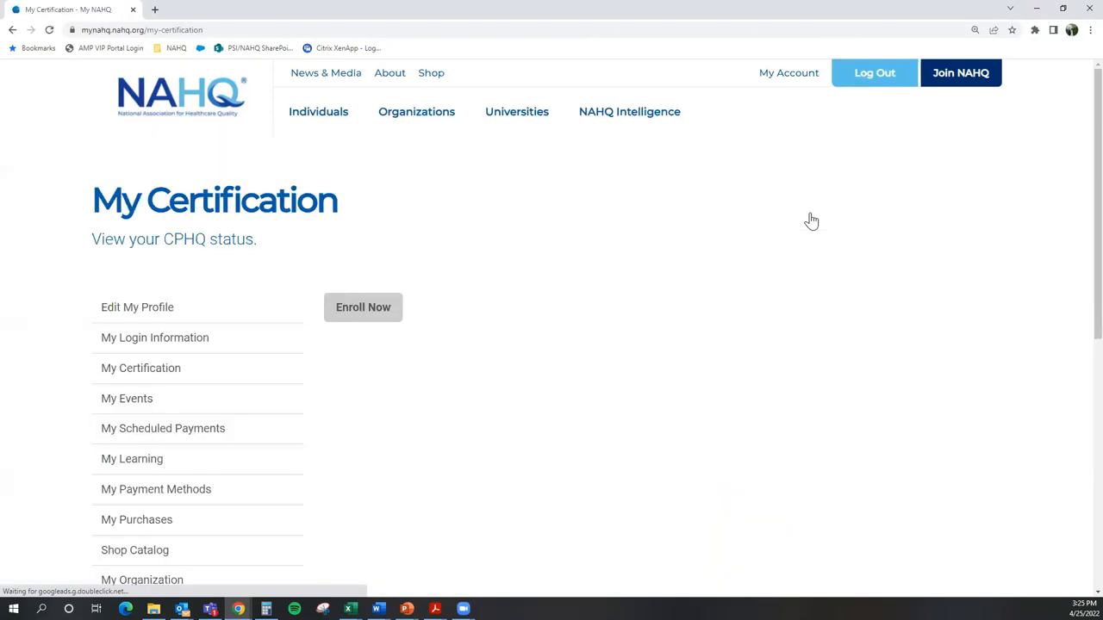
scroll(down, 3)
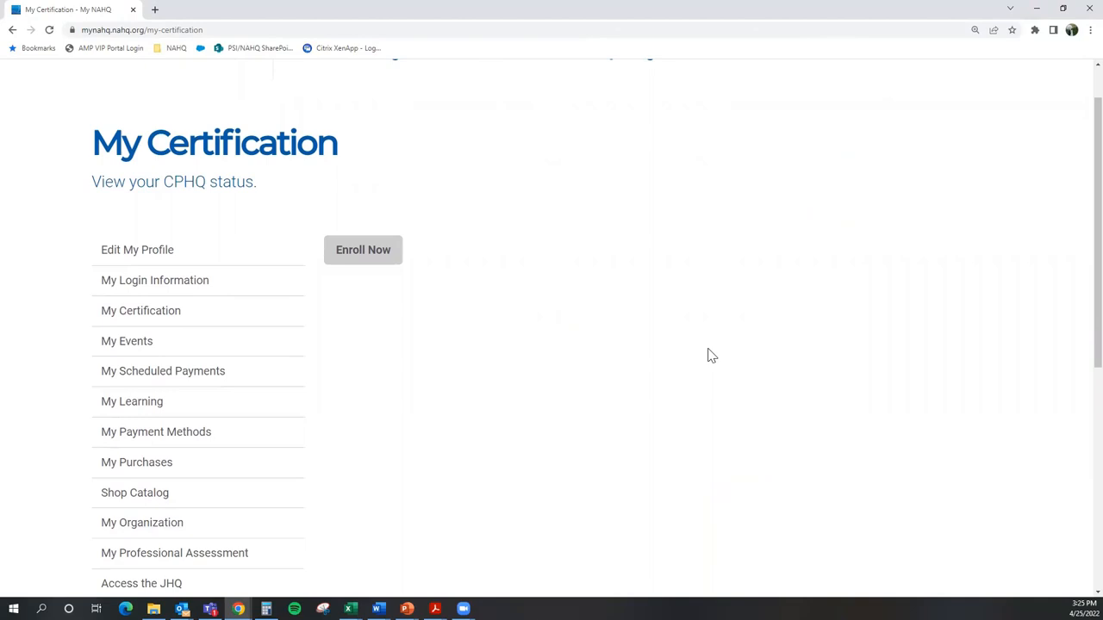
scroll(down, 3)
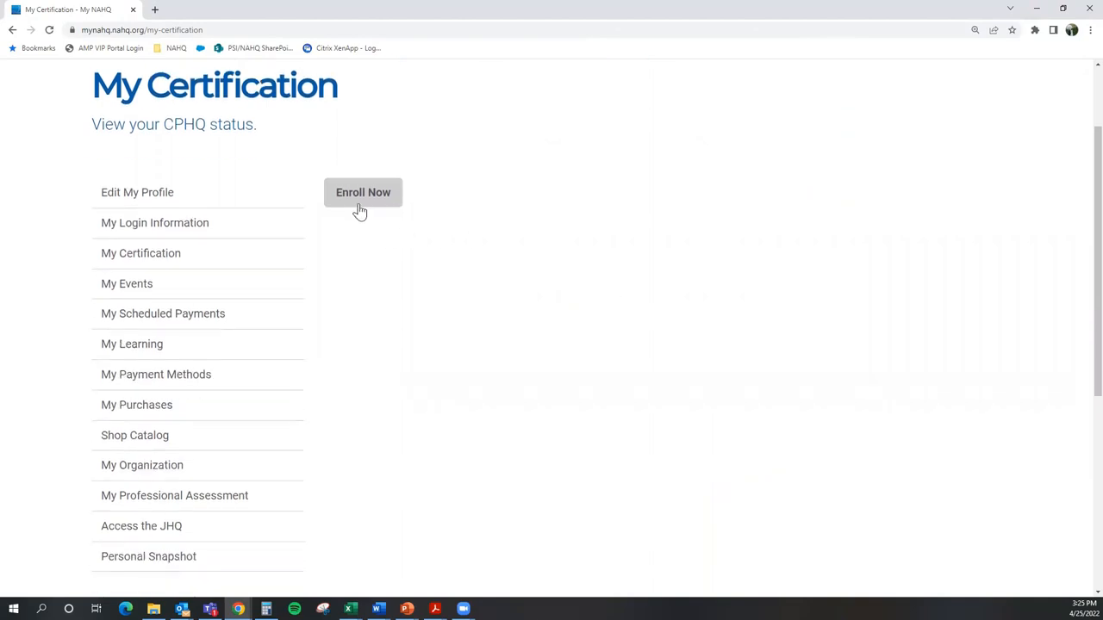
click(362, 193)
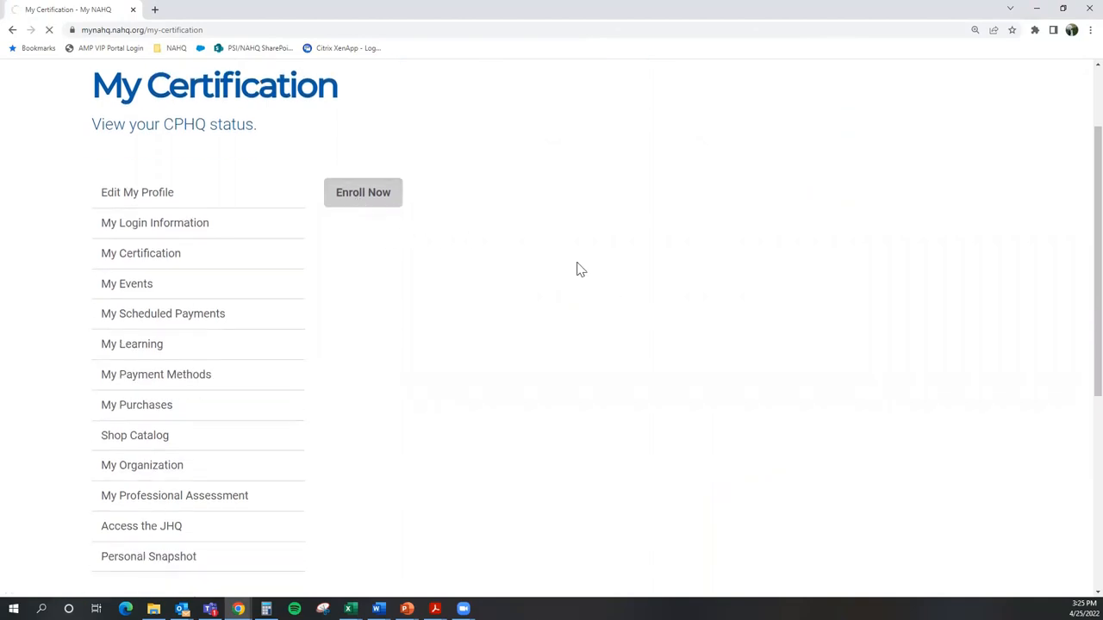
Step: Tick the I Agree declaration checkbox on the Certification Enrollment form
click(362, 193)
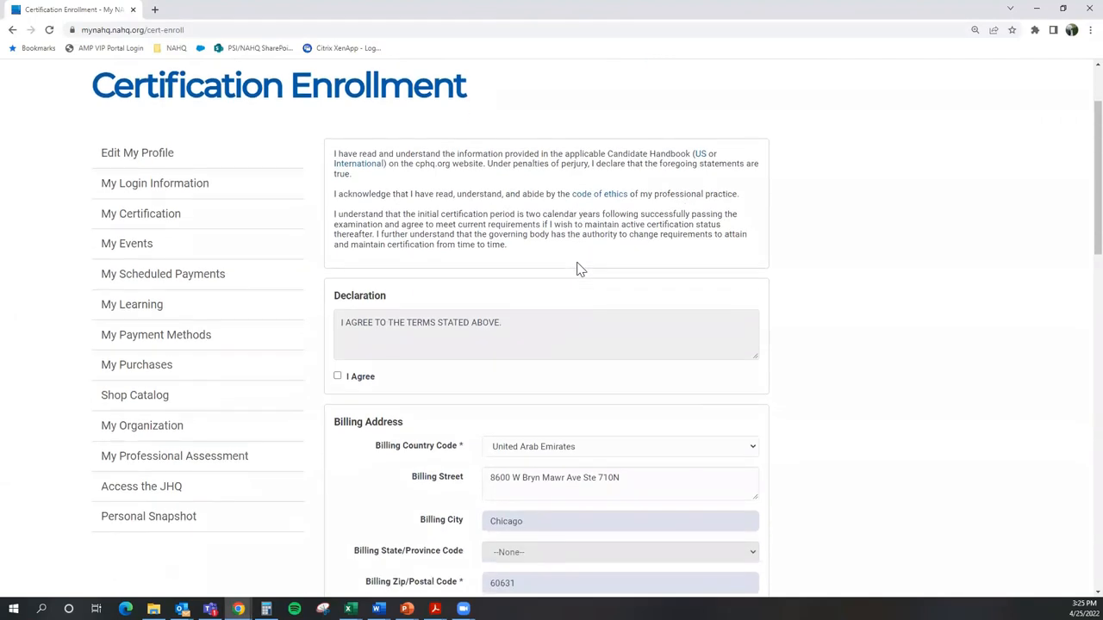
scroll(down, 3)
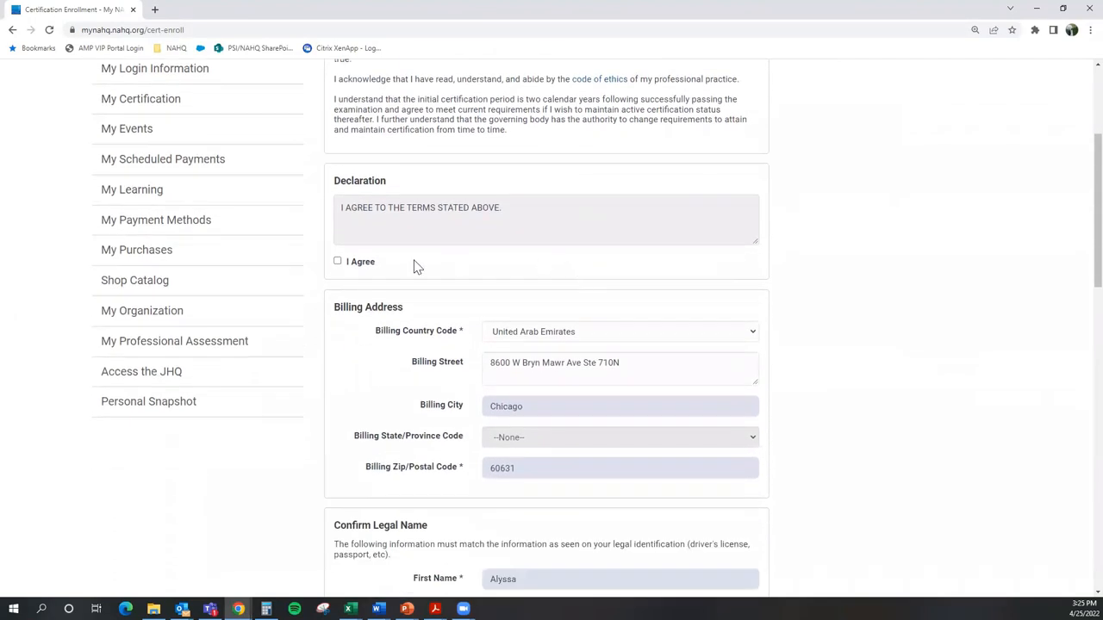
click(338, 262)
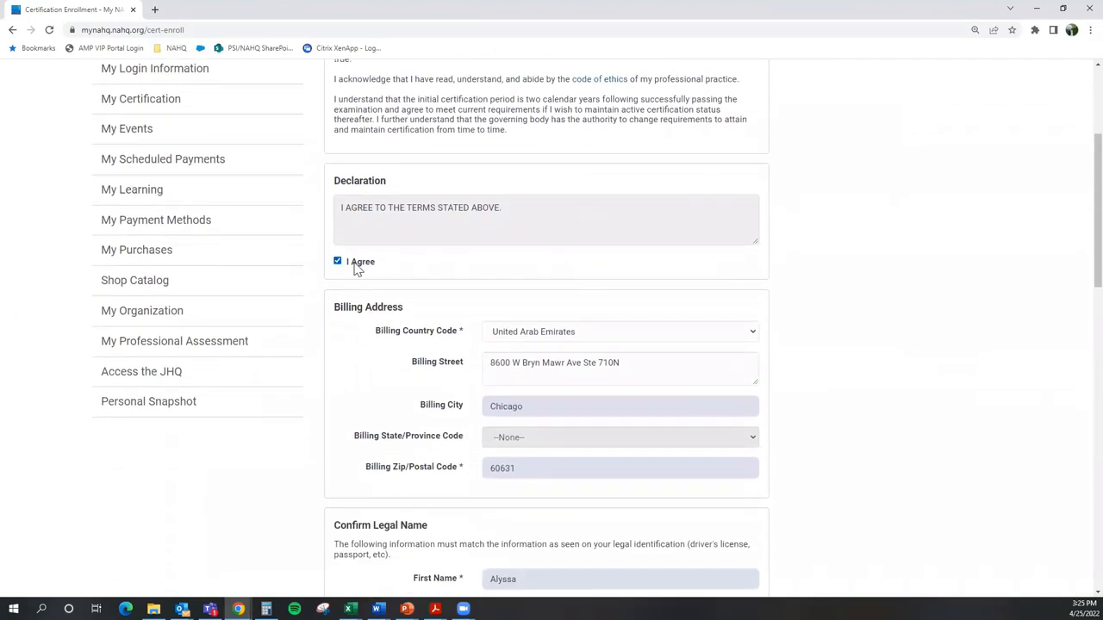
scroll(up, 3)
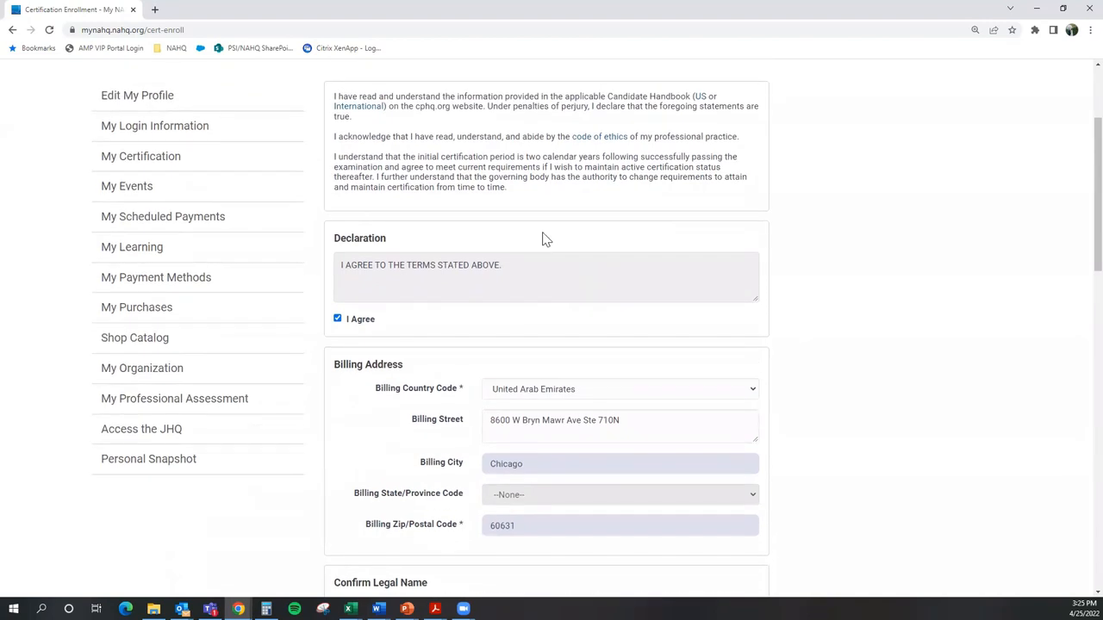
scroll(down, 3)
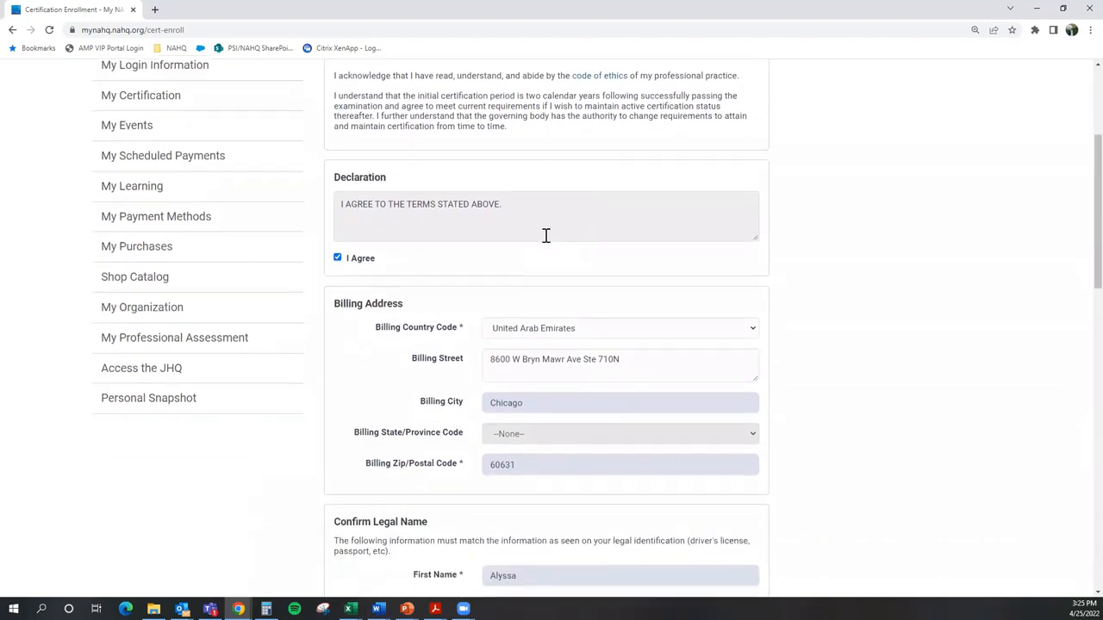
Step: Review Billing Address and Confirm Legal Name, highlighting the note that names must match legal identification
scroll(down, 3)
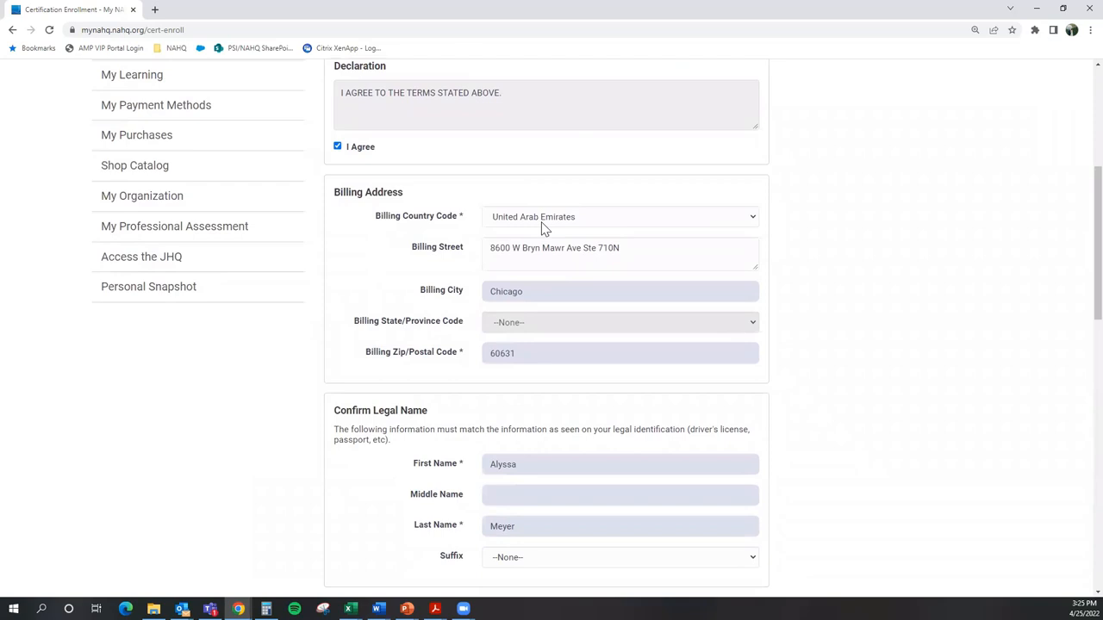
scroll(down, 3)
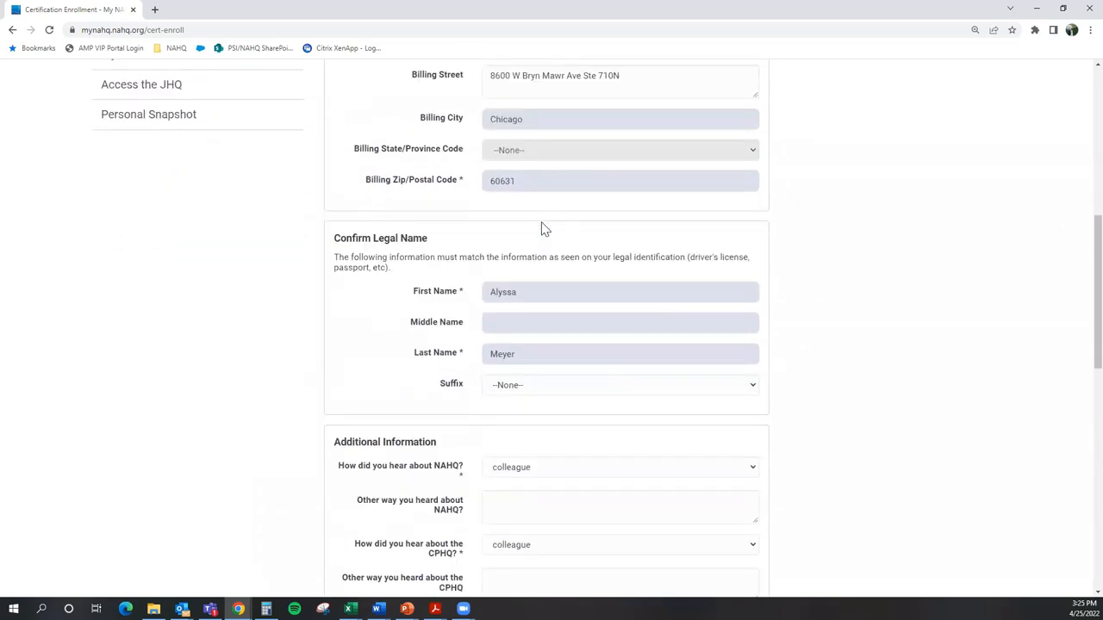
scroll(down, 3)
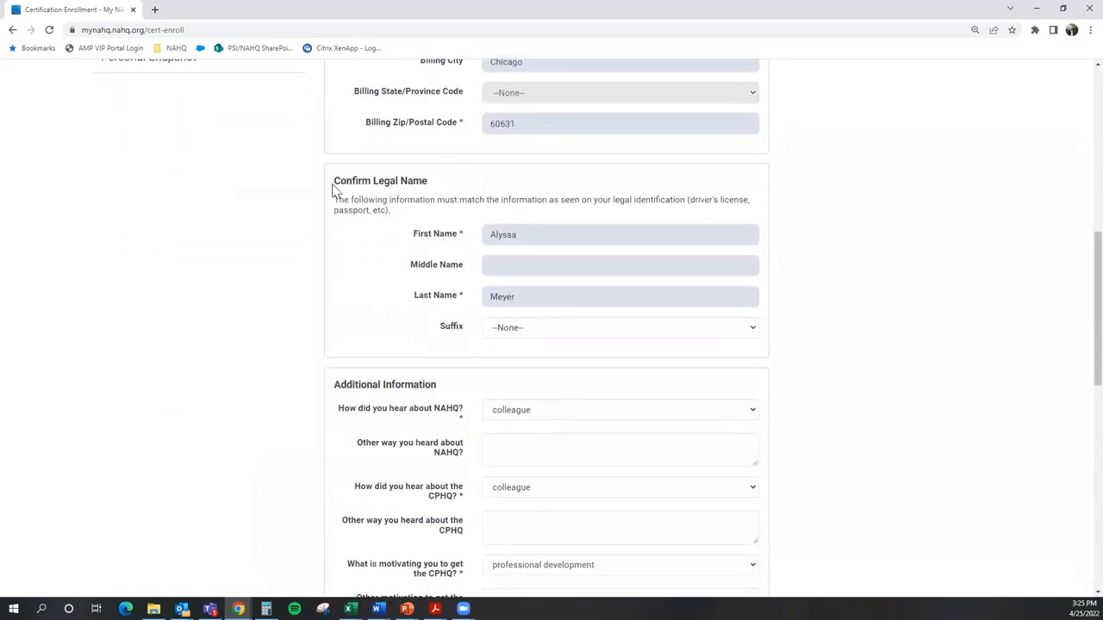
double_click(379, 181)
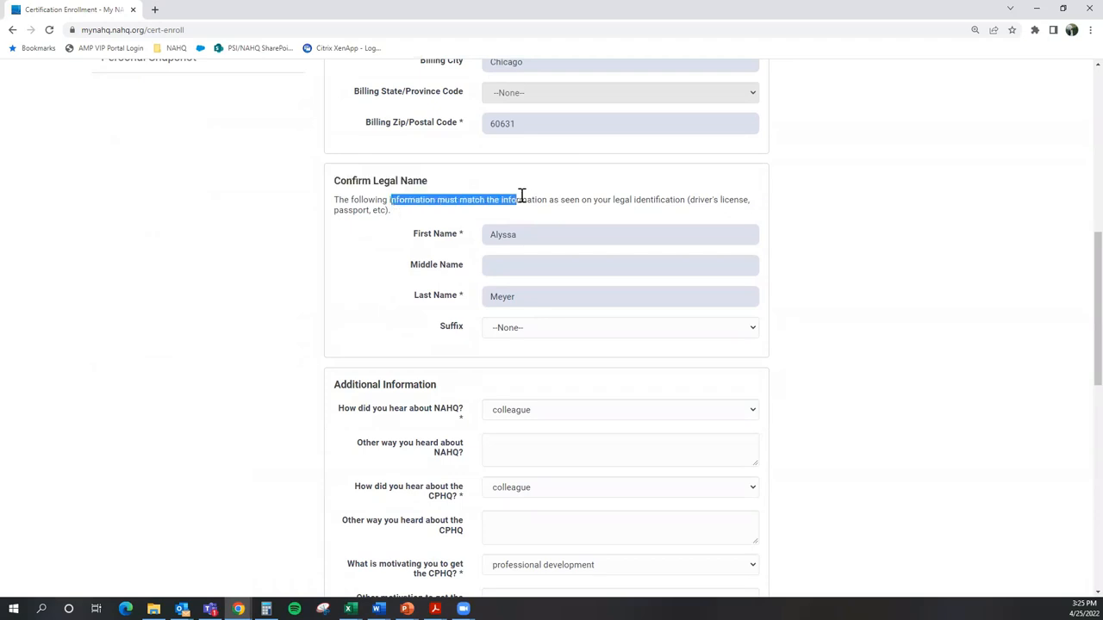
drag(521, 199, 685, 200)
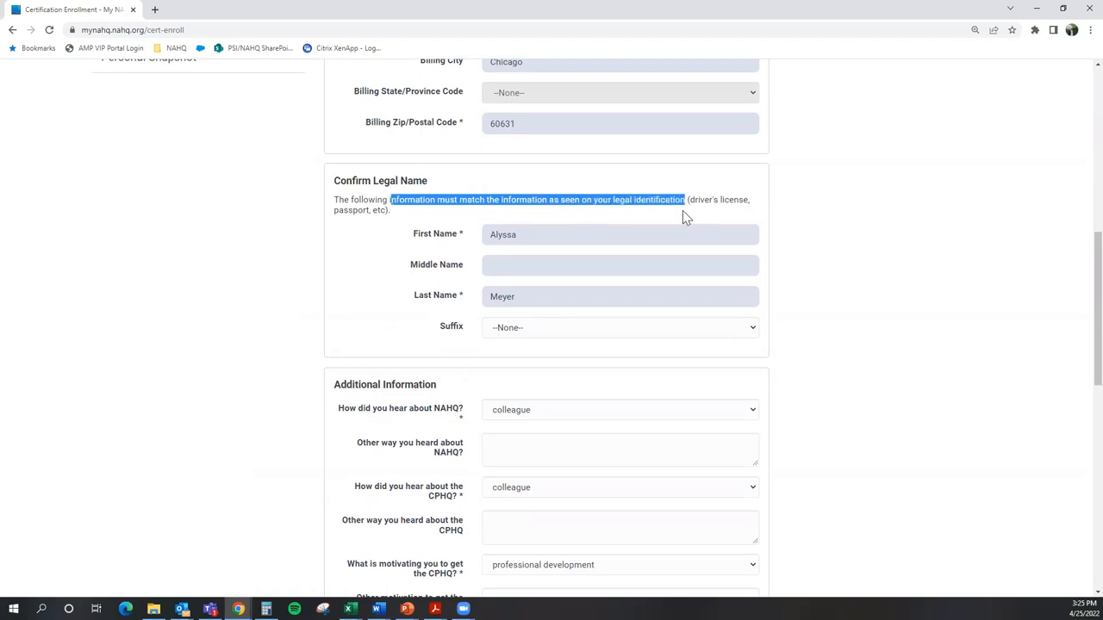
scroll(down, 3)
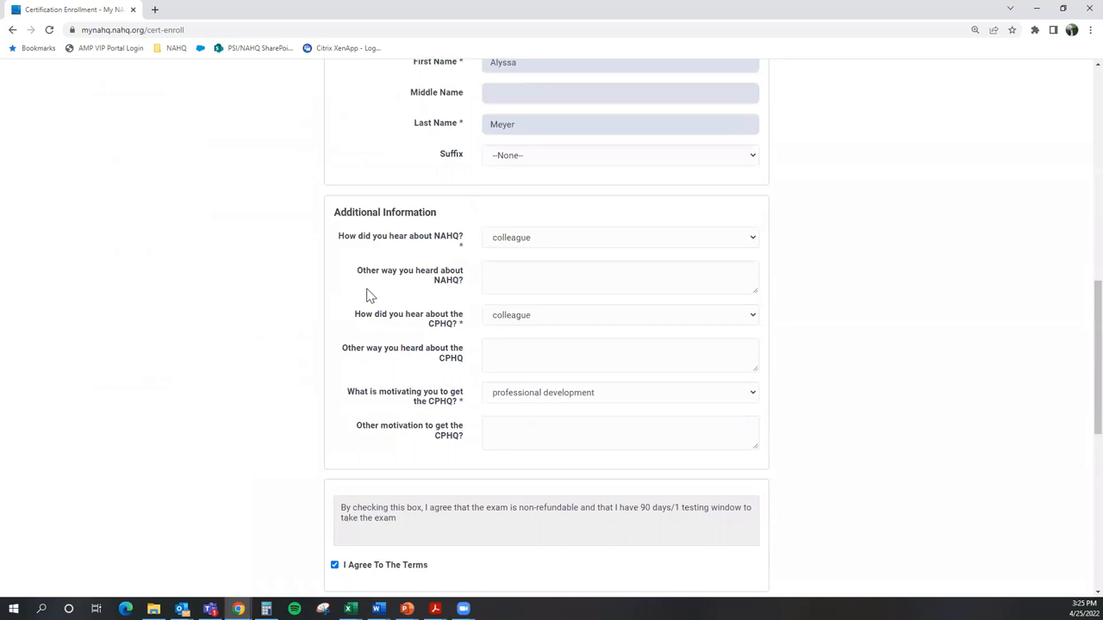
scroll(down, 3)
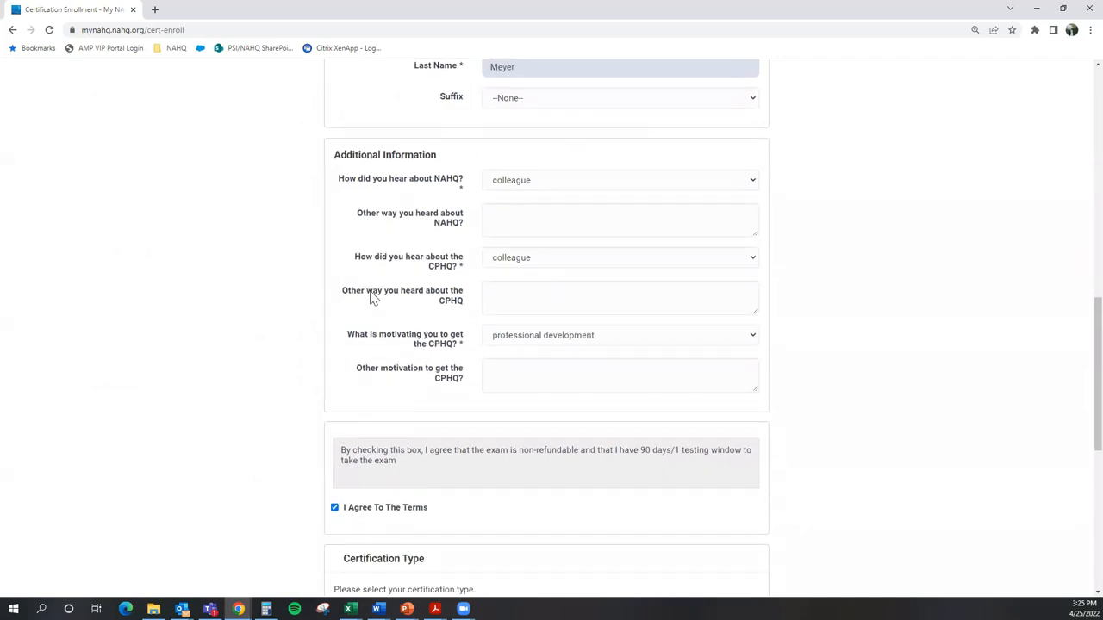
mouse_move(434, 230)
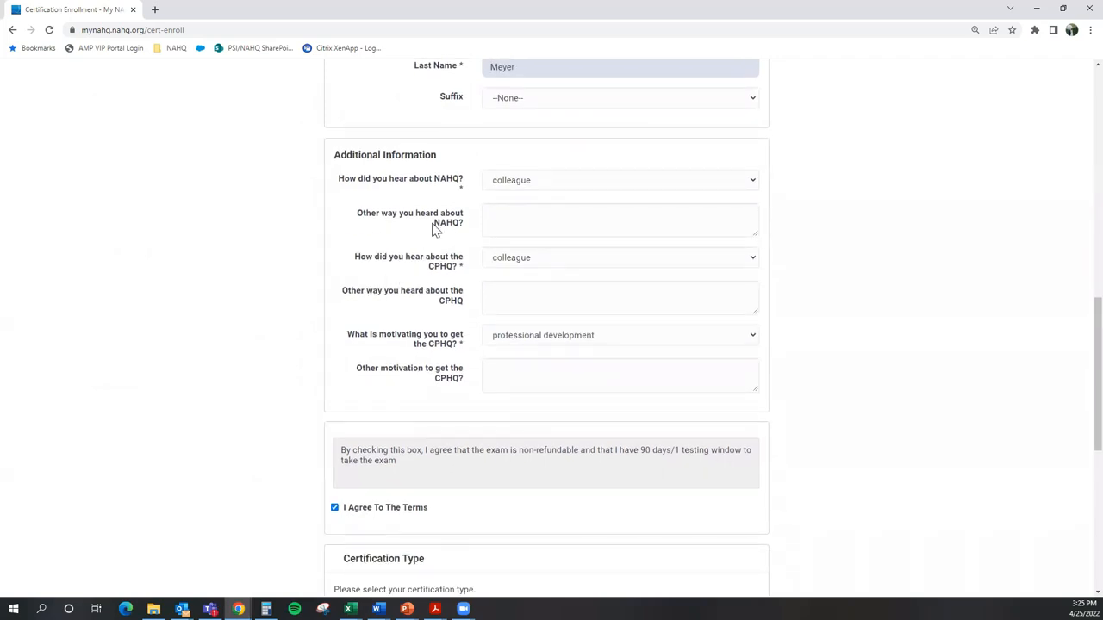
scroll(down, 3)
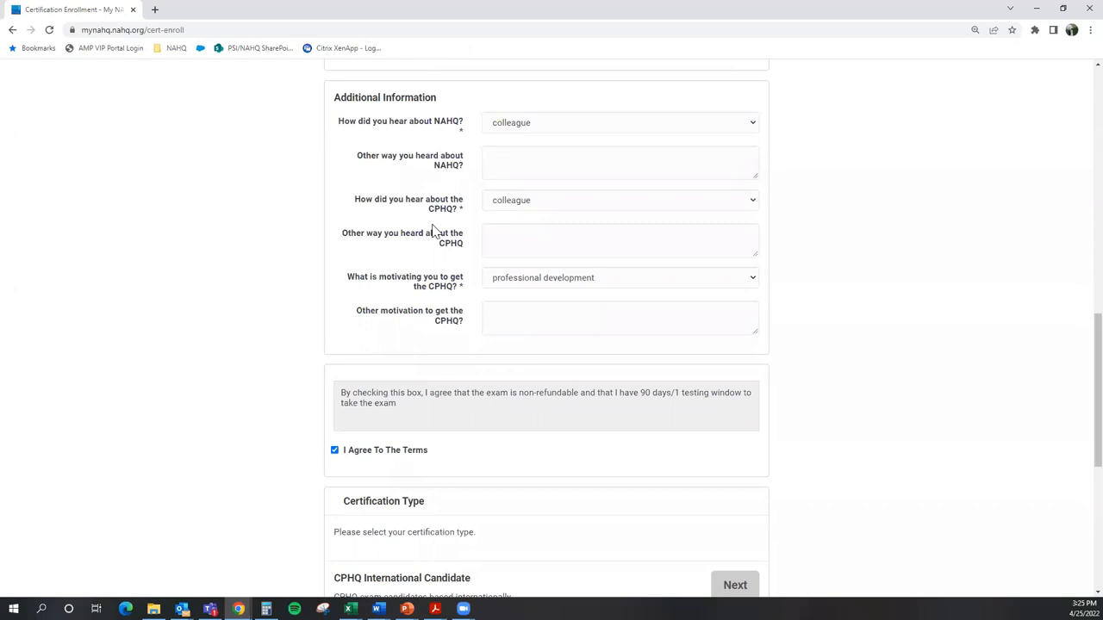
scroll(down, 3)
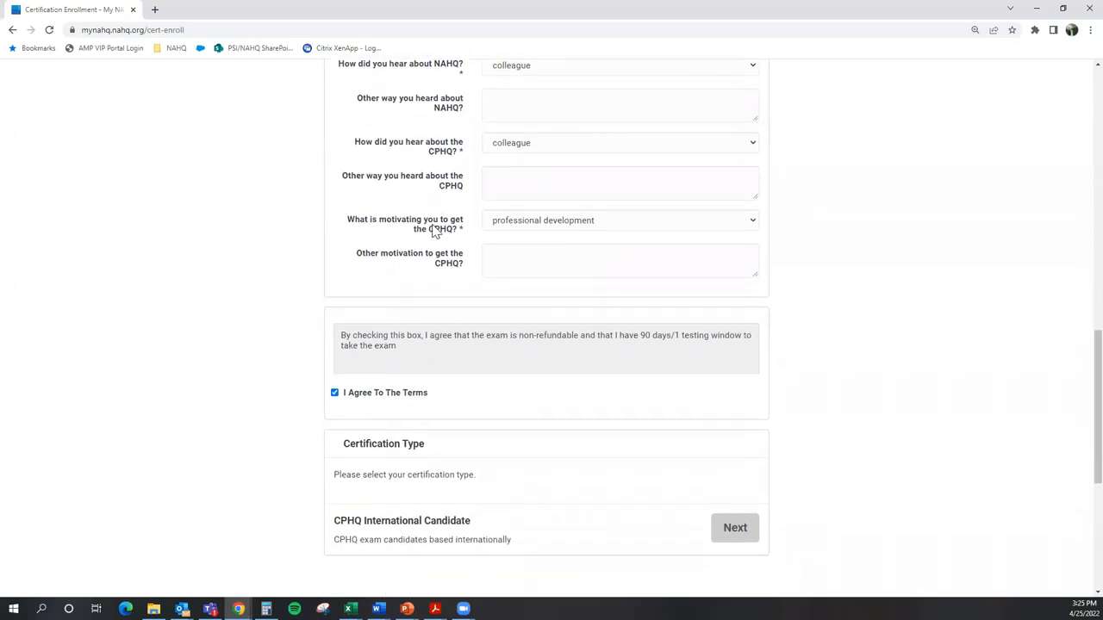
scroll(down, 3)
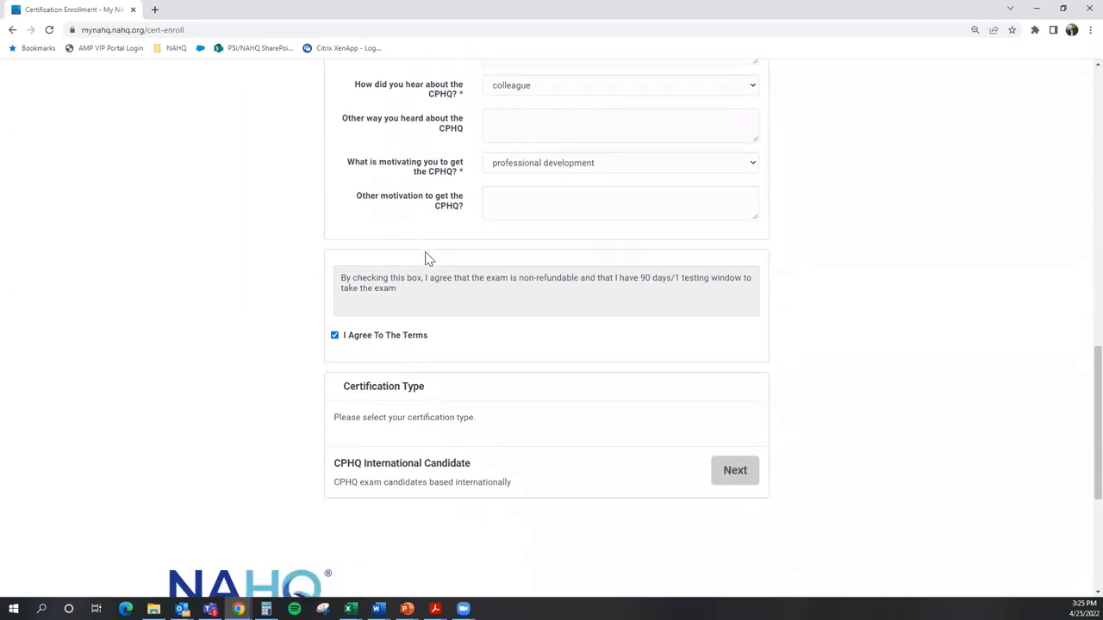
scroll(down, 3)
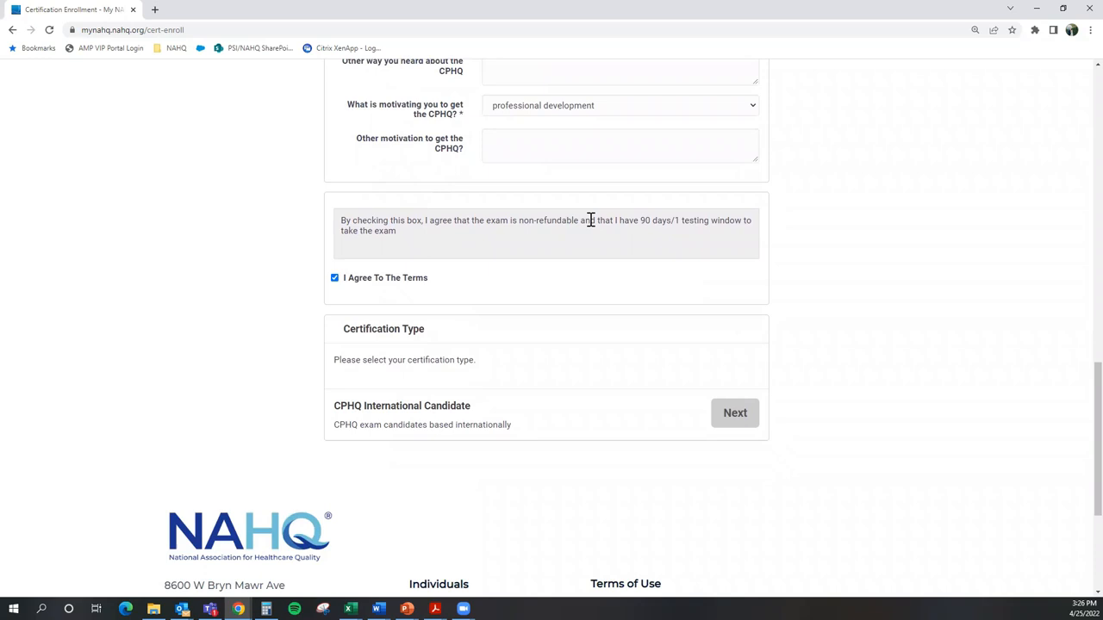
mouse_move(651, 232)
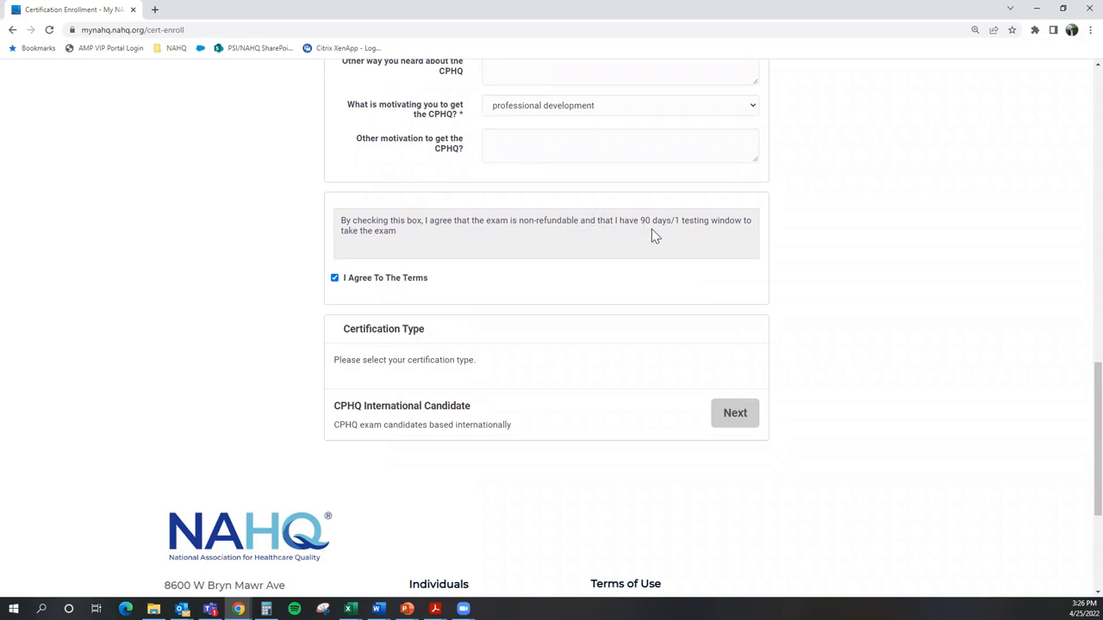
mouse_move(653, 245)
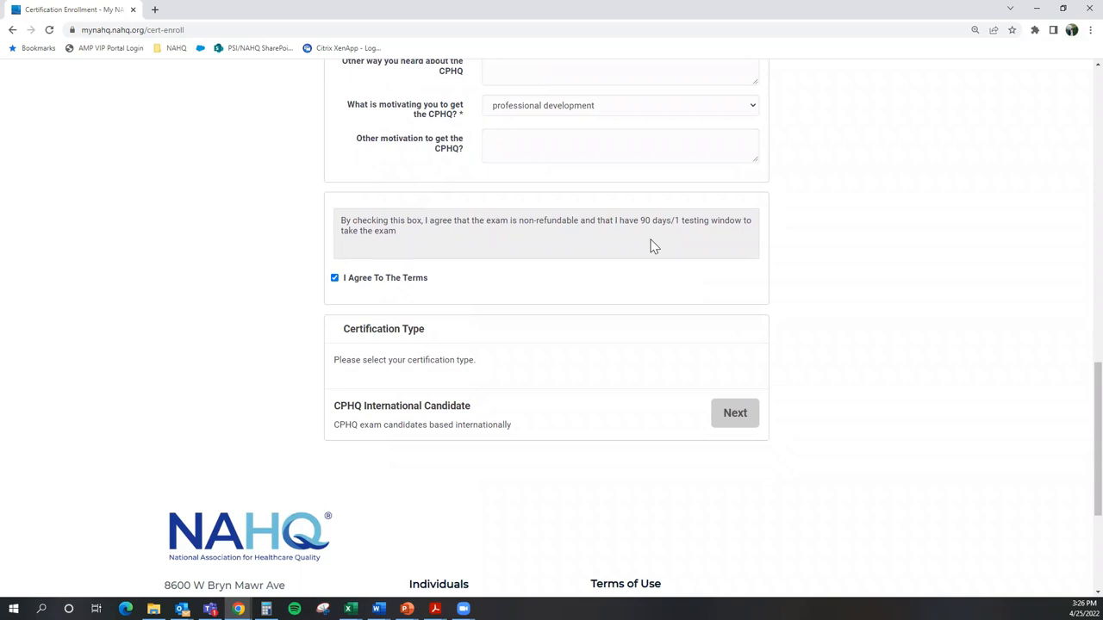
mouse_move(728, 224)
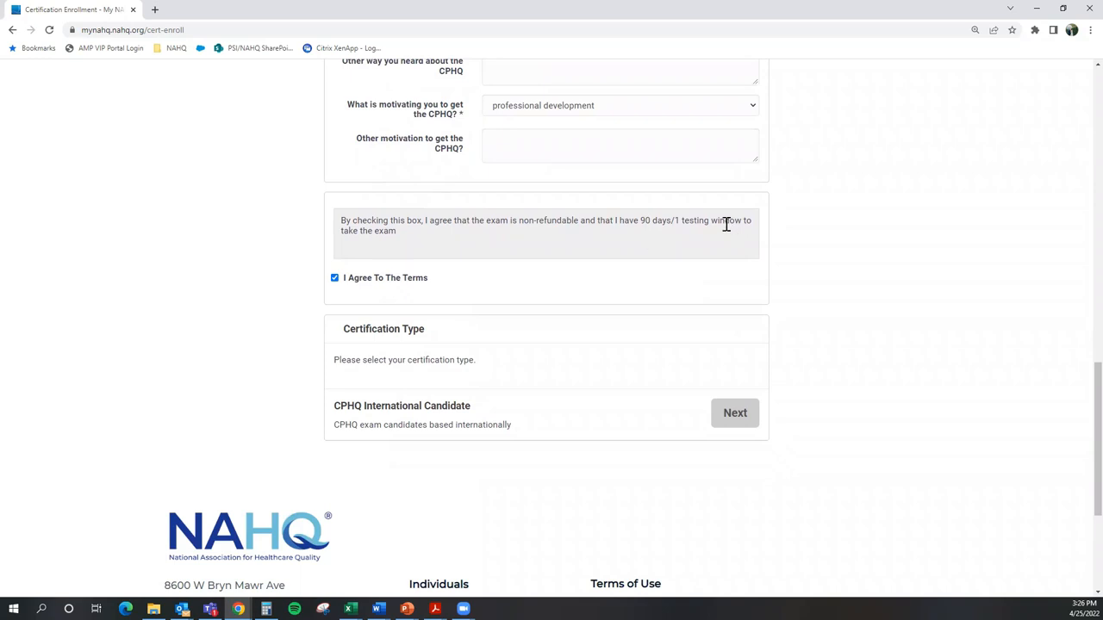
mouse_move(723, 223)
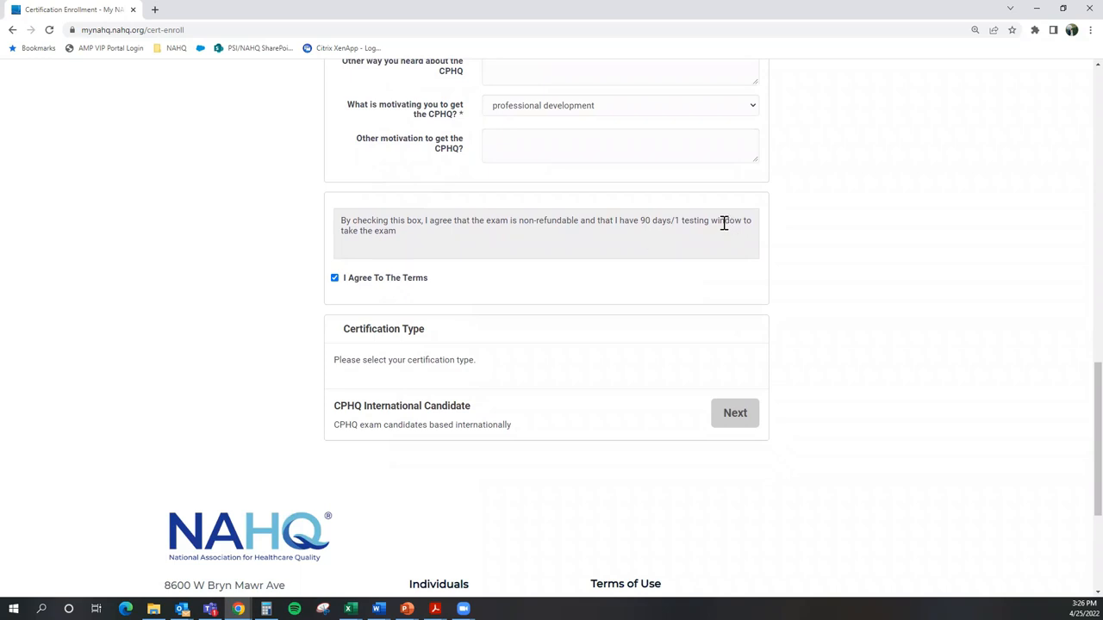
mouse_move(727, 232)
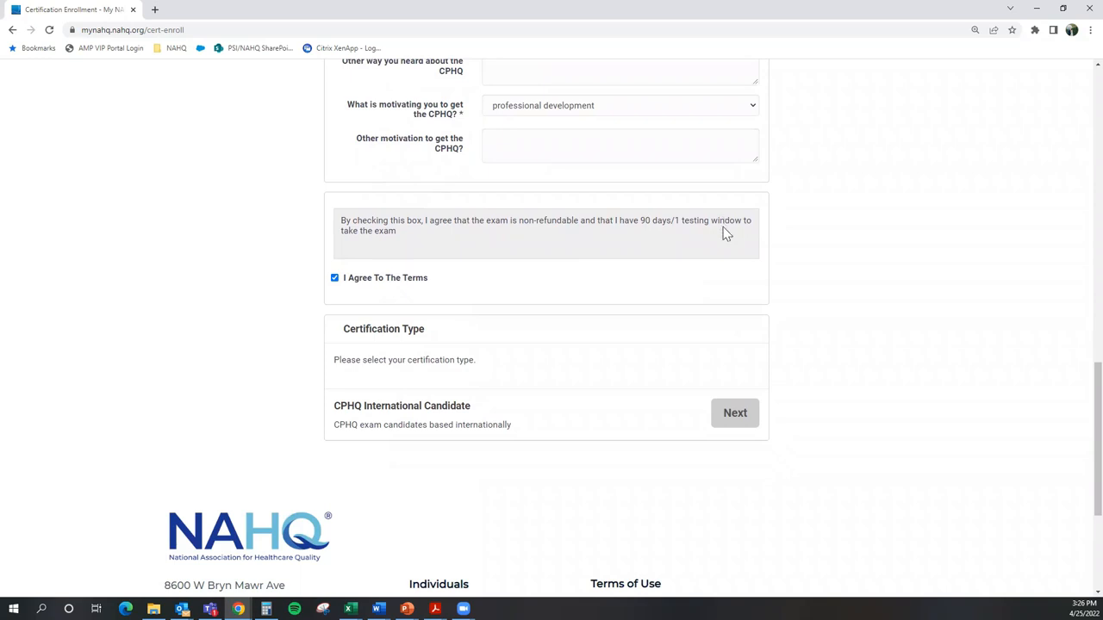
mouse_move(710, 241)
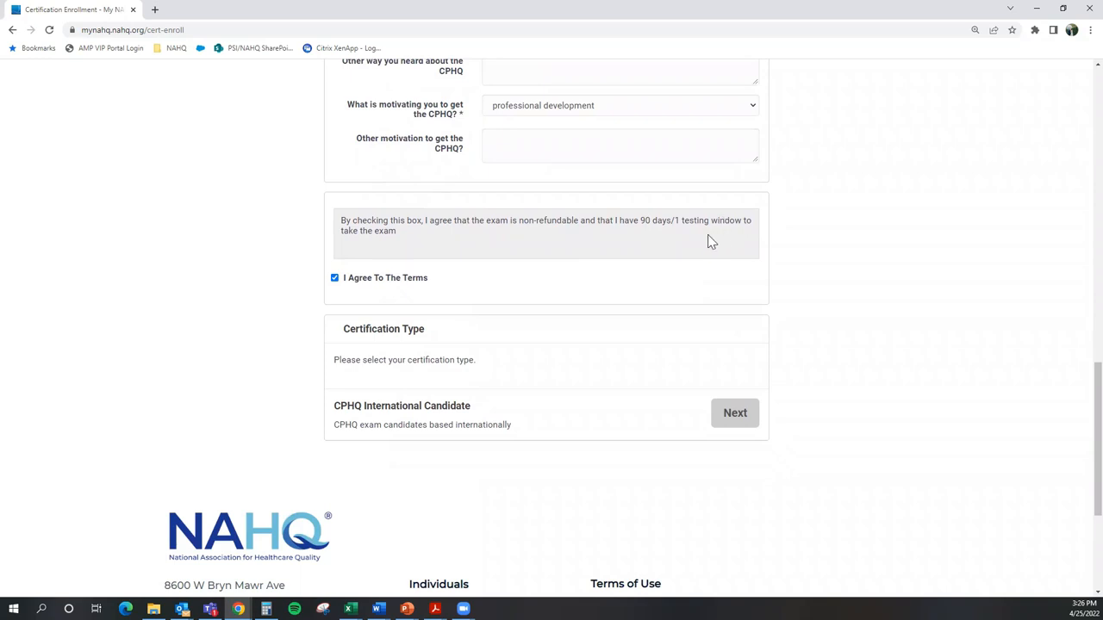
scroll(down, 3)
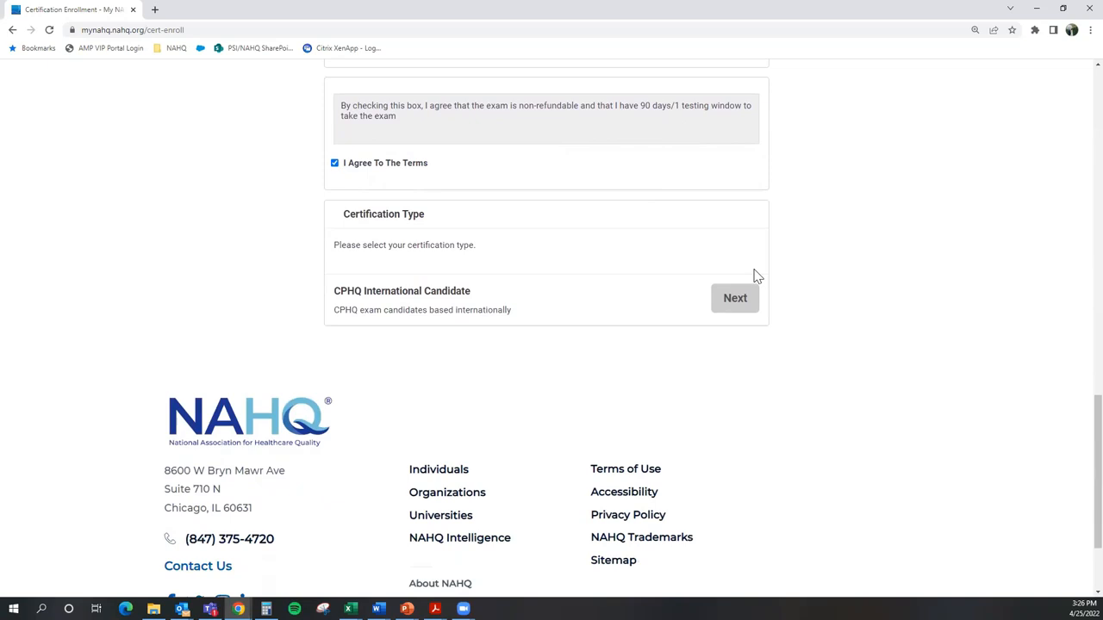
mouse_move(675, 313)
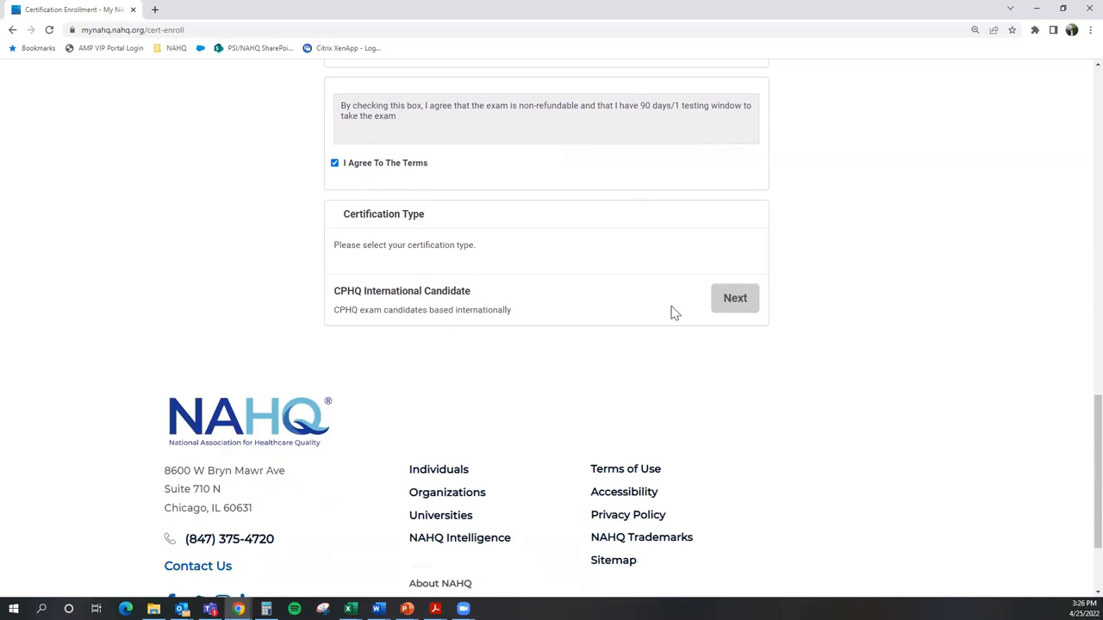
mouse_move(739, 303)
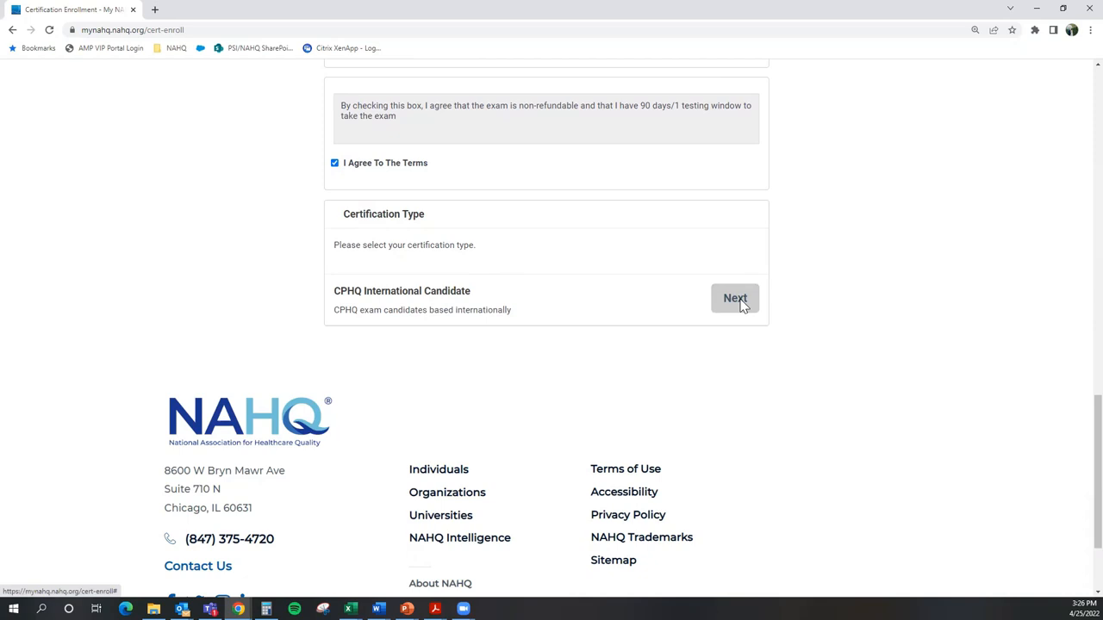
Step: Proceed to My Checkout for the CPHQ International Candidate order at $529.00
click(734, 298)
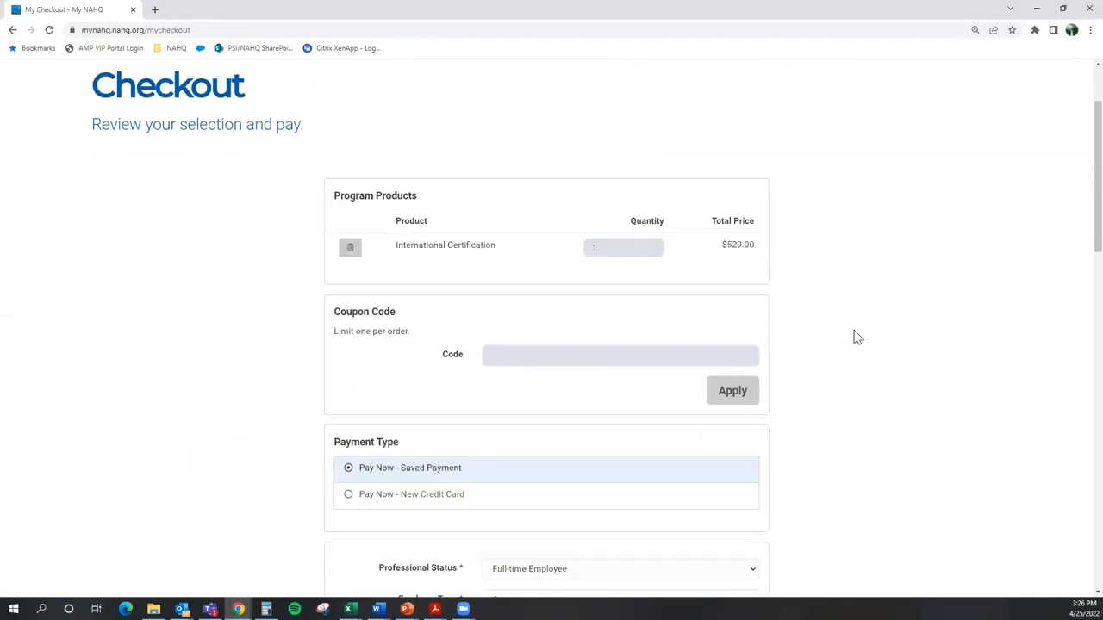
scroll(down, 3)
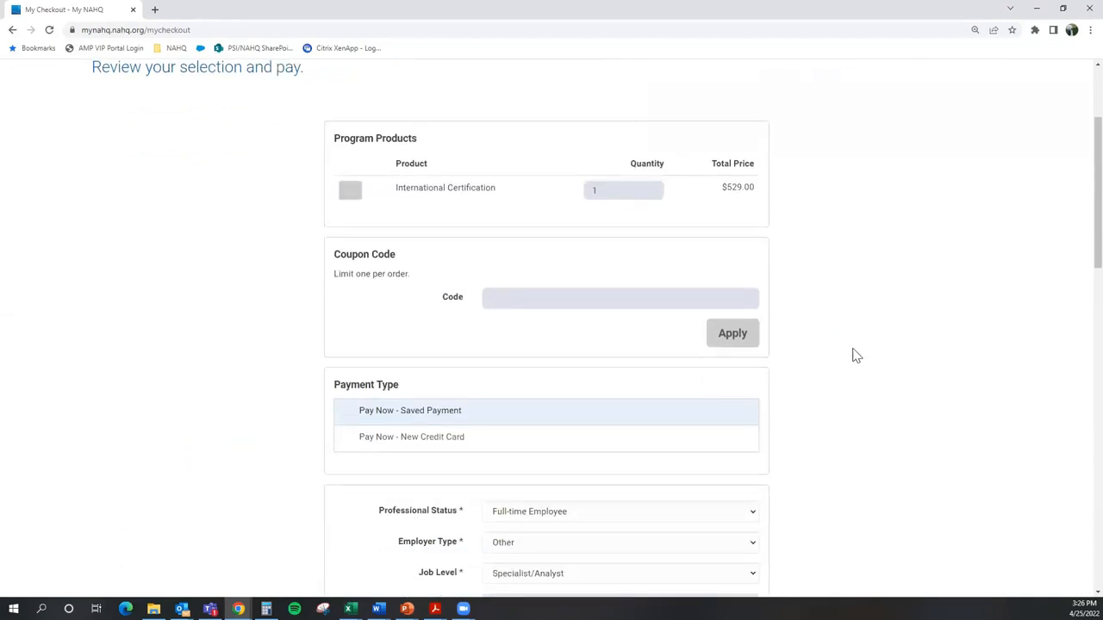
scroll(down, 3)
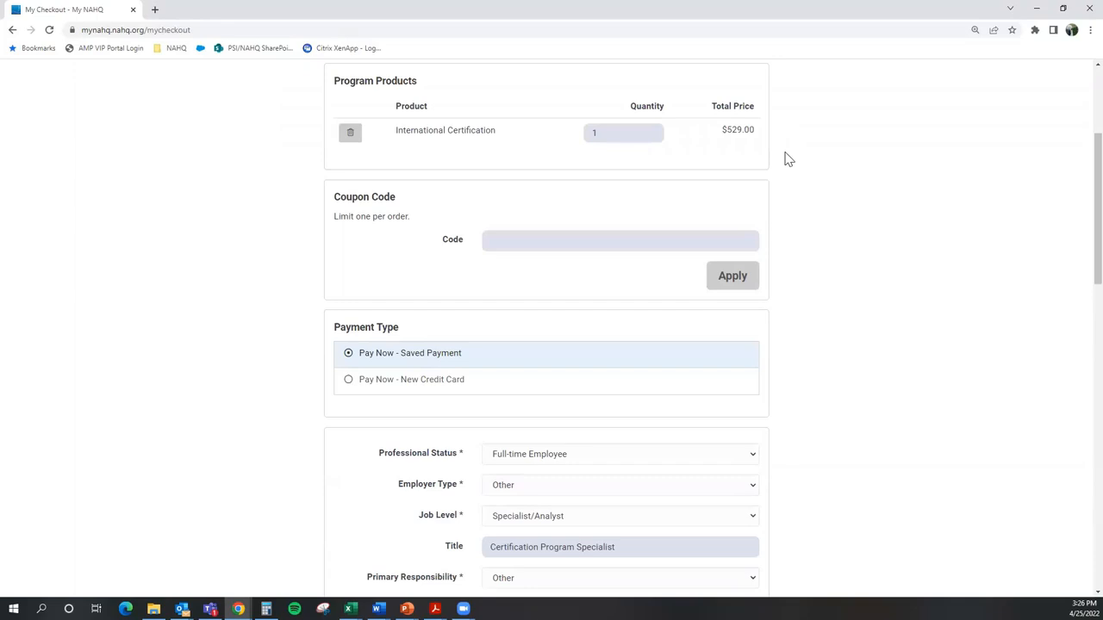
mouse_move(731, 139)
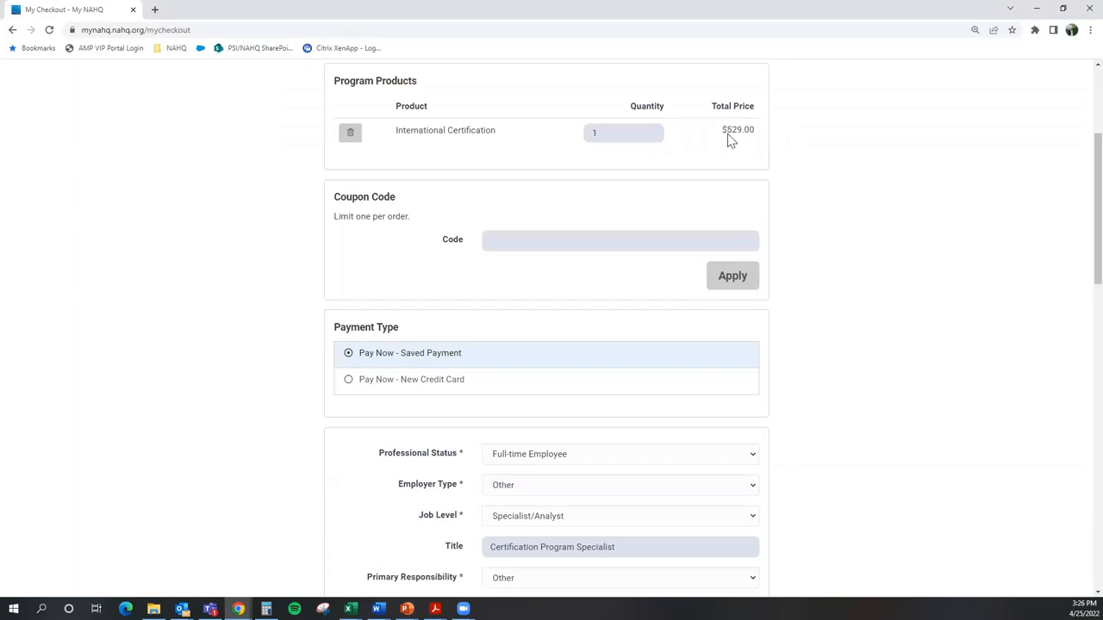
mouse_move(907, 255)
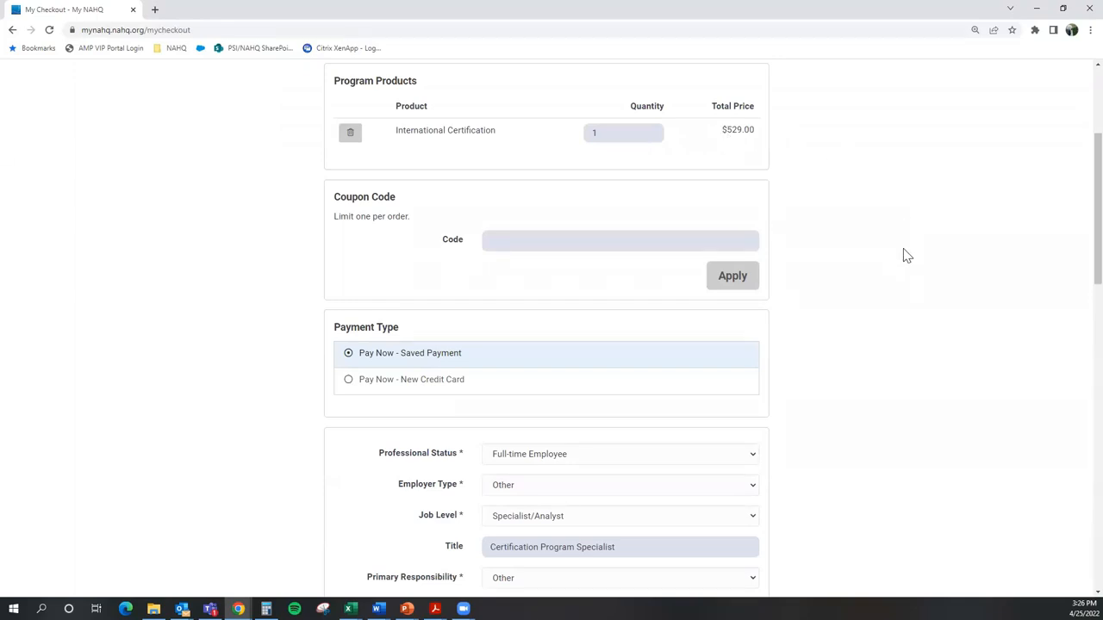
mouse_move(914, 285)
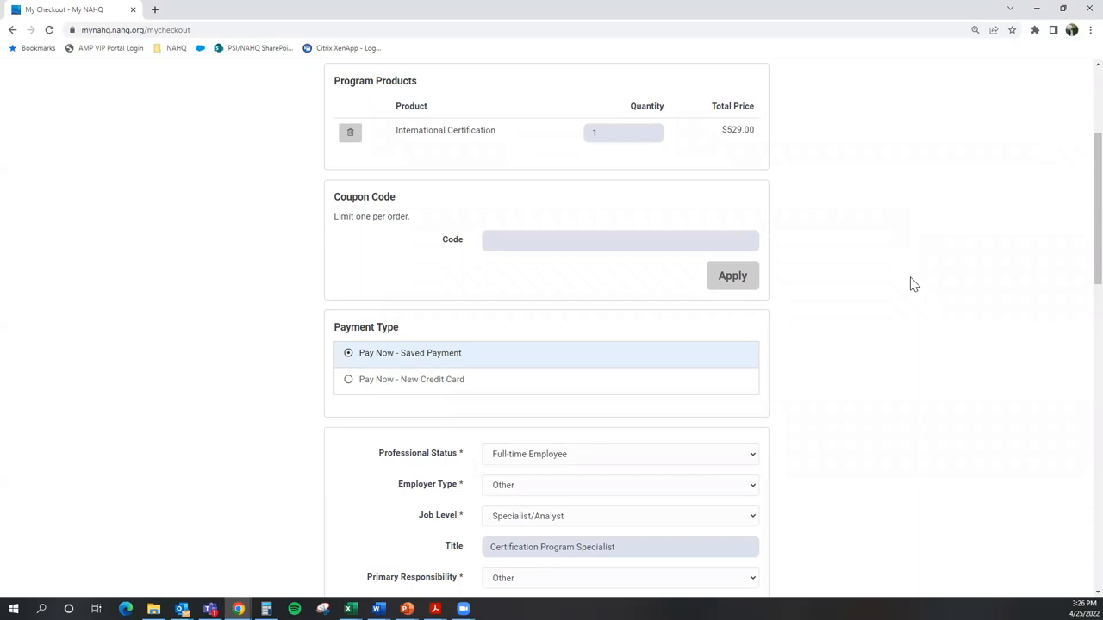
scroll(down, 3)
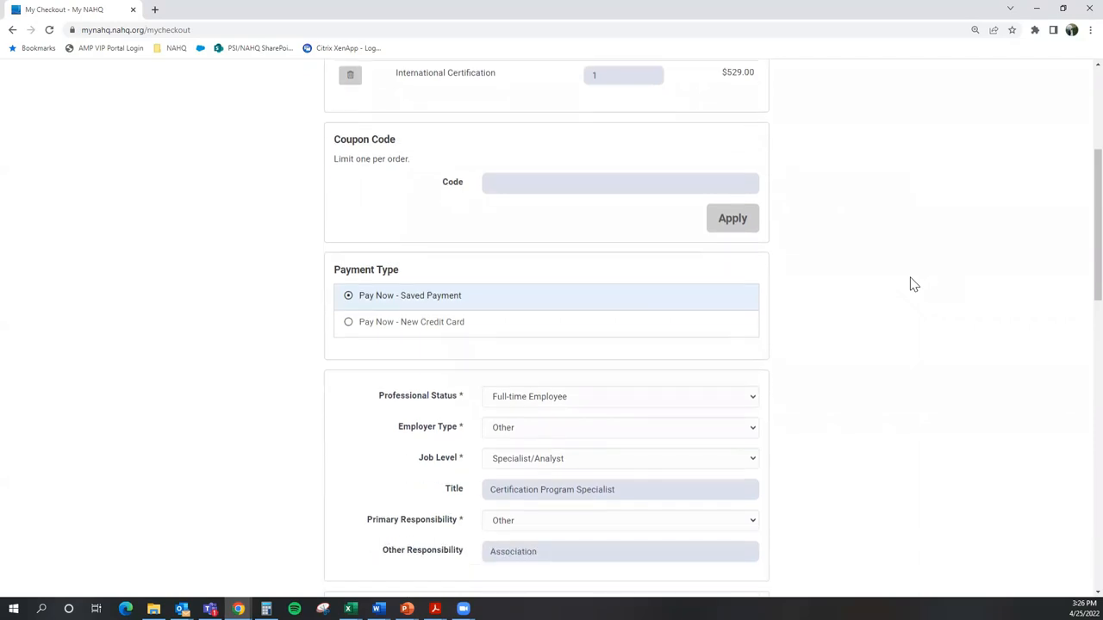
mouse_move(407, 375)
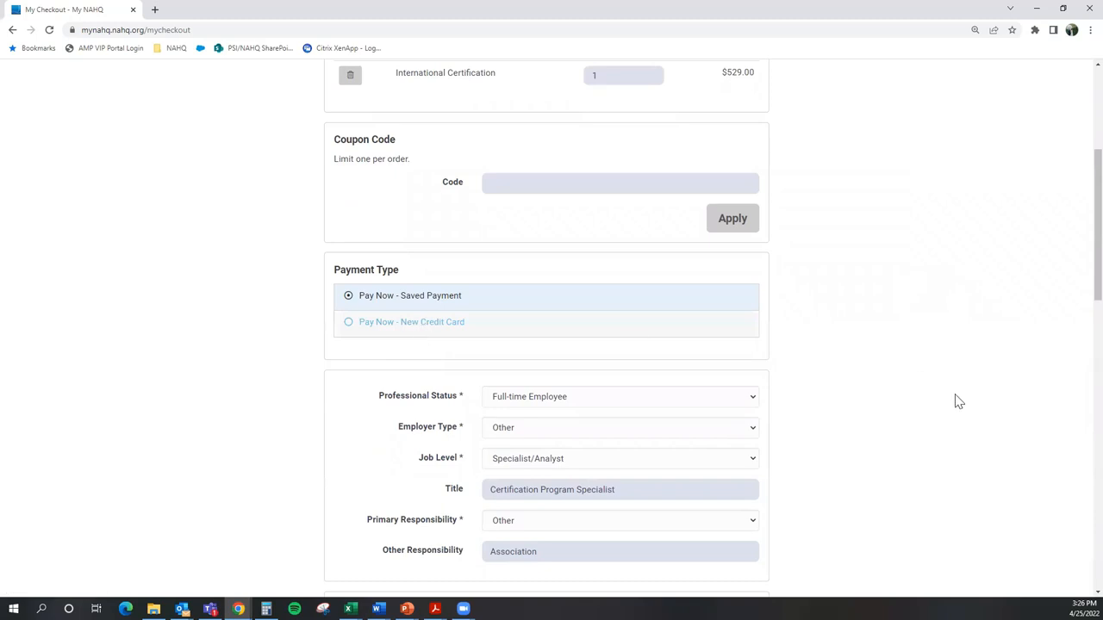
scroll(down, 3)
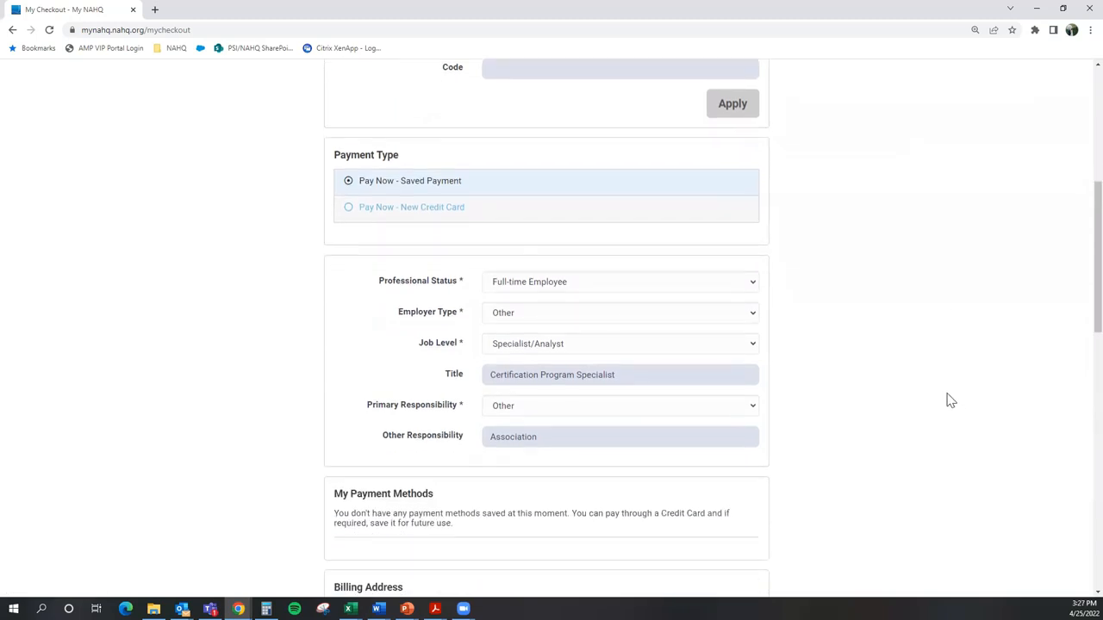
Step: Enter the new credit card details with expiration date 04 / 2022
scroll(down, 3)
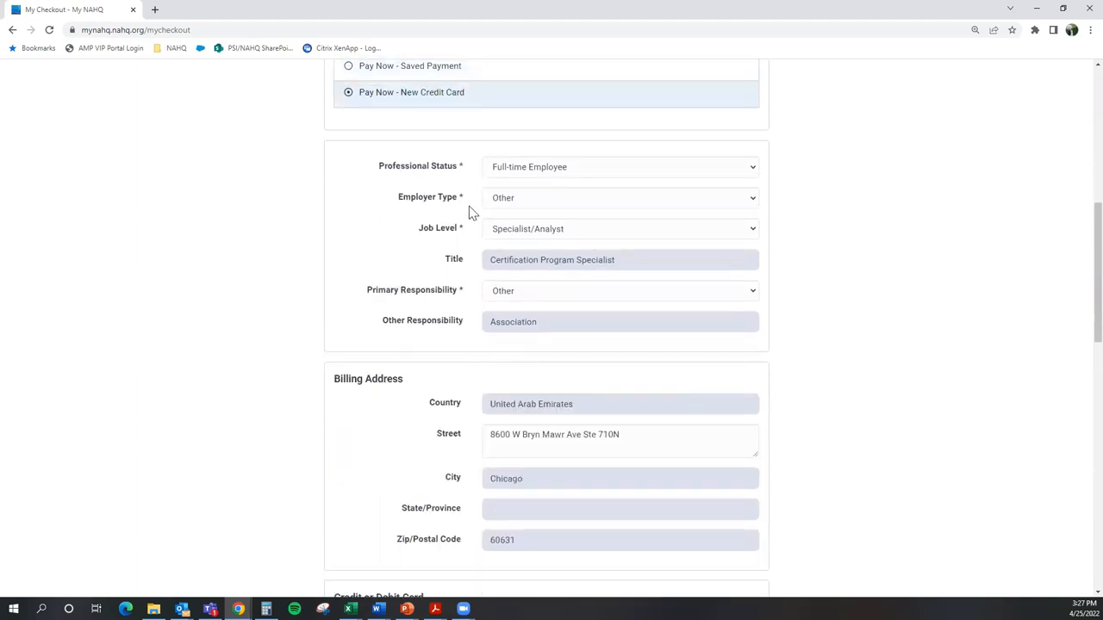
mouse_move(461, 265)
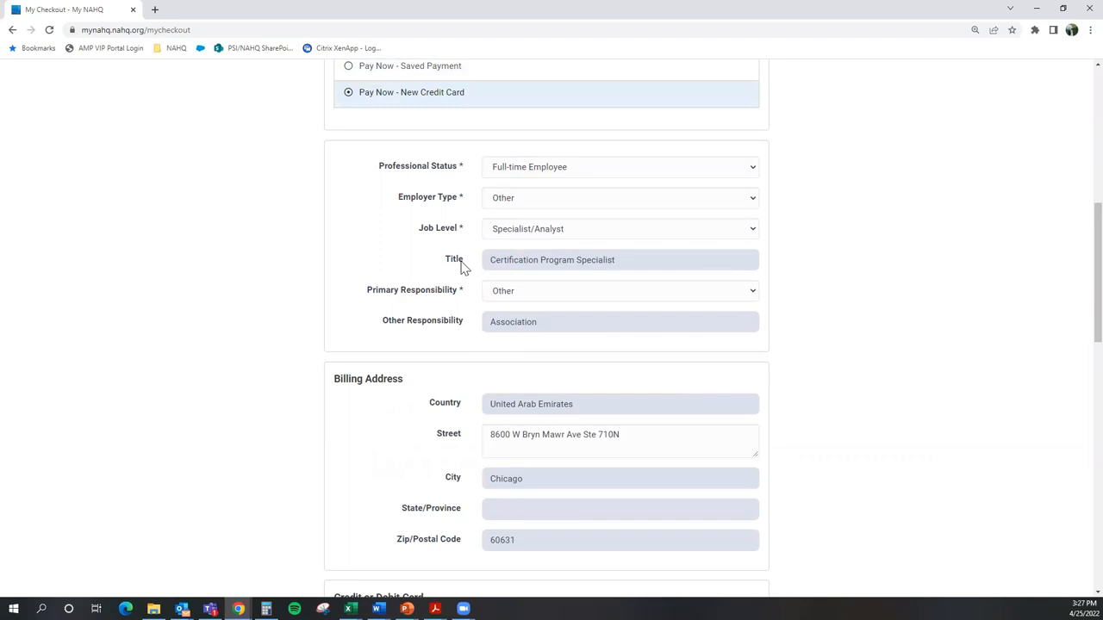
scroll(down, 3)
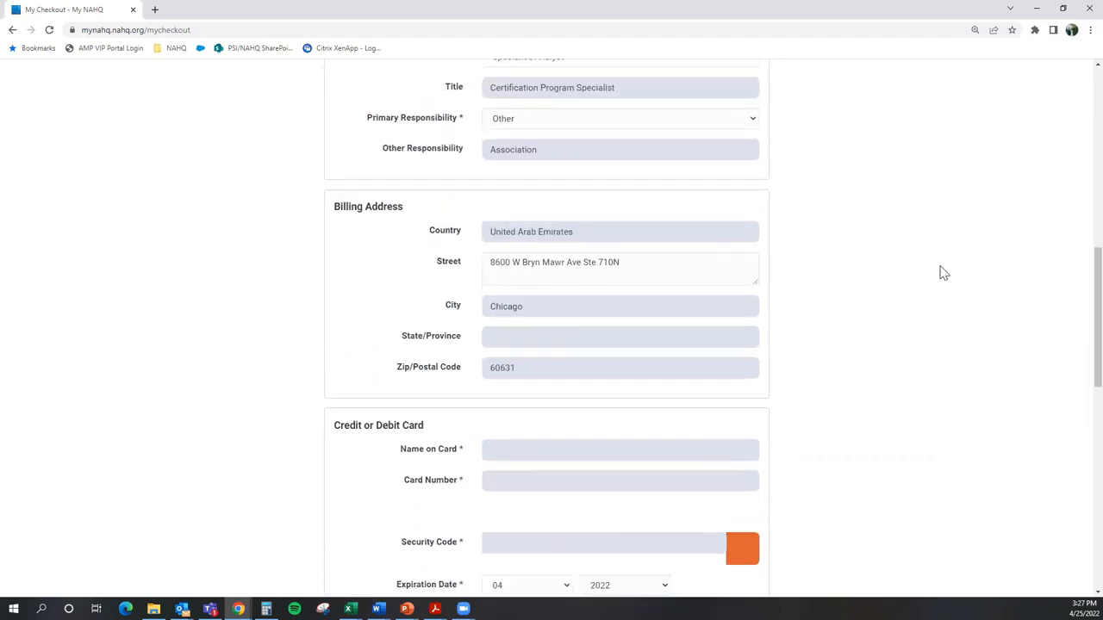
scroll(down, 3)
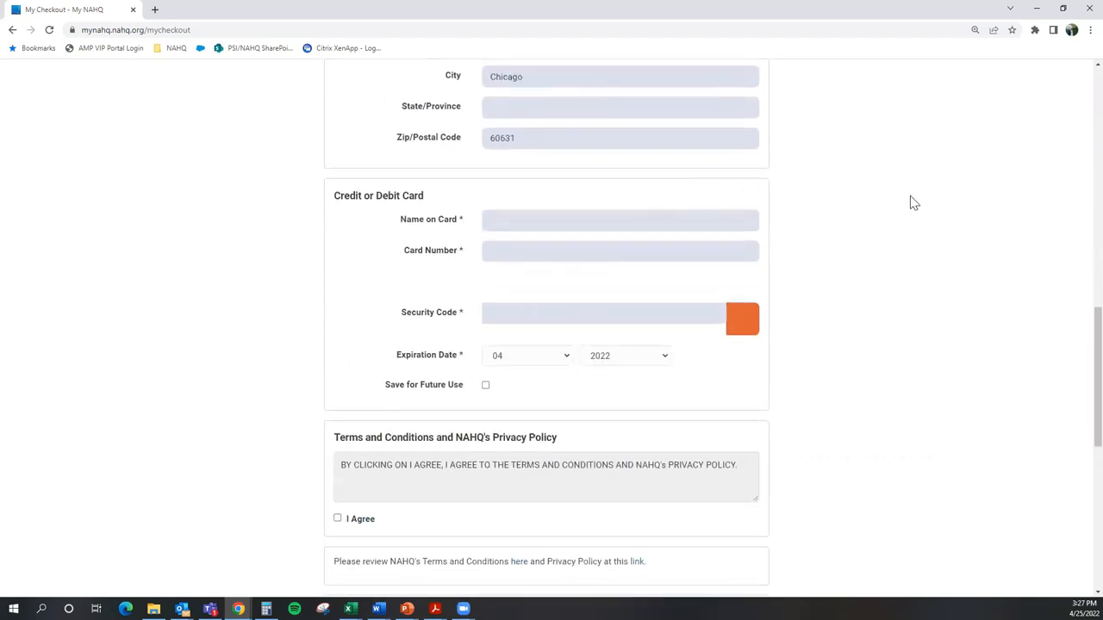
scroll(down, 3)
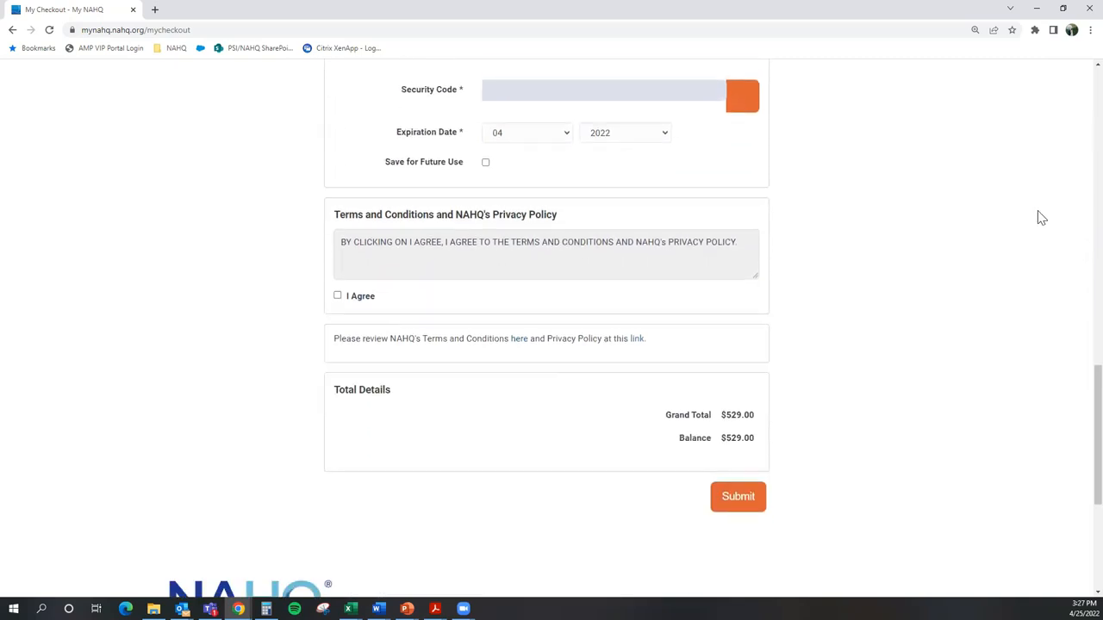
scroll(down, 3)
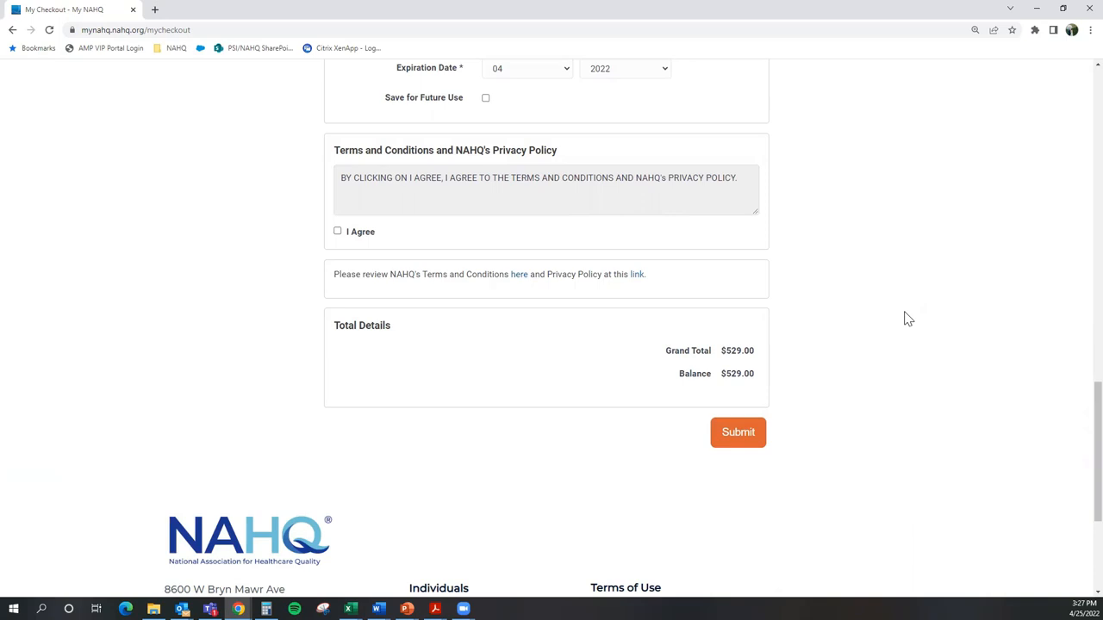
mouse_move(899, 331)
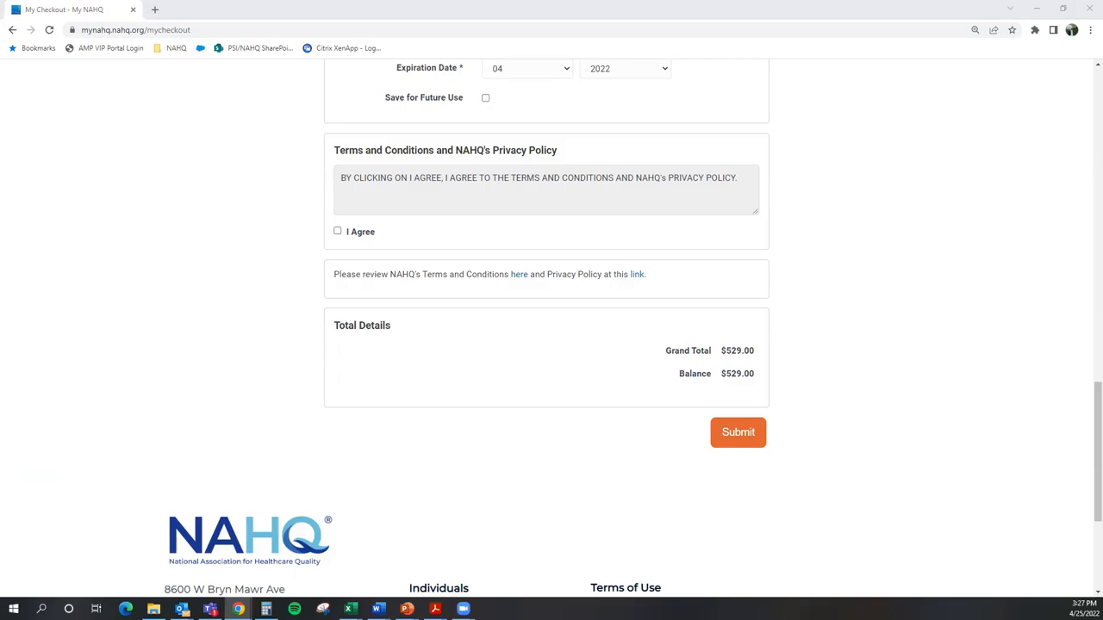
Step: Submit the order, review the 'You're all set' summary, and choose Schedule Exam
click(738, 431)
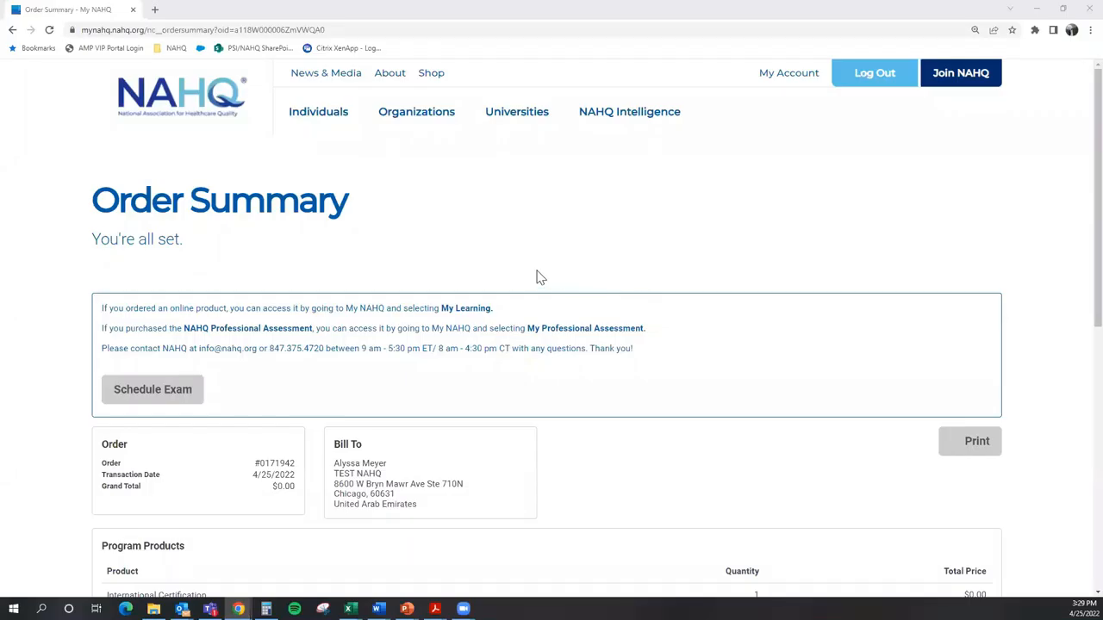
mouse_move(545, 334)
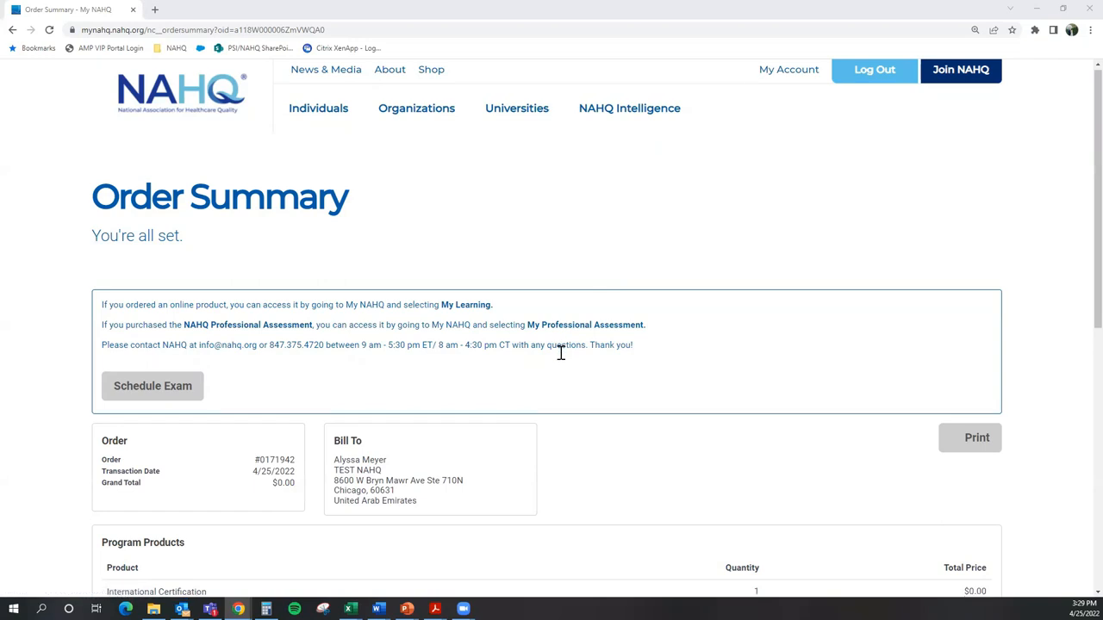
scroll(down, 3)
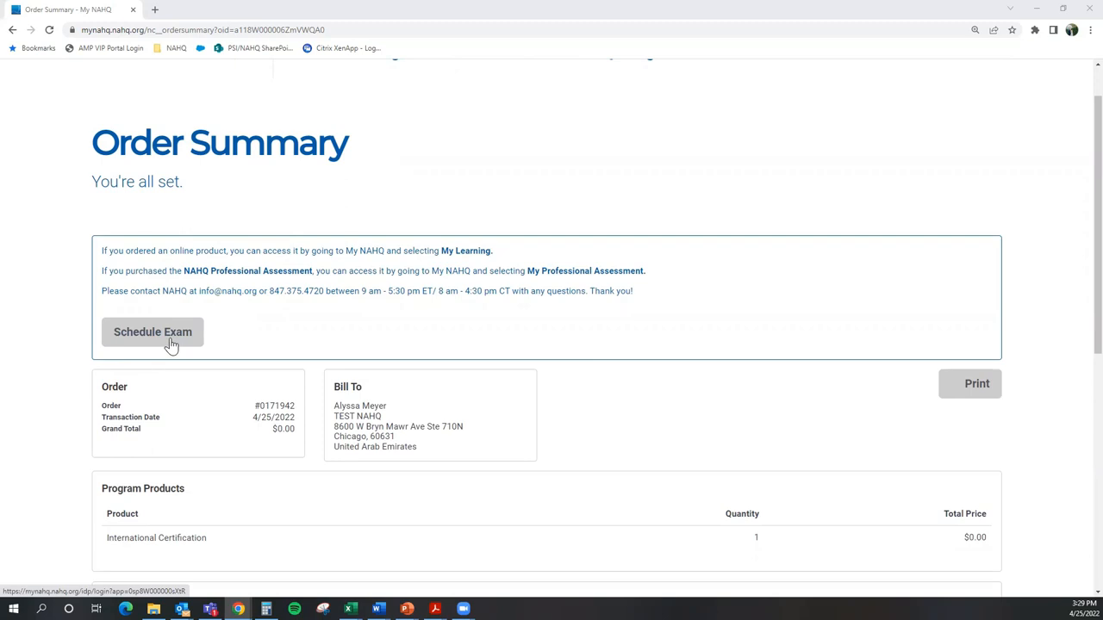
scroll(up, 3)
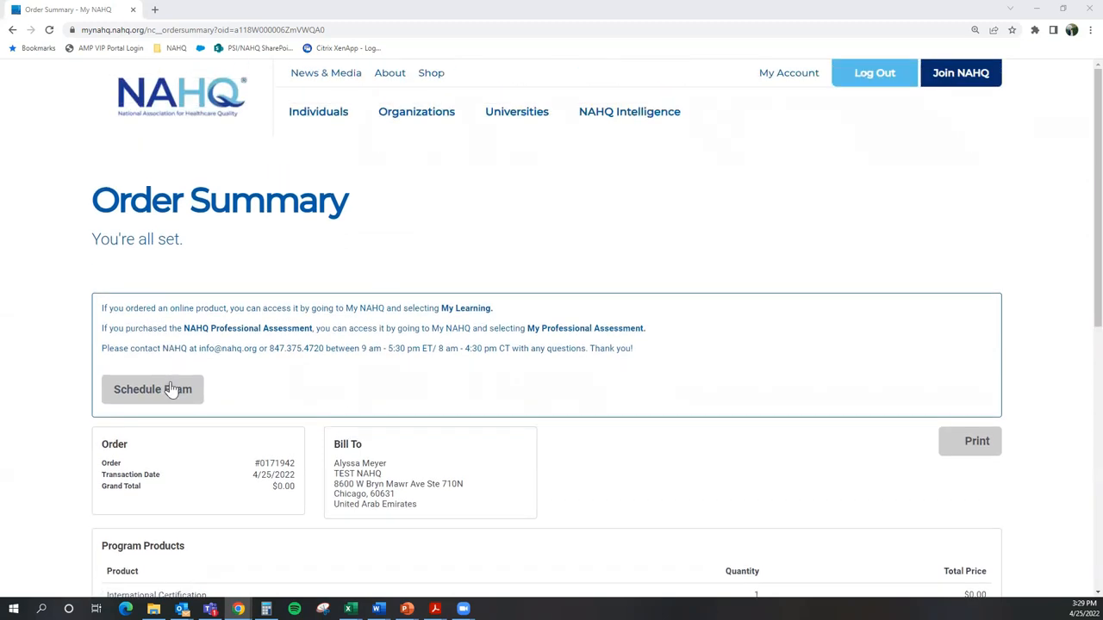
click(151, 390)
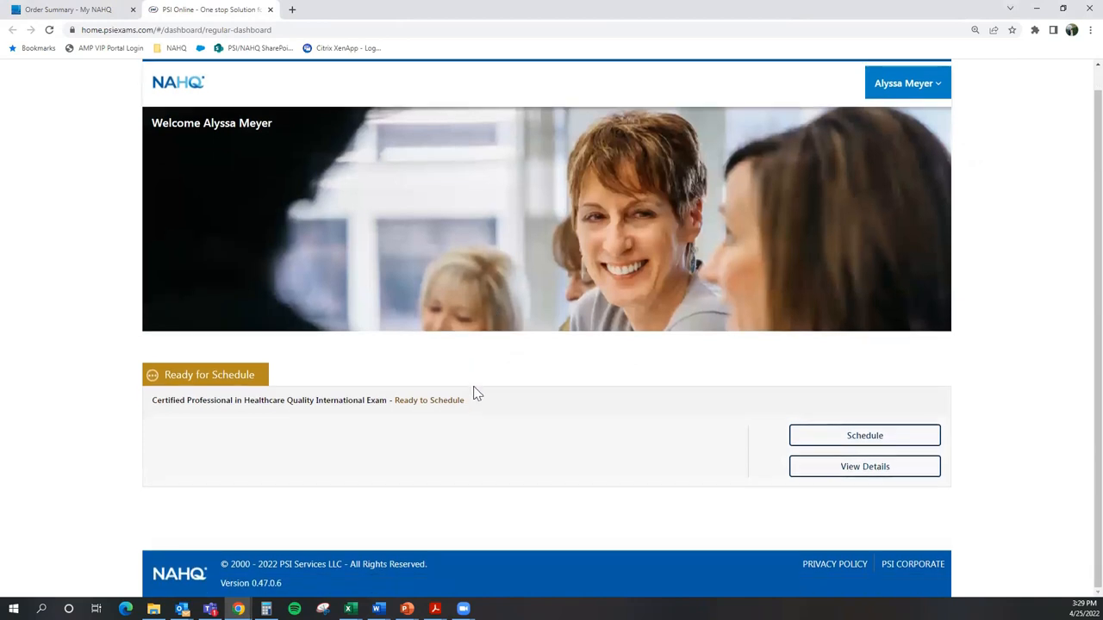
Step: Scroll the PSI dashboard to the Ready for Schedule section listing the CPHQ International Exam
scroll(up, 3)
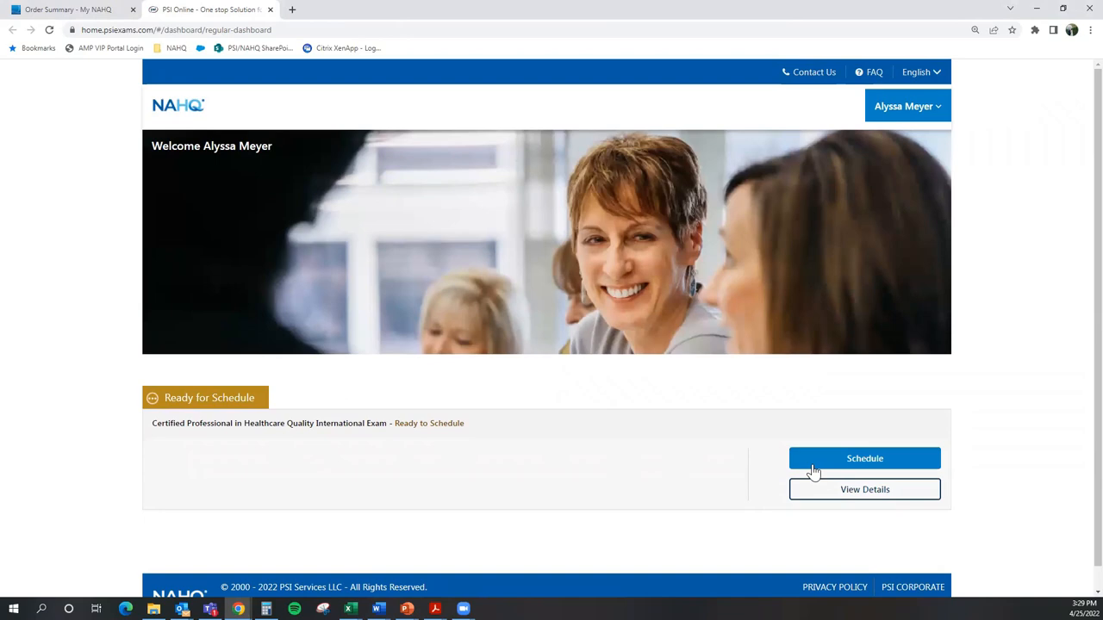
mouse_move(858, 467)
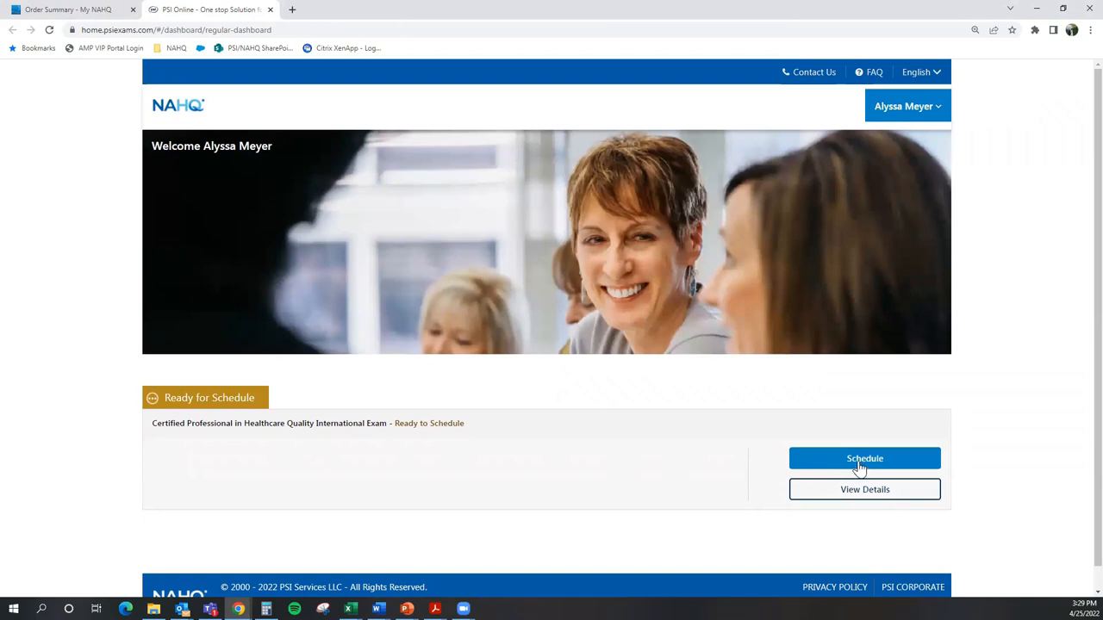
Step: Schedule the International Exam with Test Center as delivery mode and continue to location search
click(865, 458)
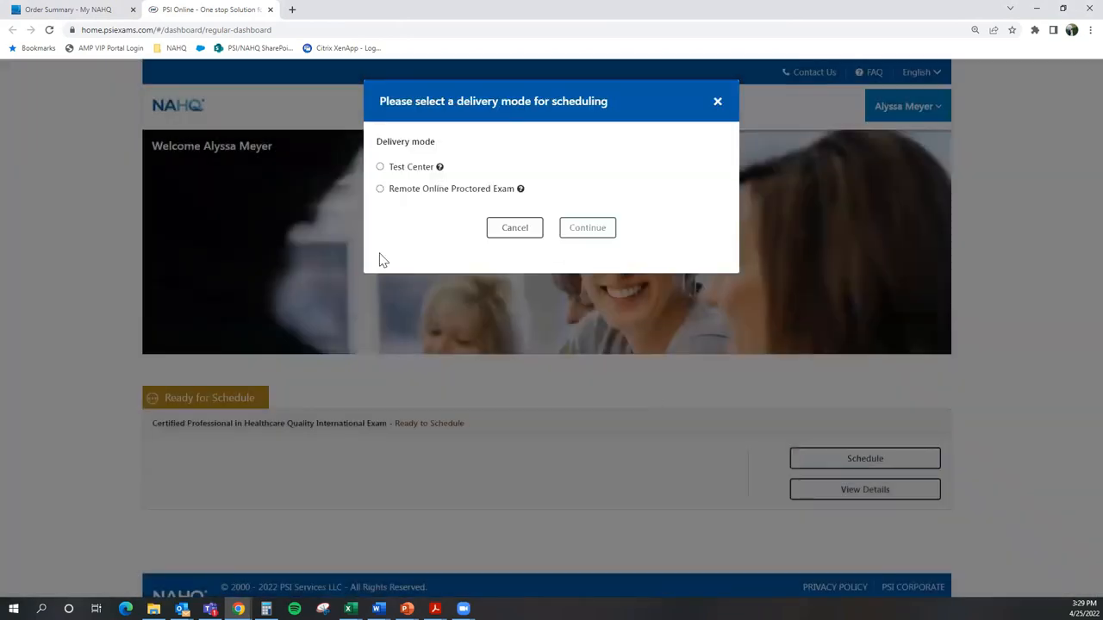
mouse_move(393, 266)
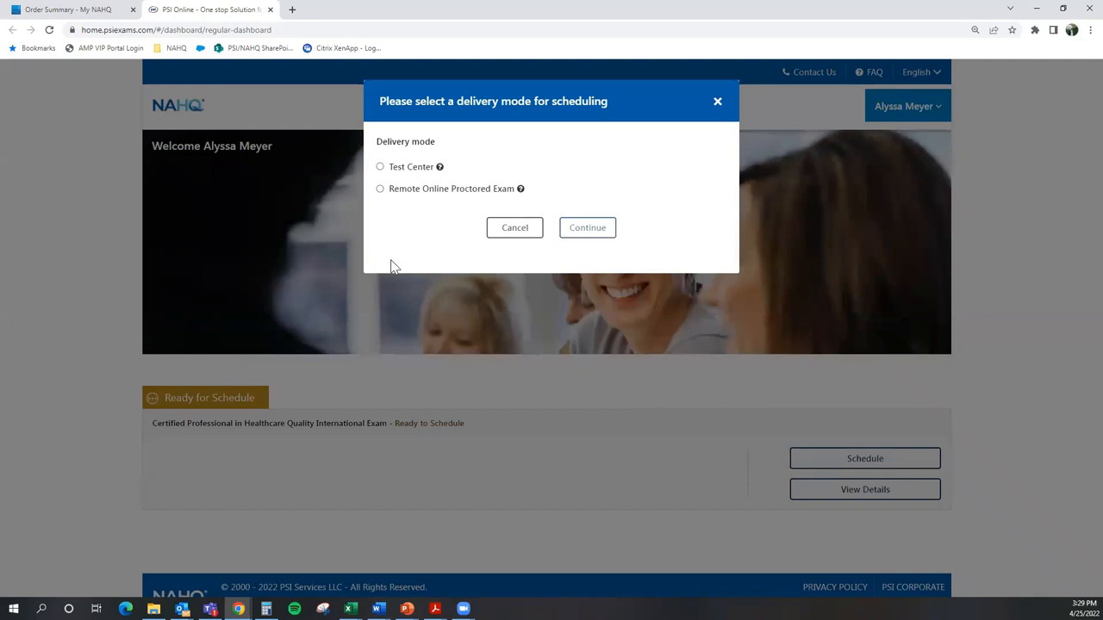
mouse_move(414, 172)
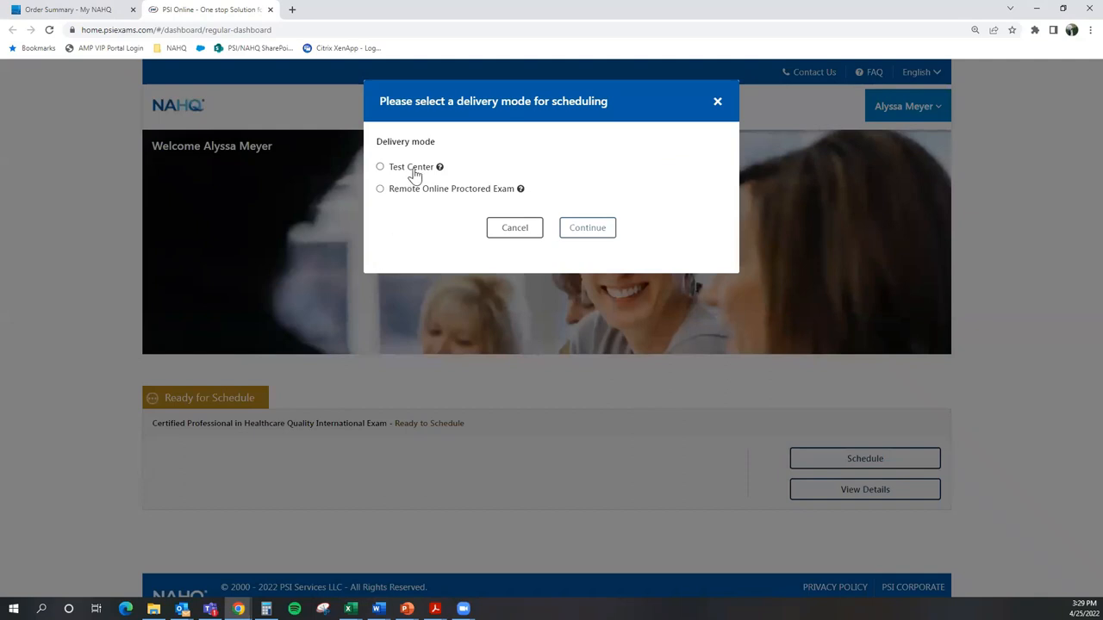
click(379, 165)
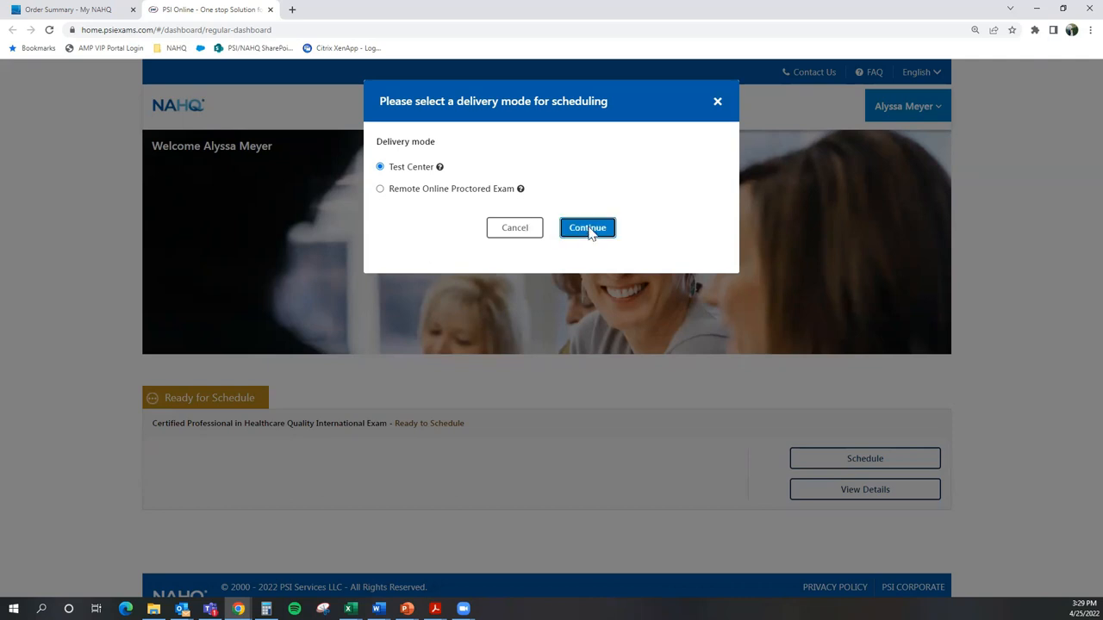
click(586, 227)
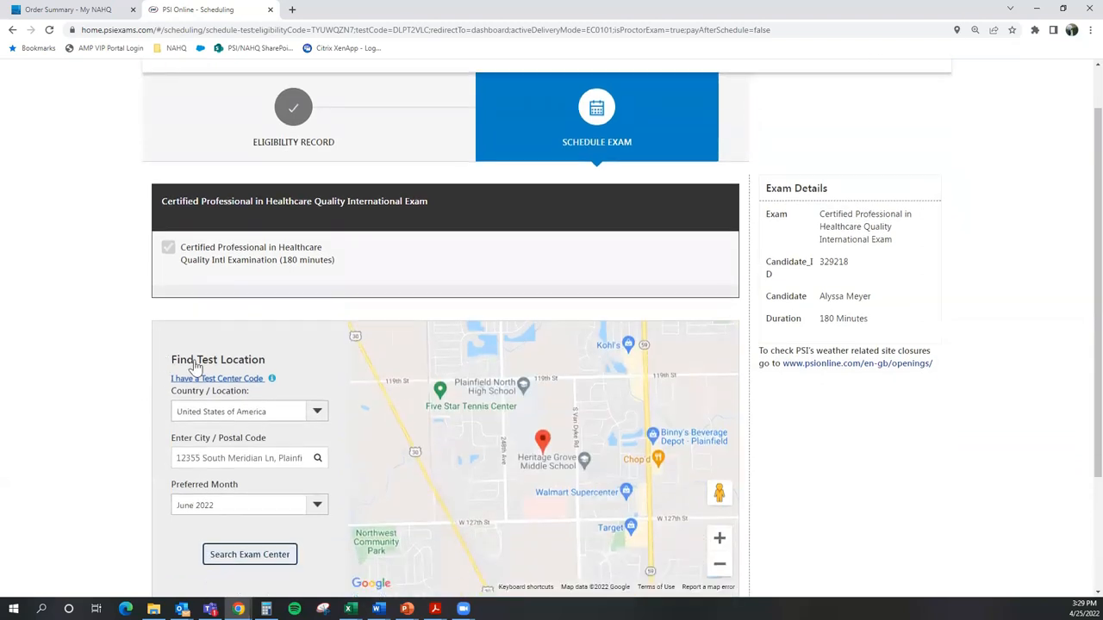
Step: Set Country to United Arab Emirates and pick Dubai from the city suggestions
click(317, 410)
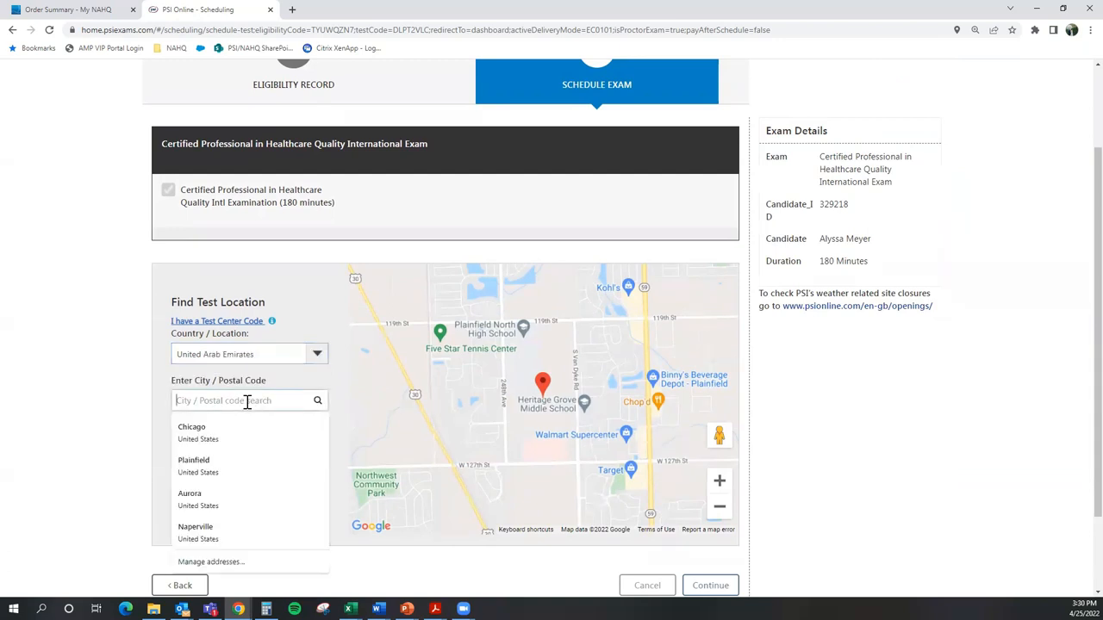
text(dubai)
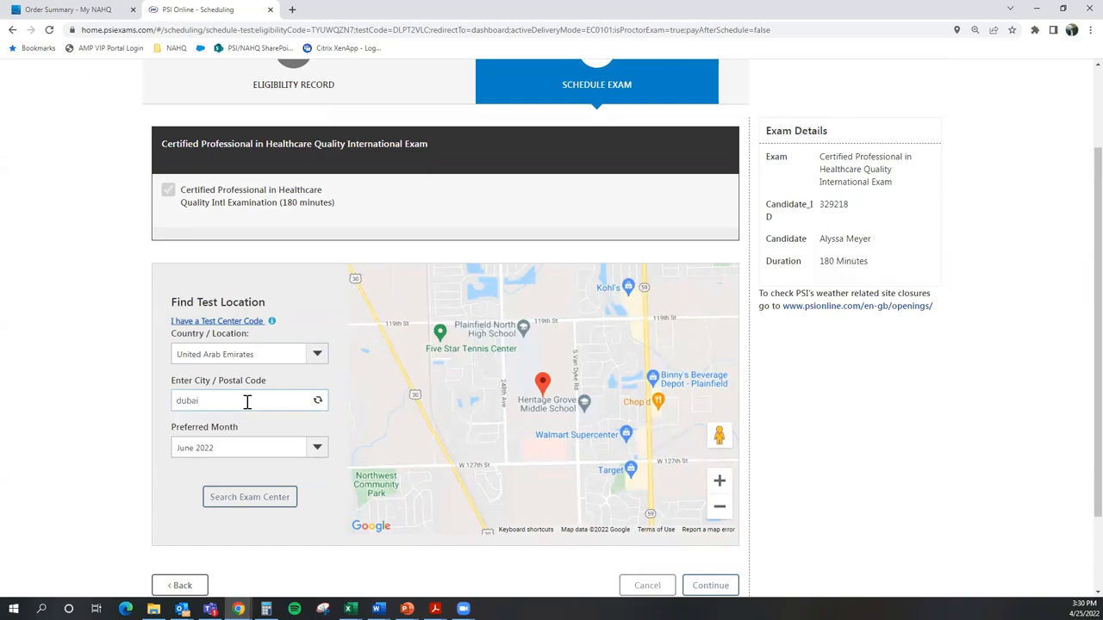
click(248, 496)
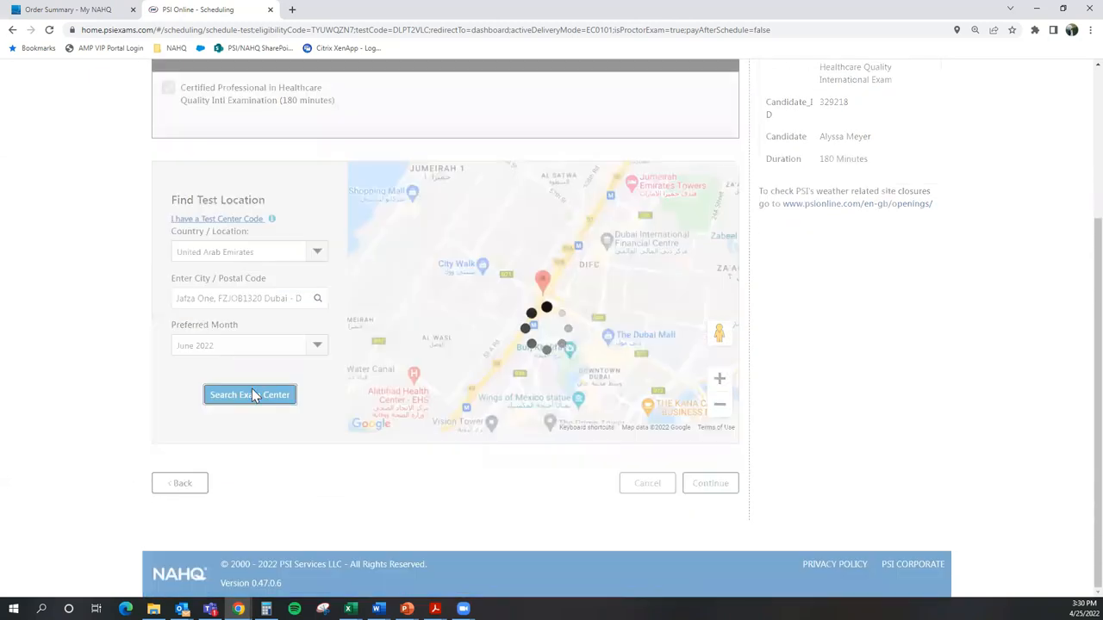
Step: Search Dubai exam centers and select 15 June 2022 at Dubai - ICT International
click(250, 395)
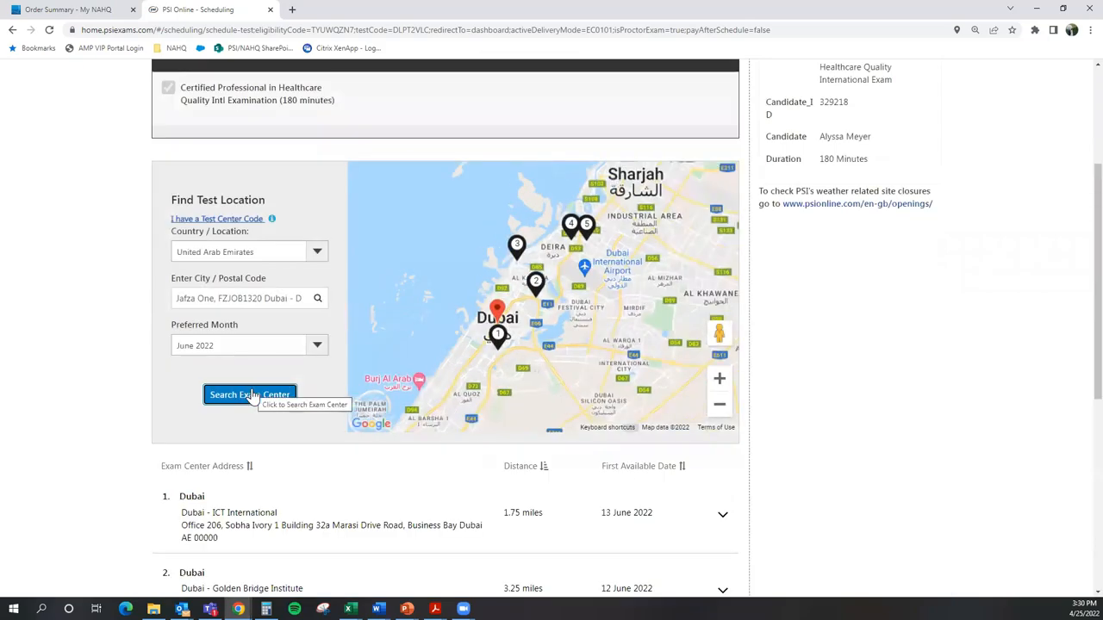
mouse_move(923, 440)
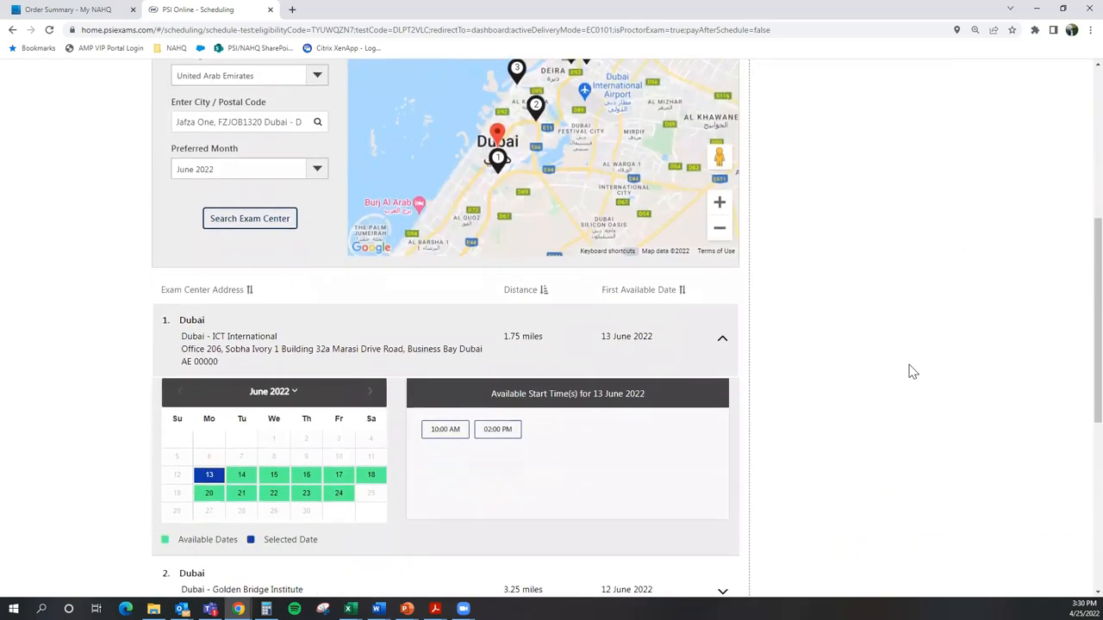
mouse_move(889, 420)
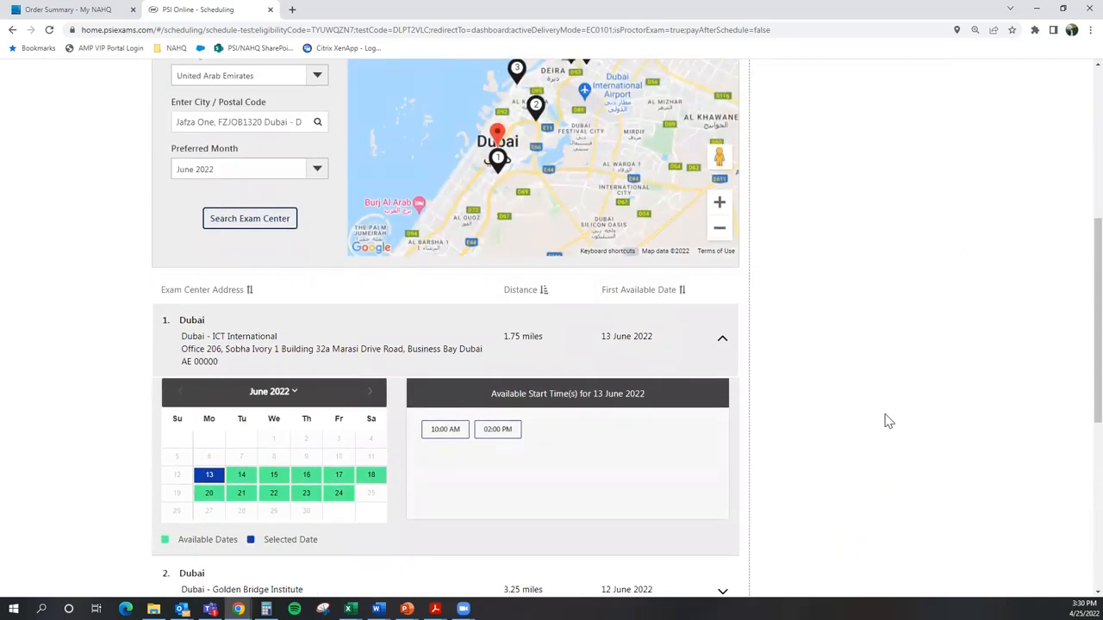
mouse_move(779, 372)
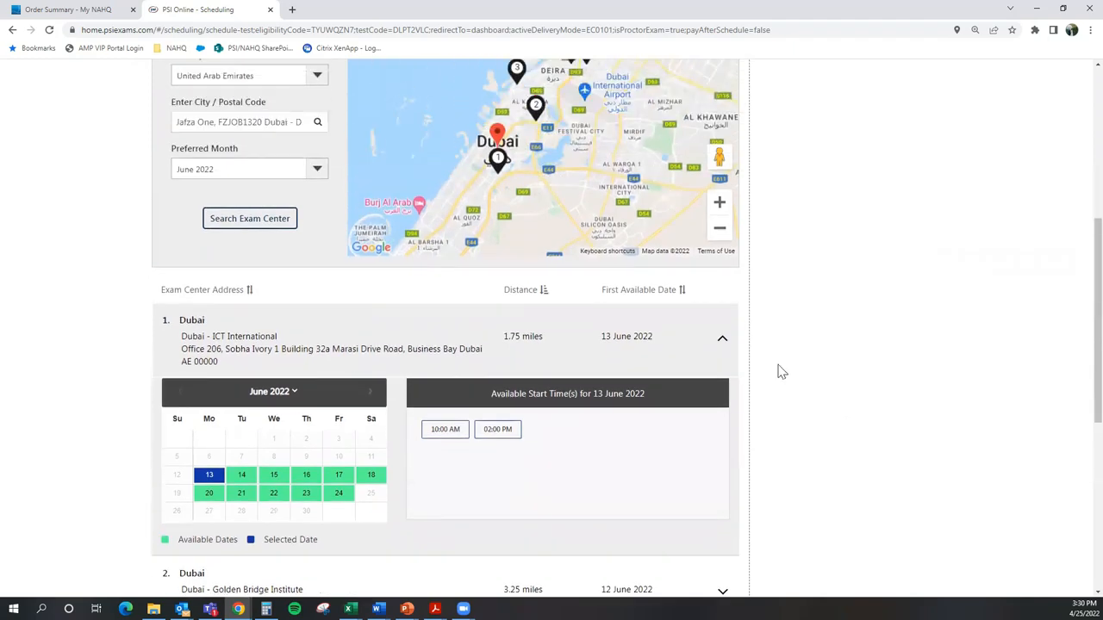
click(472, 210)
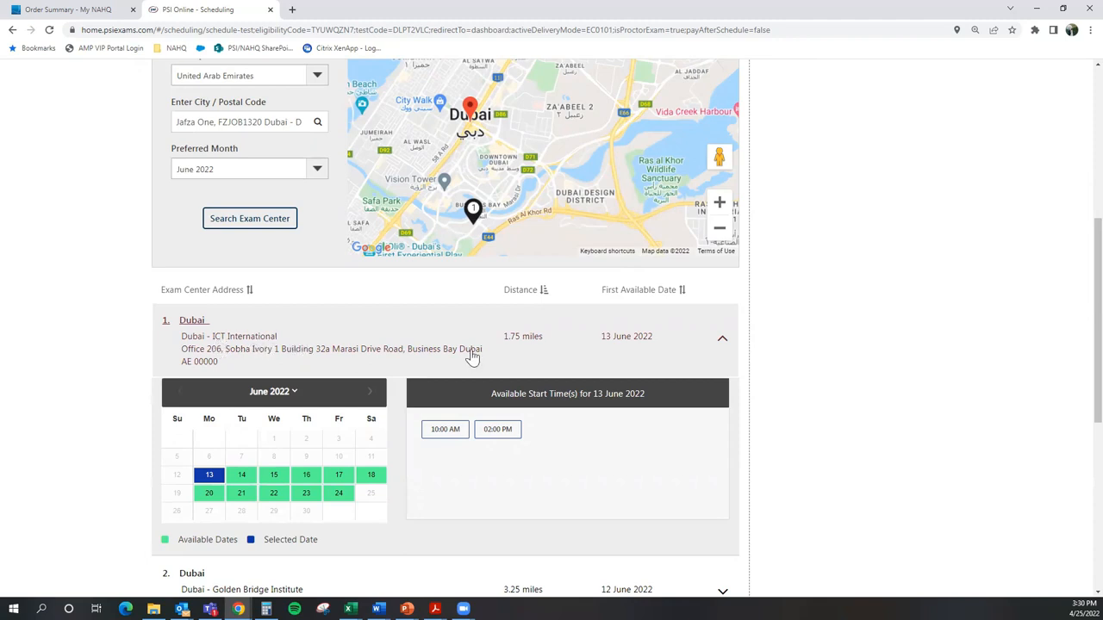
mouse_move(693, 362)
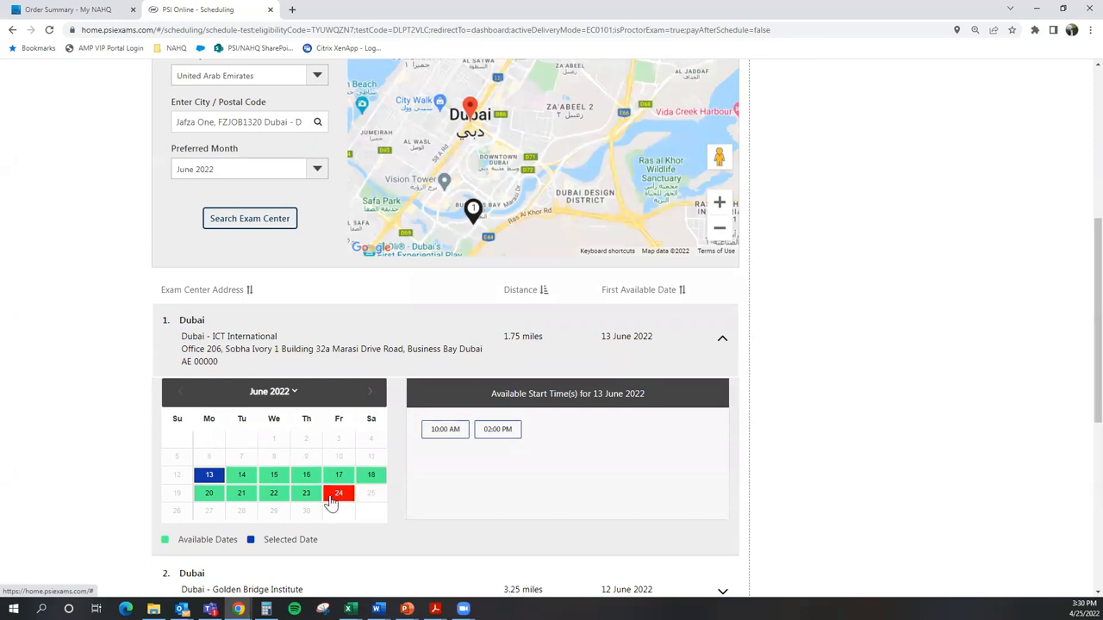
click(272, 476)
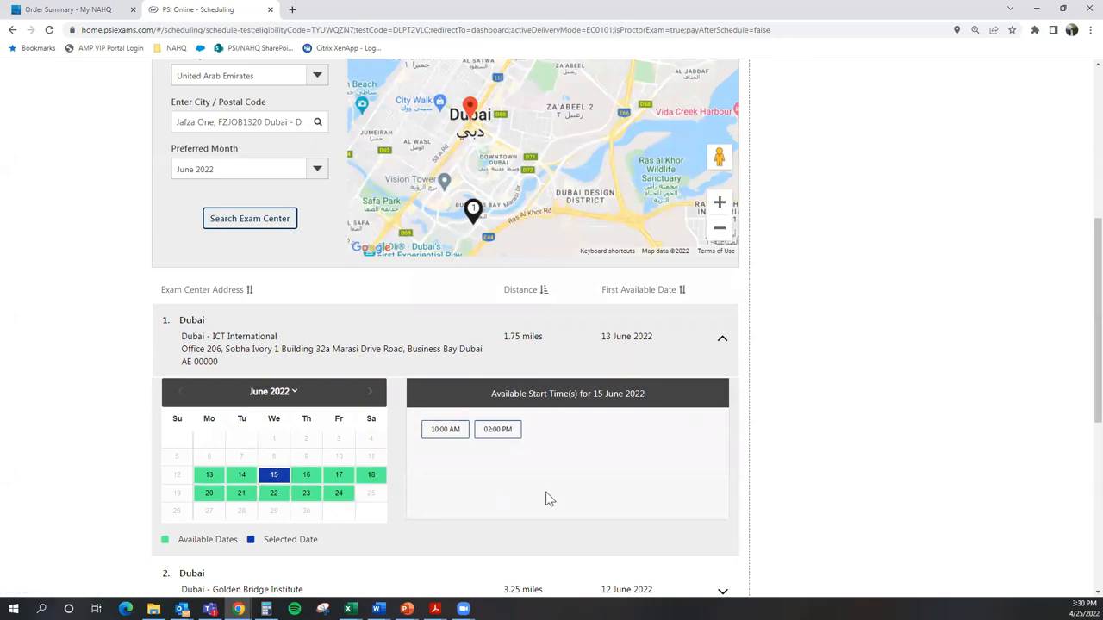
Step: Try the 10:00 AM and 02:00 PM start times, leaving neither selected
click(445, 429)
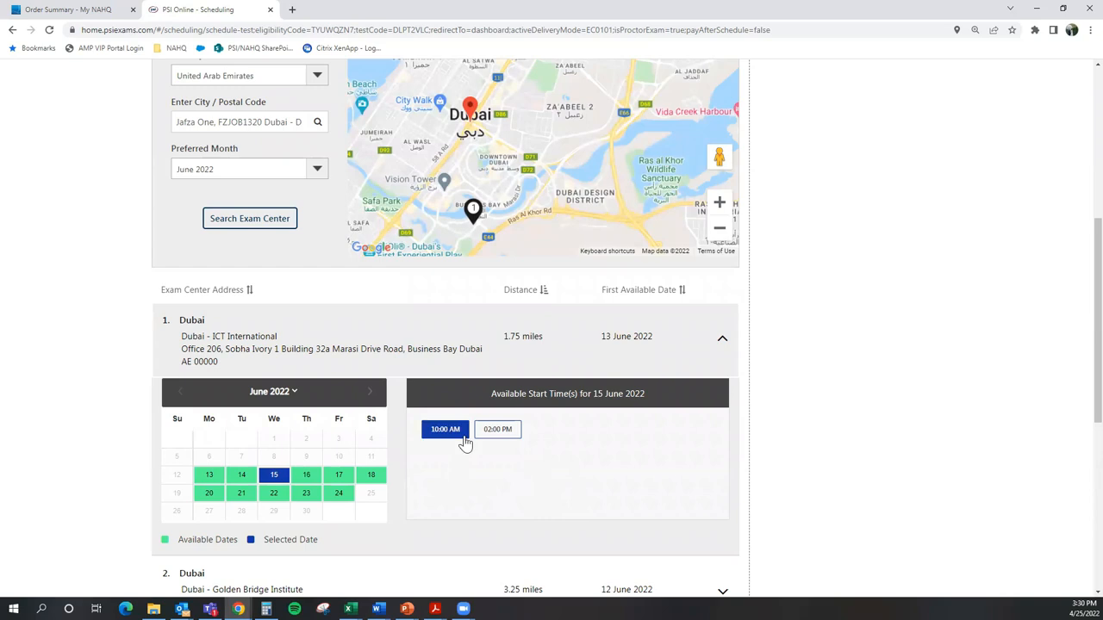
click(496, 429)
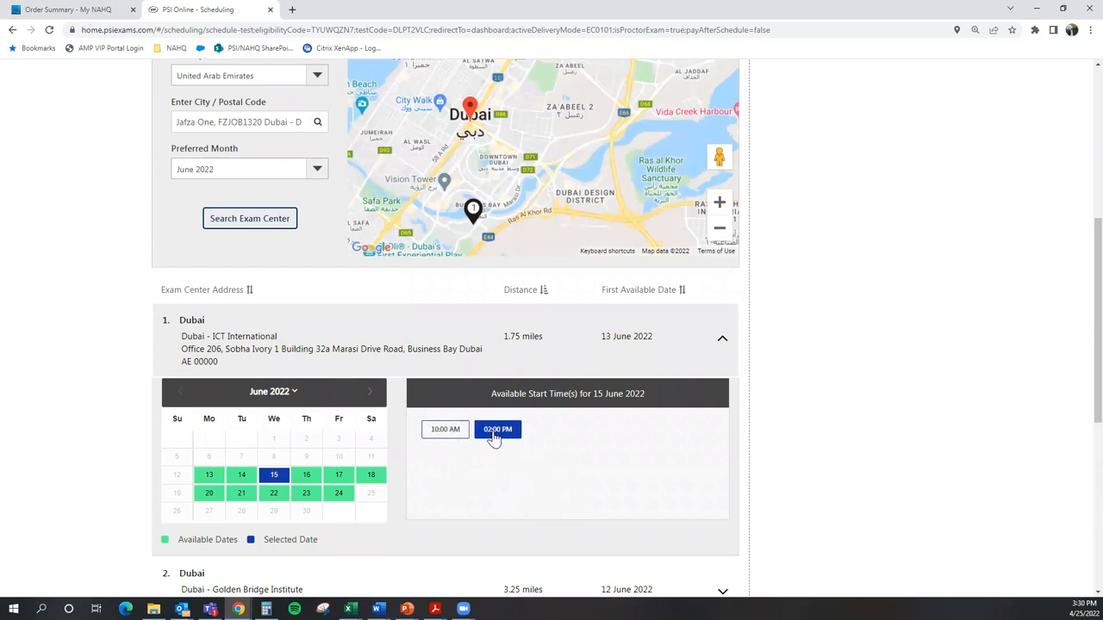
click(496, 429)
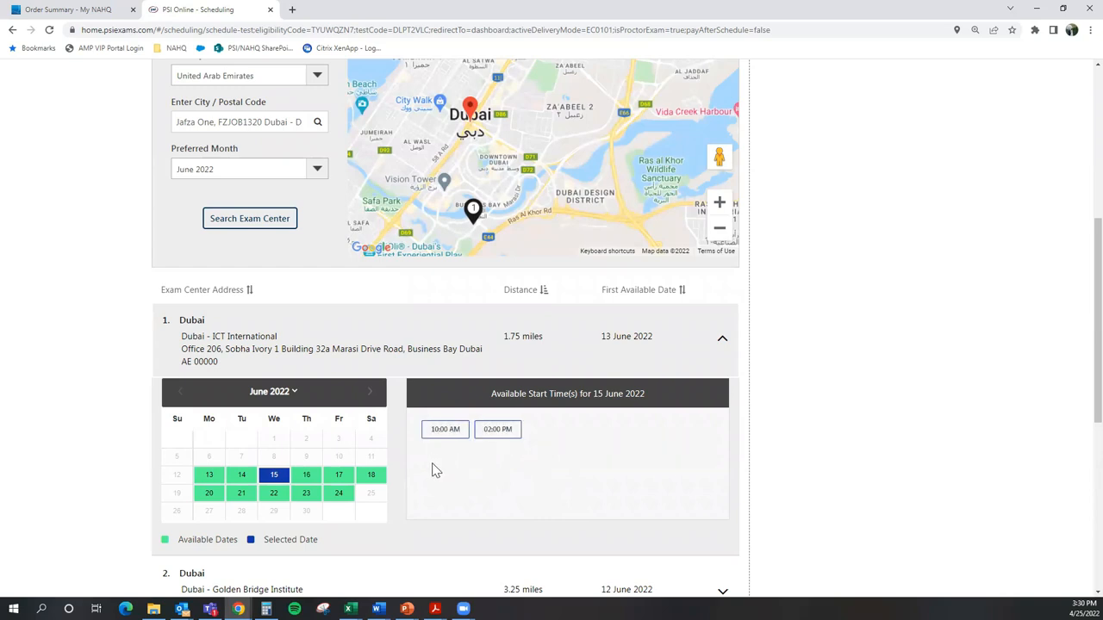
scroll(down, 3)
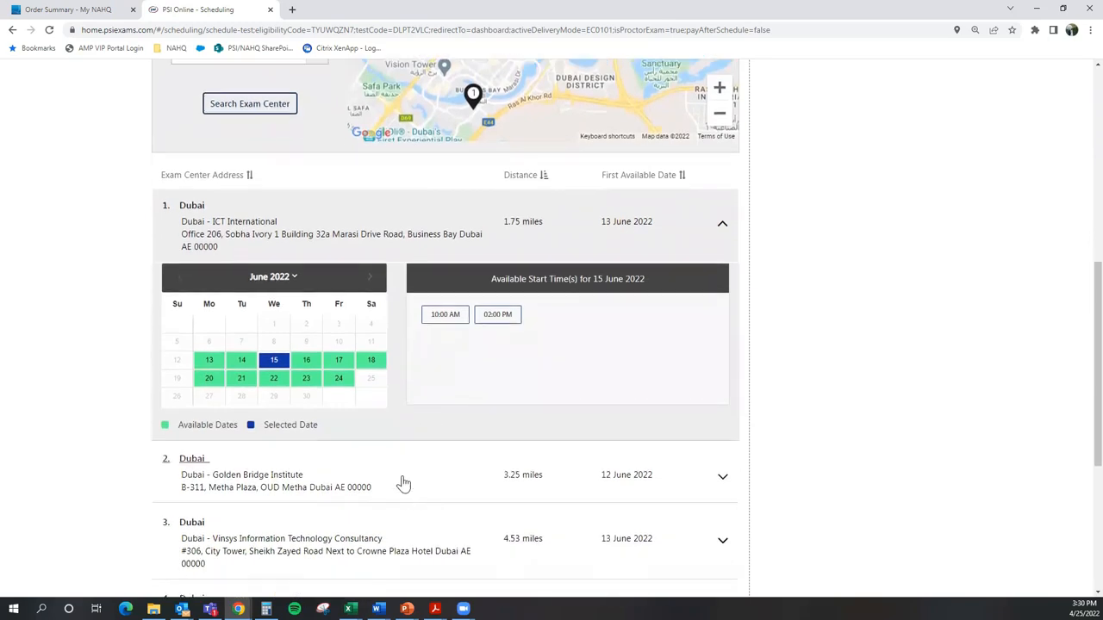
Step: Glance at Golden Bridge Institute's dates, then reselect 15 June 2022 at ICT International
click(722, 476)
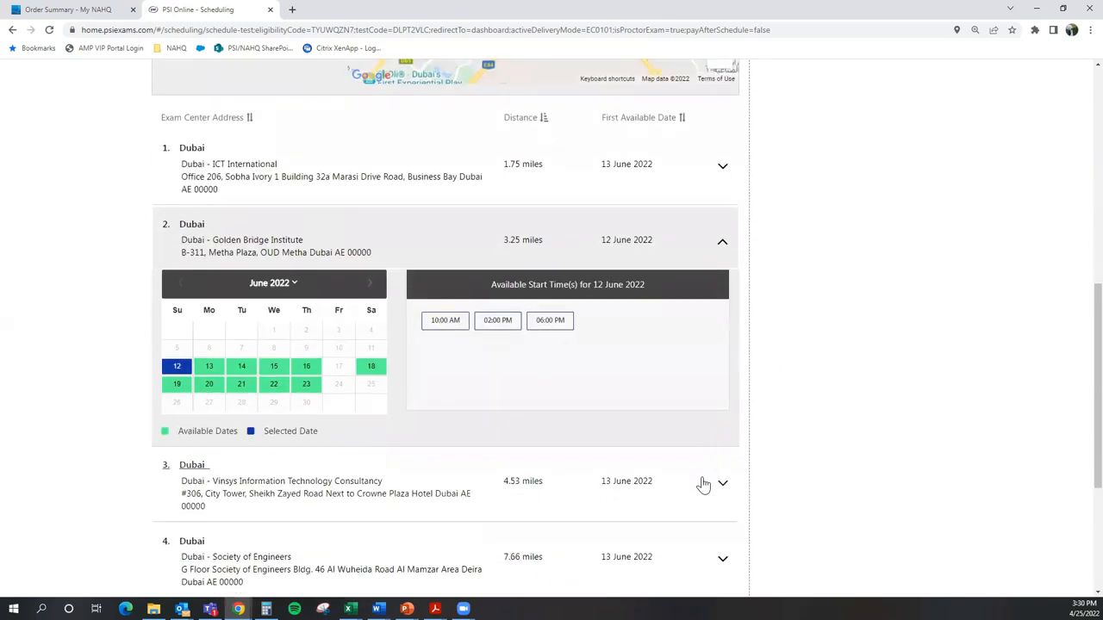
click(703, 482)
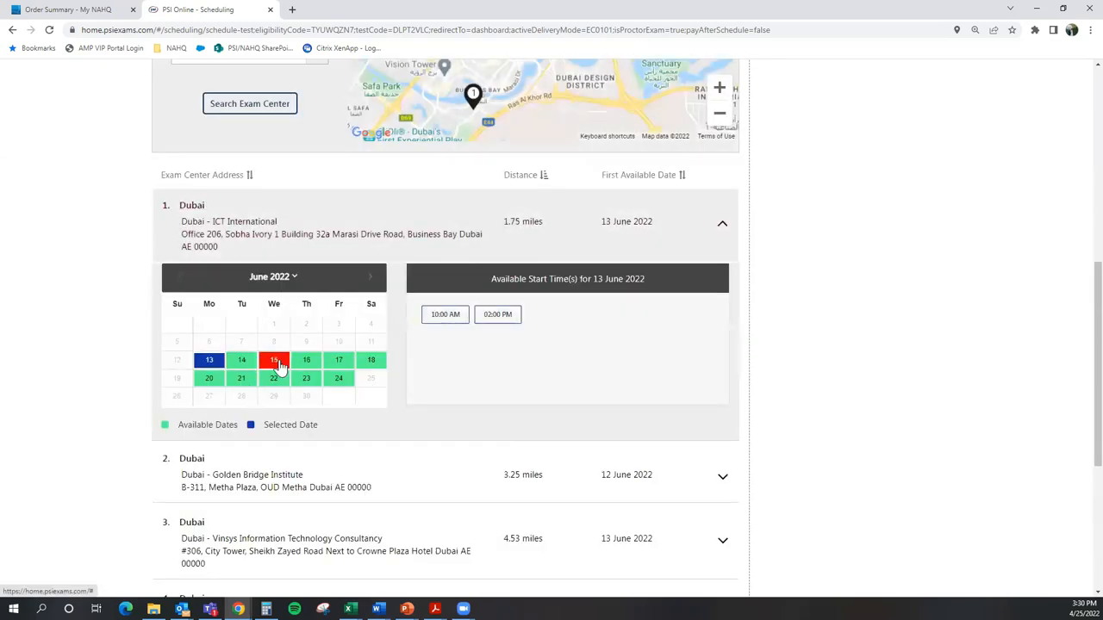
click(273, 360)
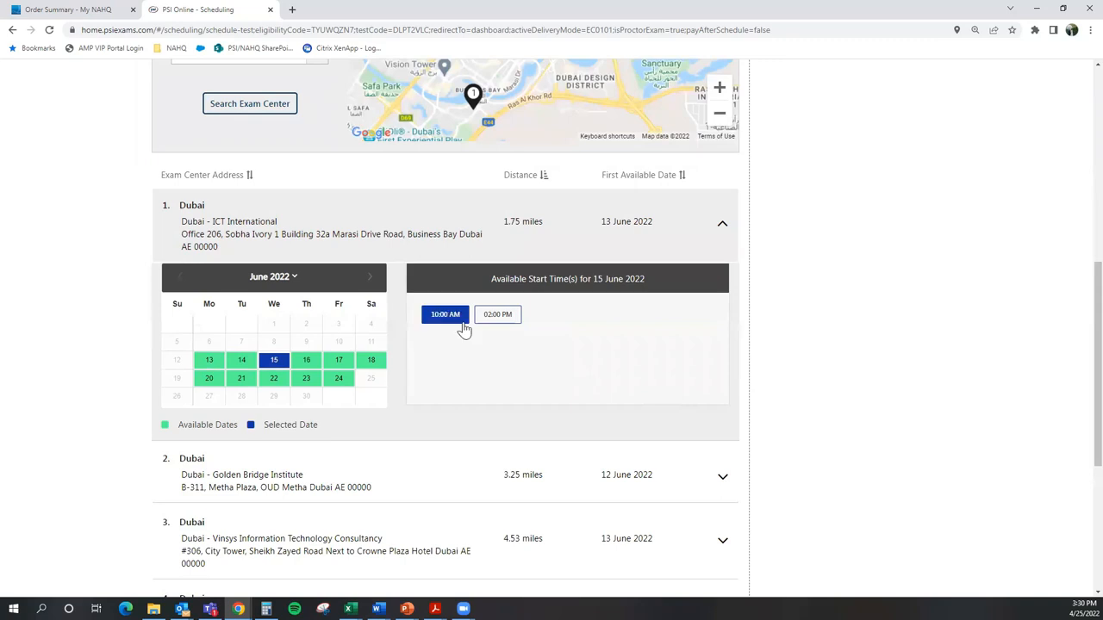
mouse_move(641, 389)
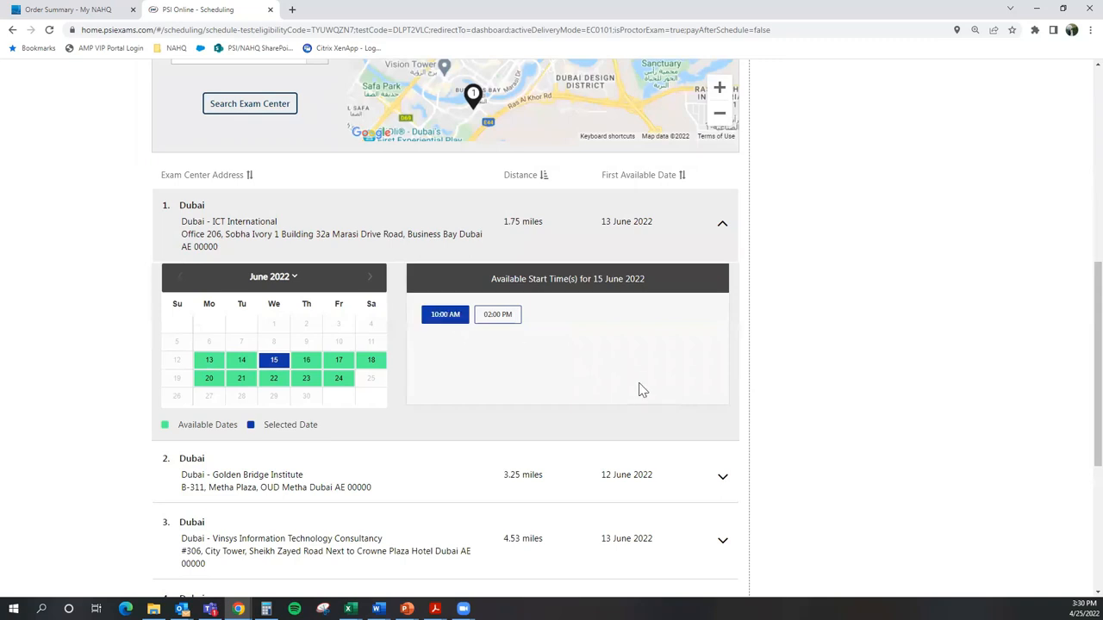
mouse_move(572, 395)
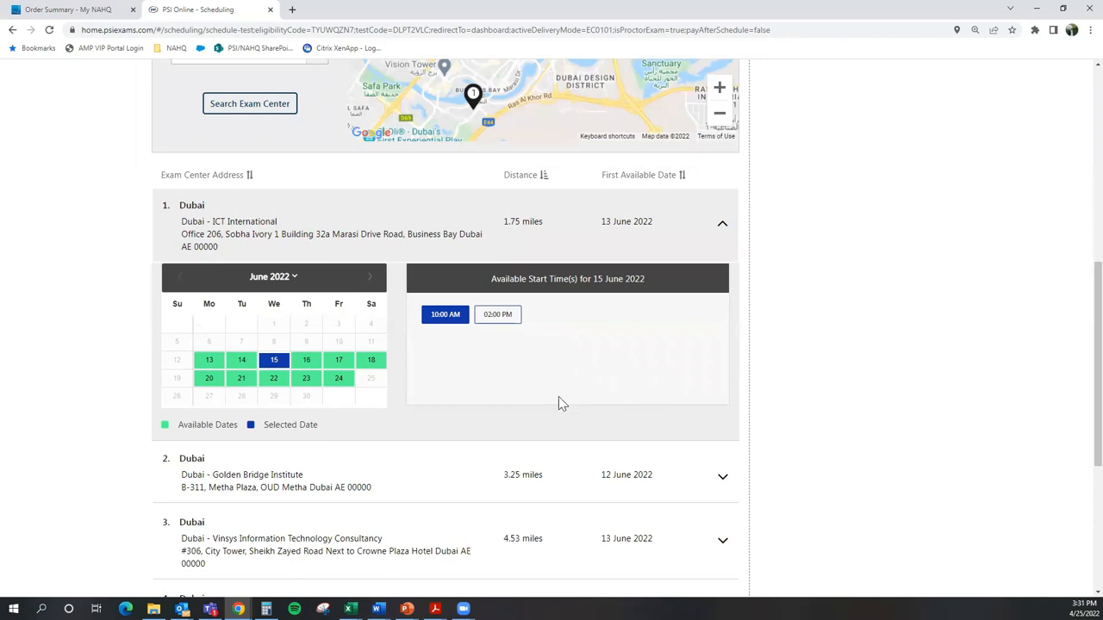
Step: Continue with the 15 June 2022, 10:00 AM ICT International slot to the confirmation dialog
scroll(up, 3)
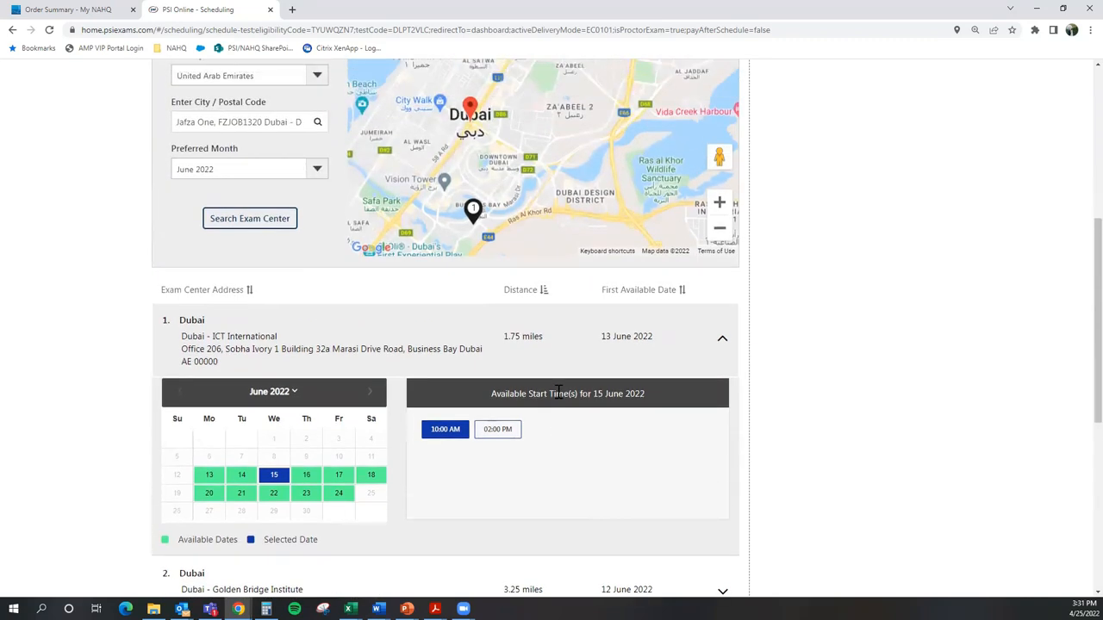
scroll(up, 3)
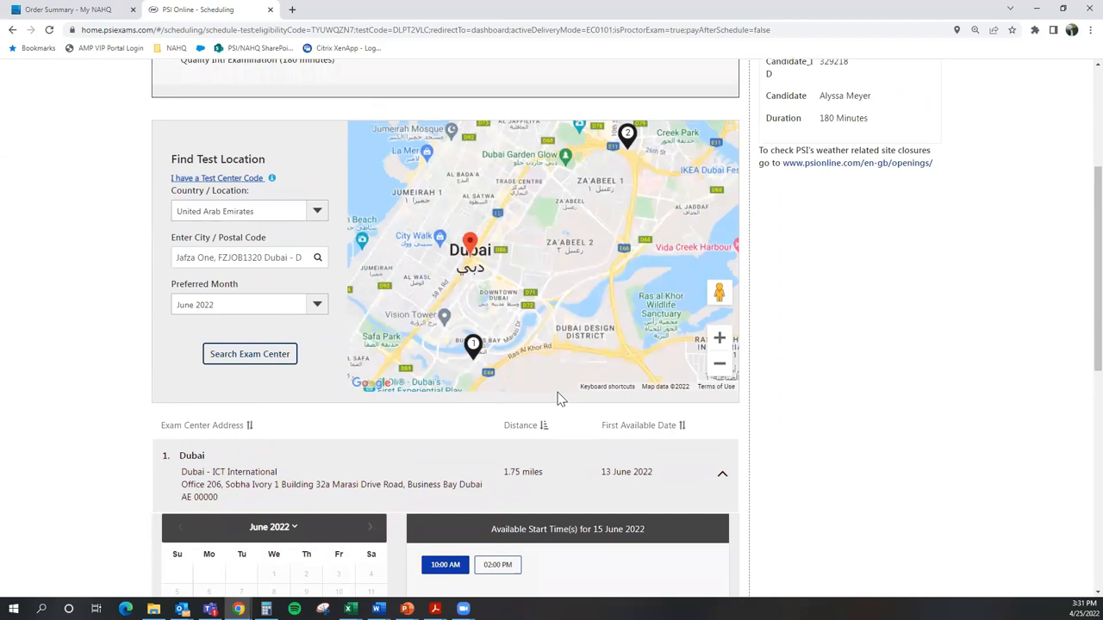
scroll(down, 3)
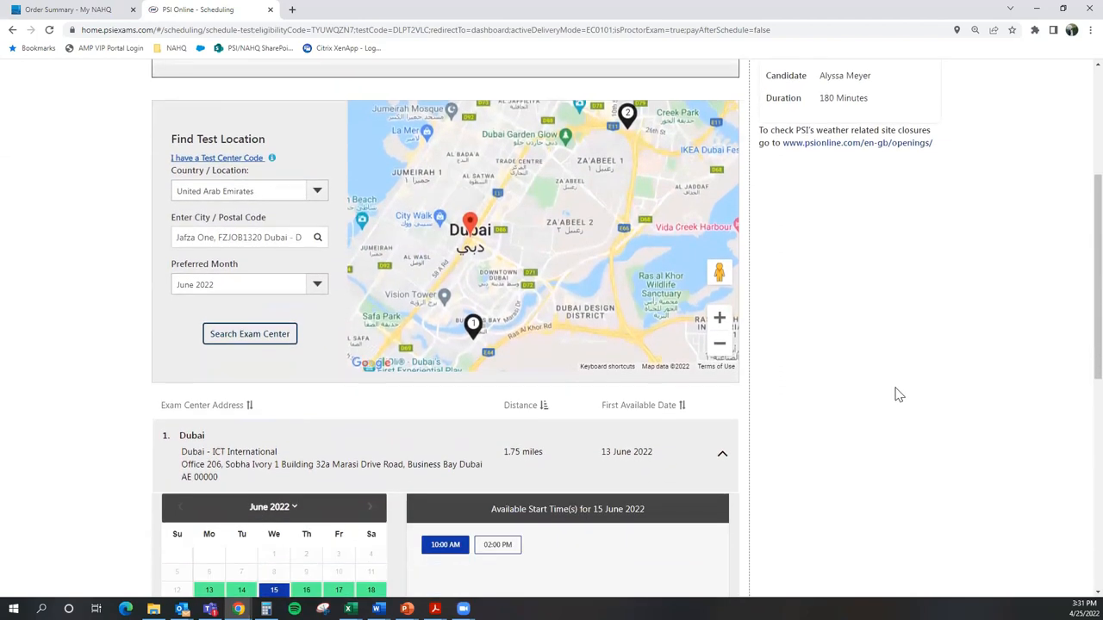
scroll(down, 3)
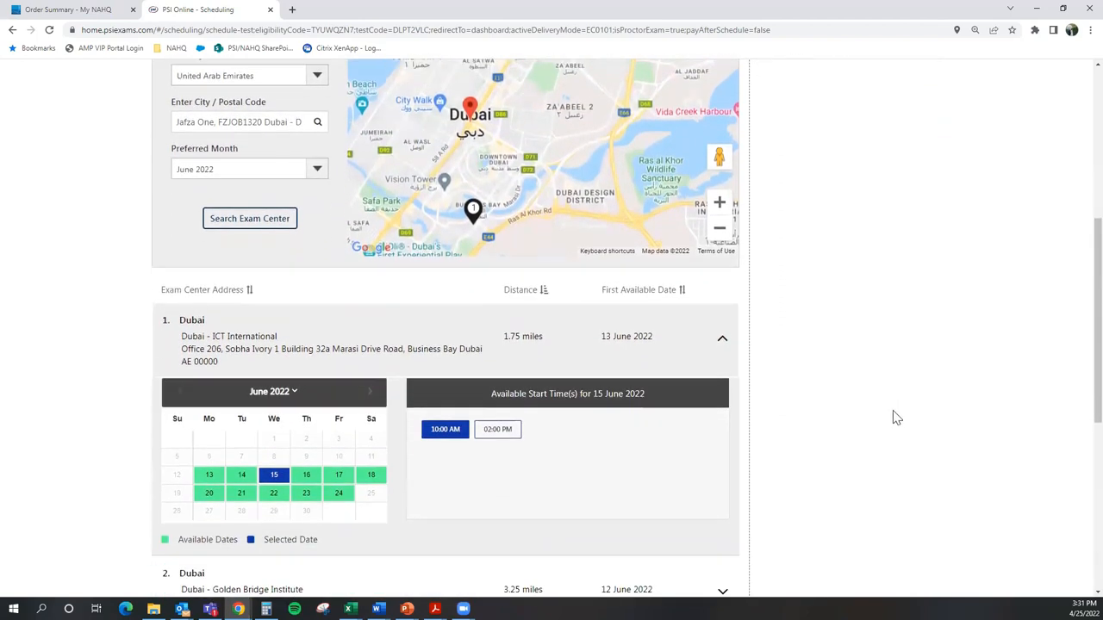
scroll(down, 3)
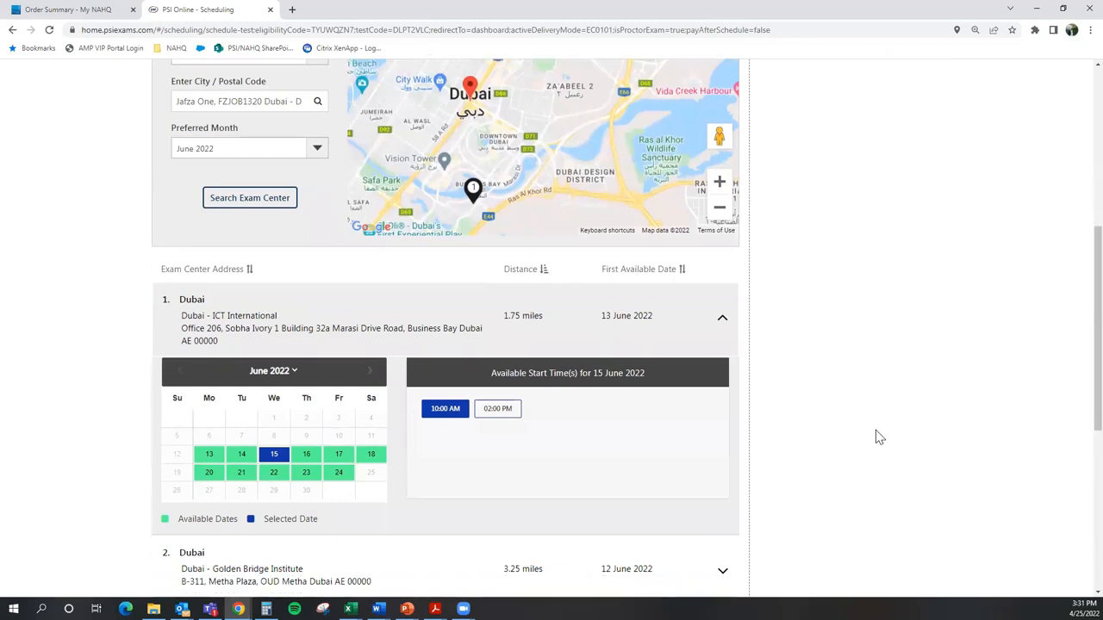
scroll(down, 3)
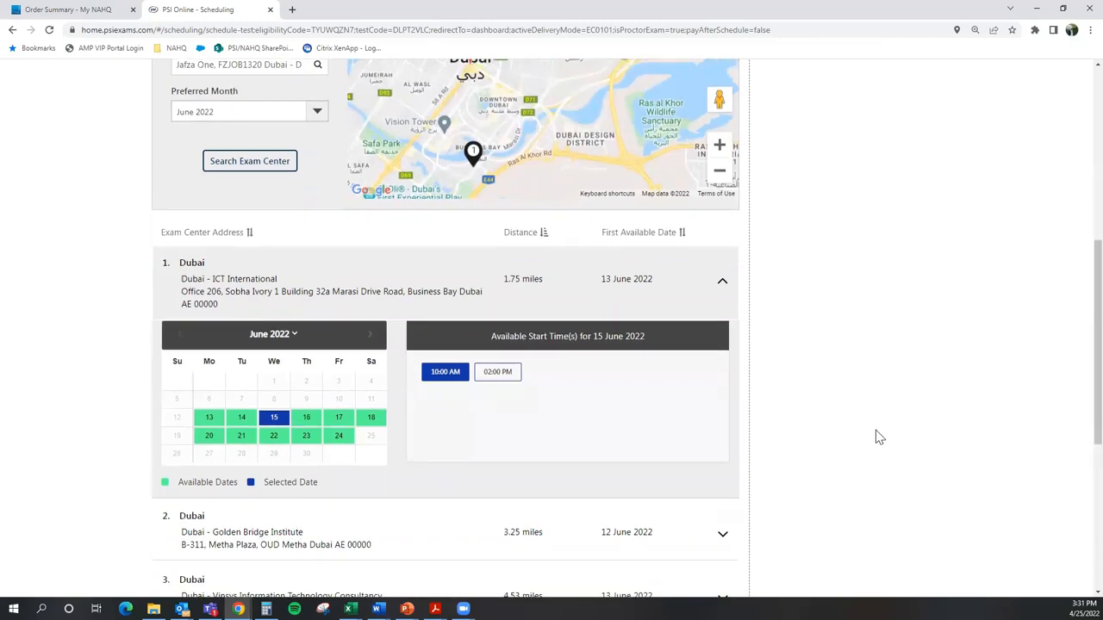
scroll(up, 3)
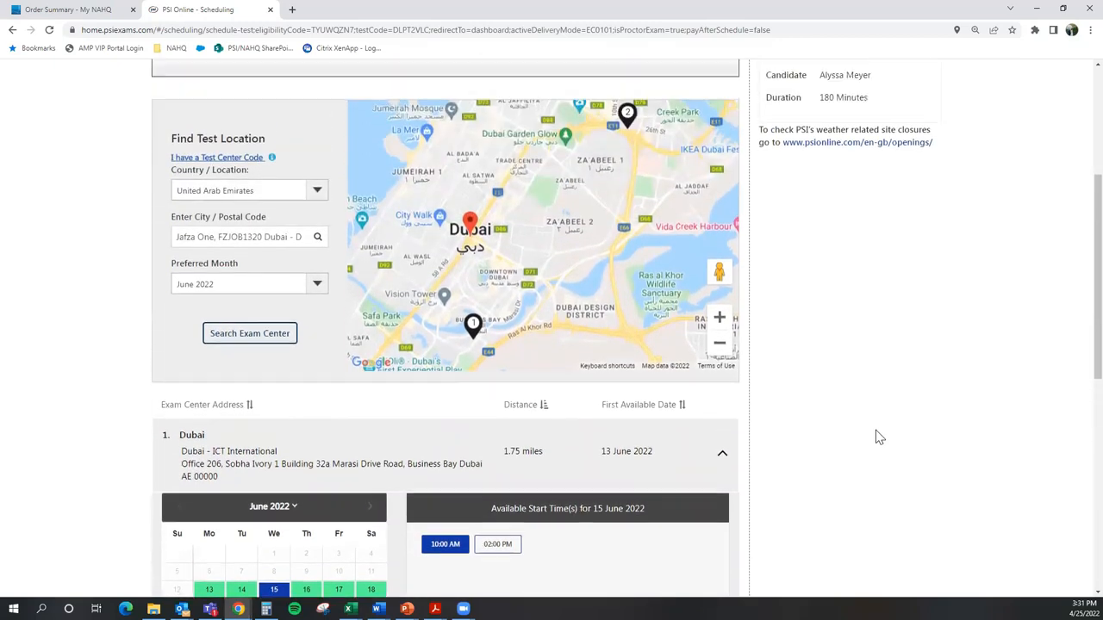
scroll(down, 3)
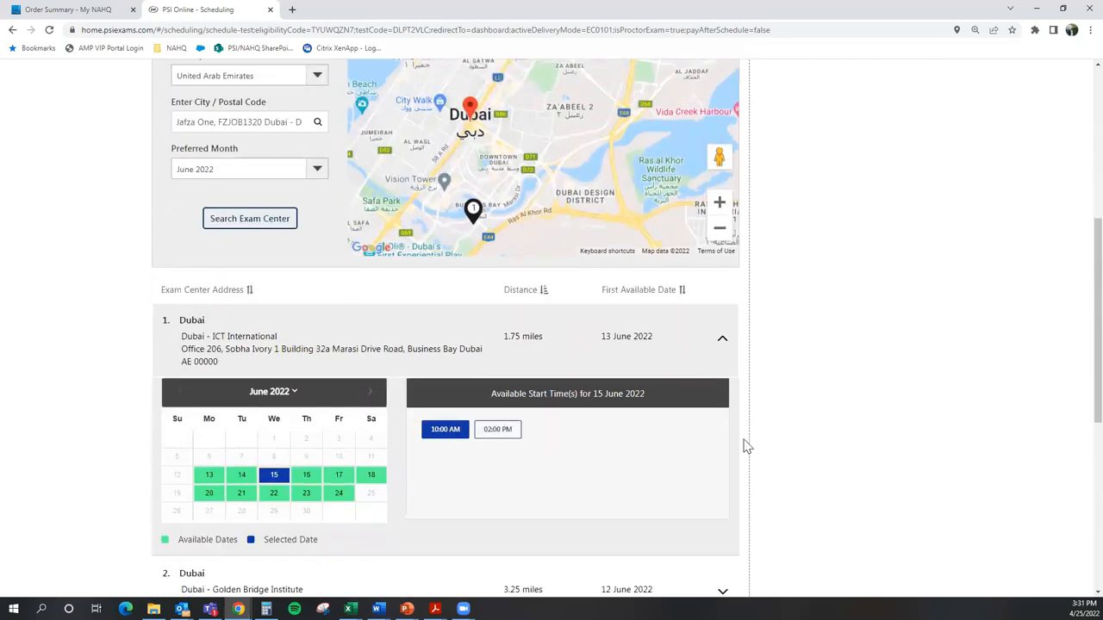
scroll(down, 3)
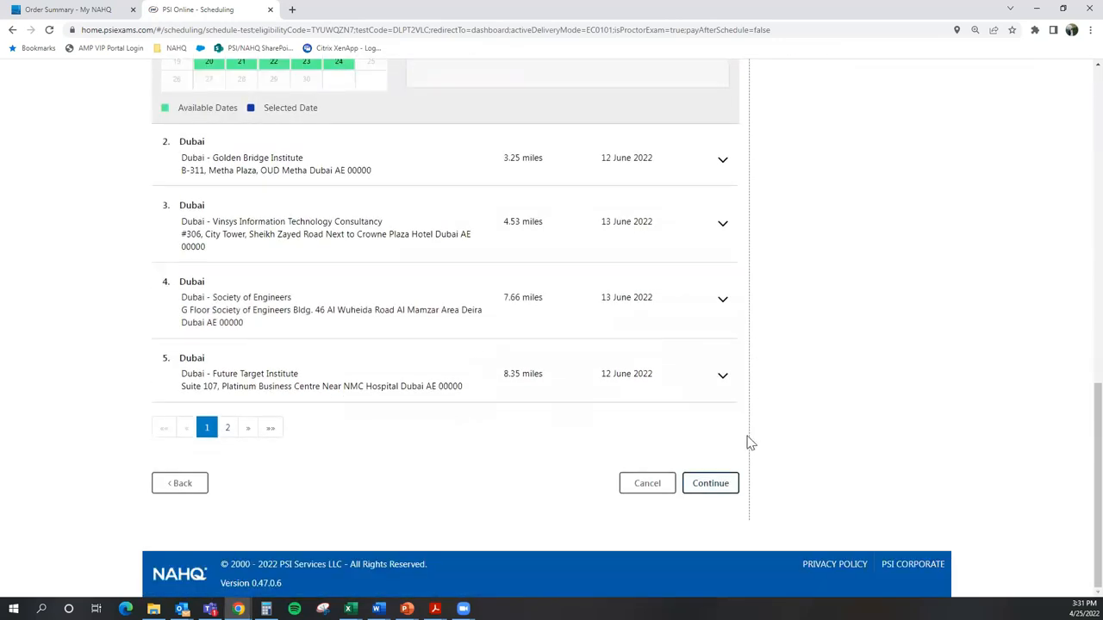
mouse_move(709, 483)
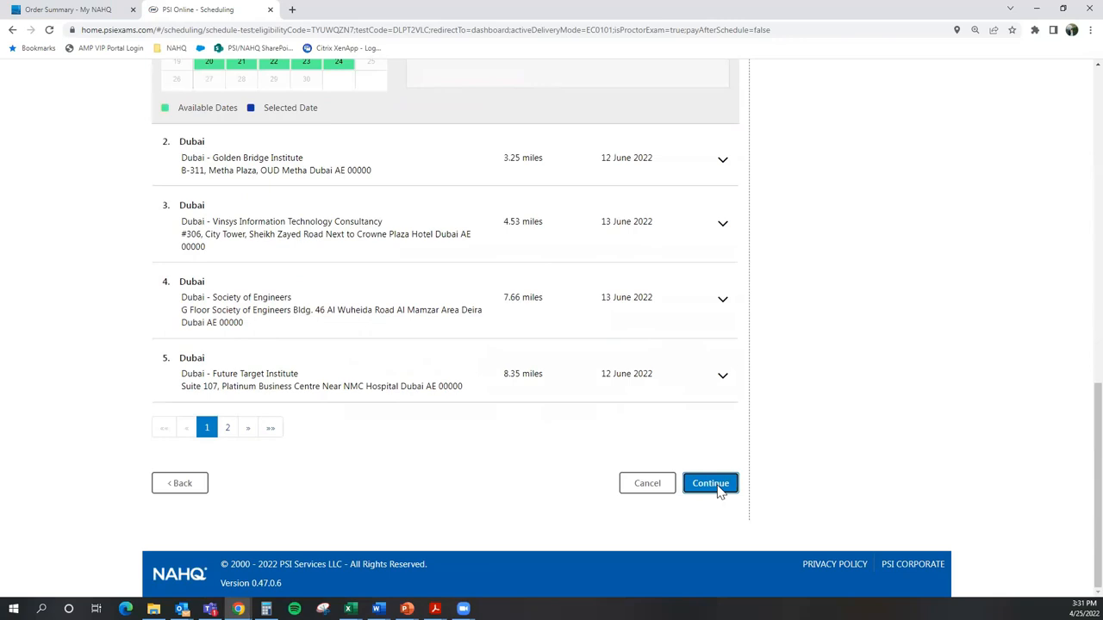
click(710, 482)
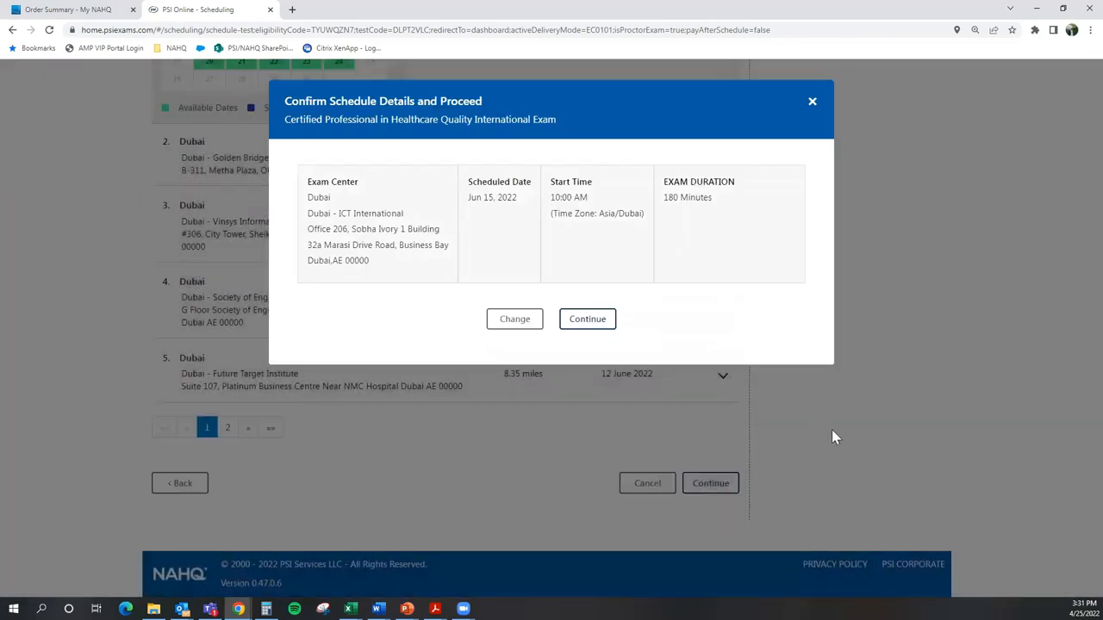
mouse_move(400, 265)
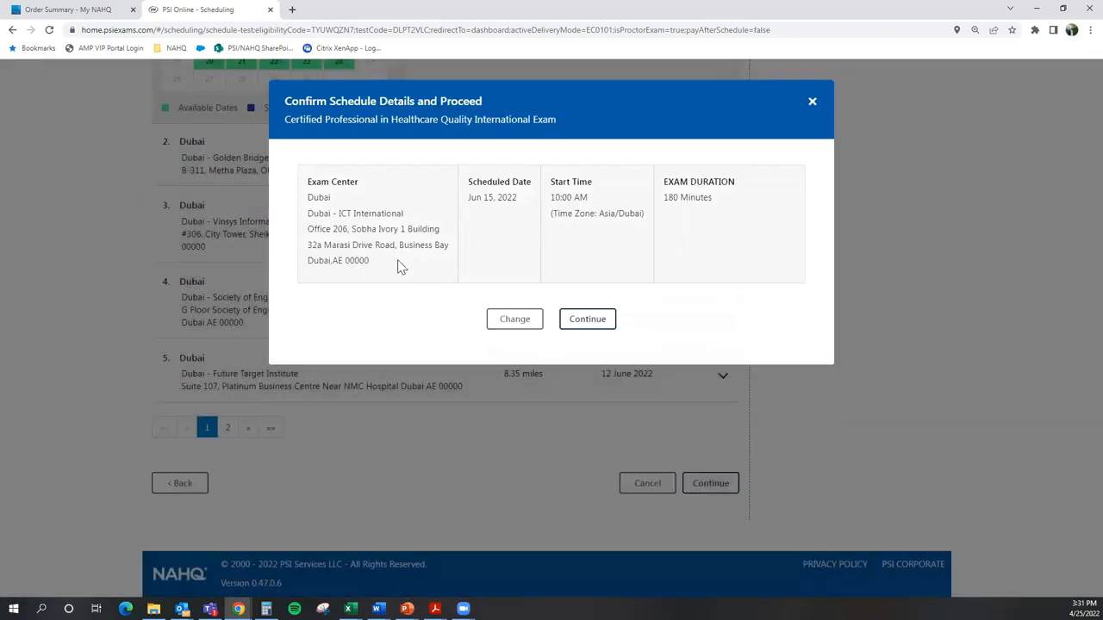
mouse_move(429, 293)
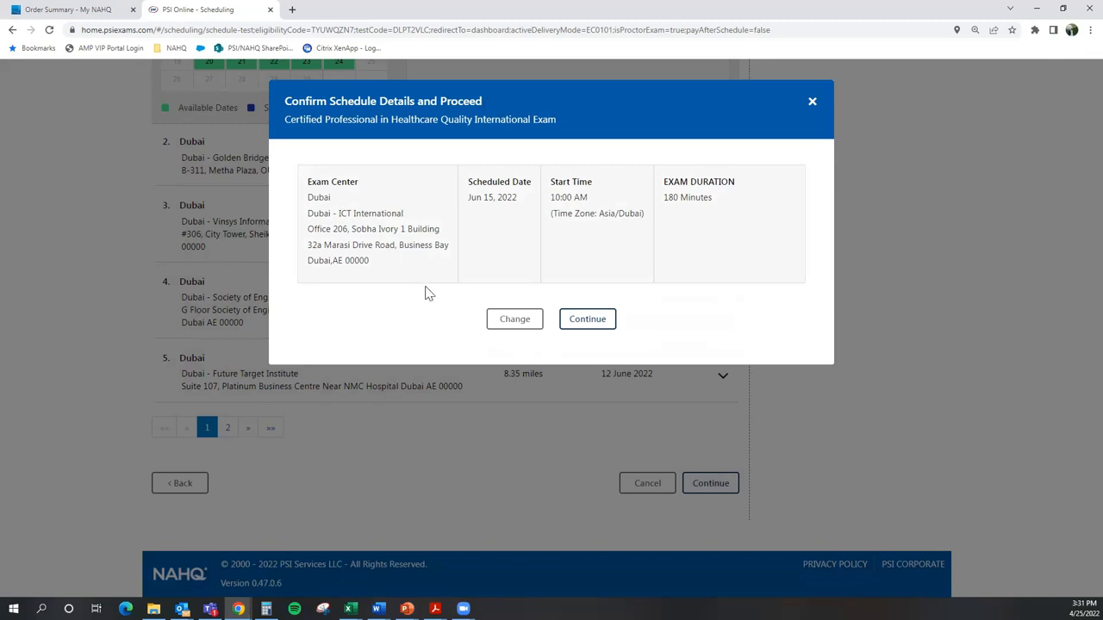
mouse_move(534, 278)
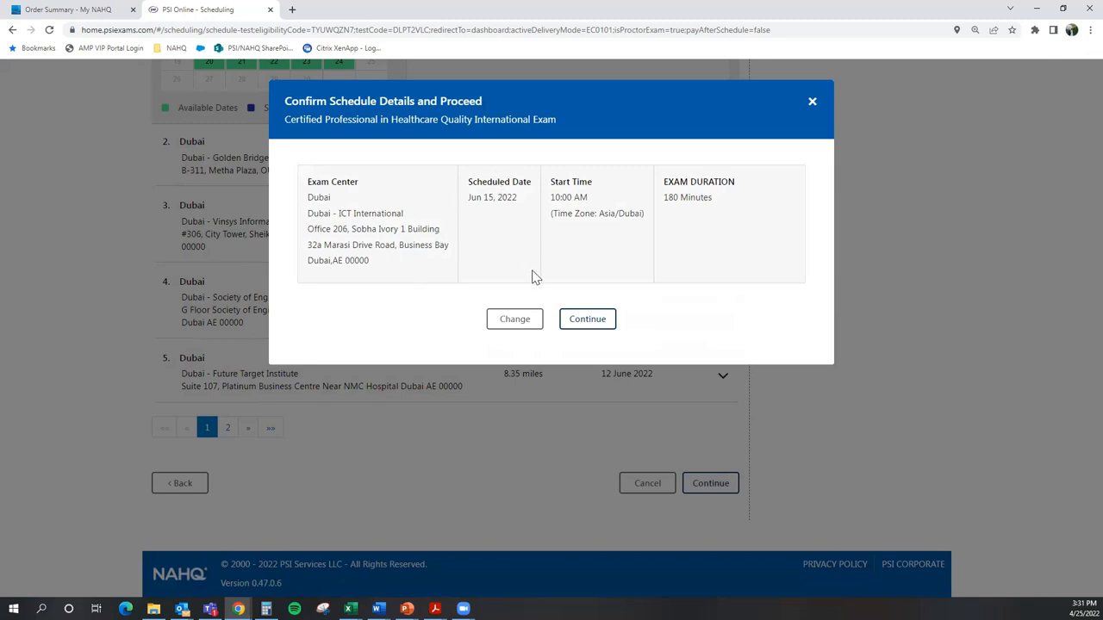
mouse_move(589, 227)
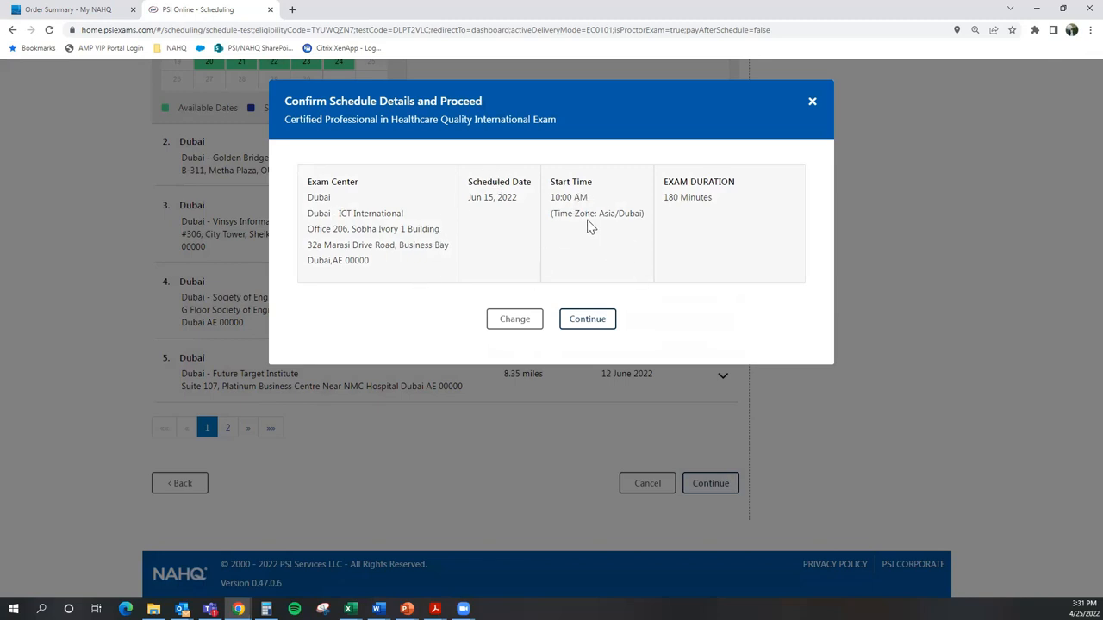
Step: Confirm the Asia/Dubai 180-minute booking, create it, and dismiss the success message
double_click(620, 214)
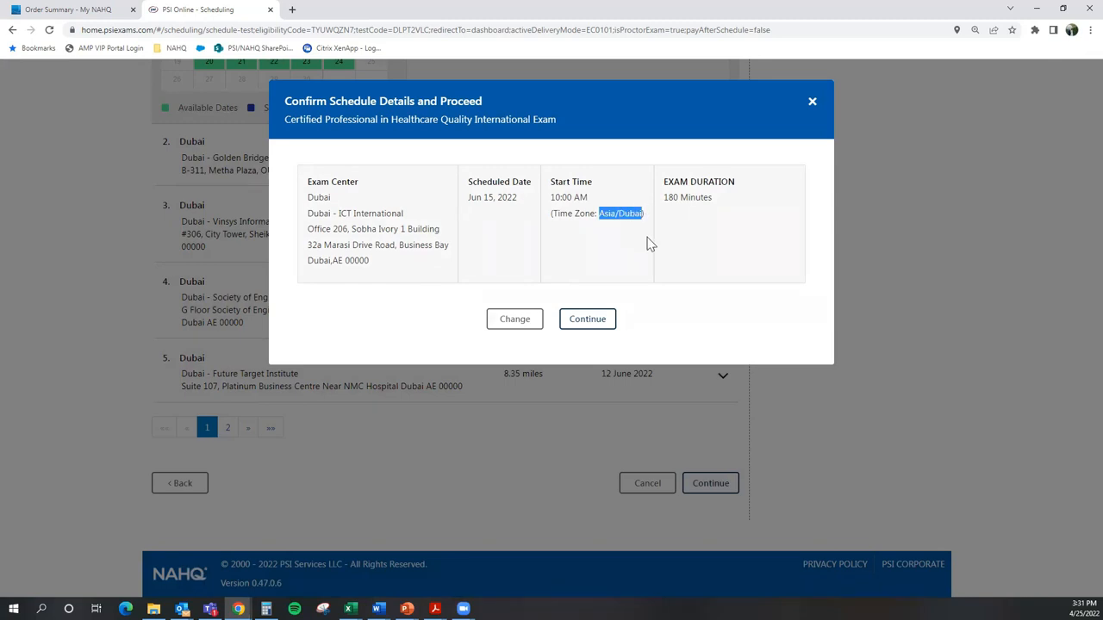
double_click(685, 197)
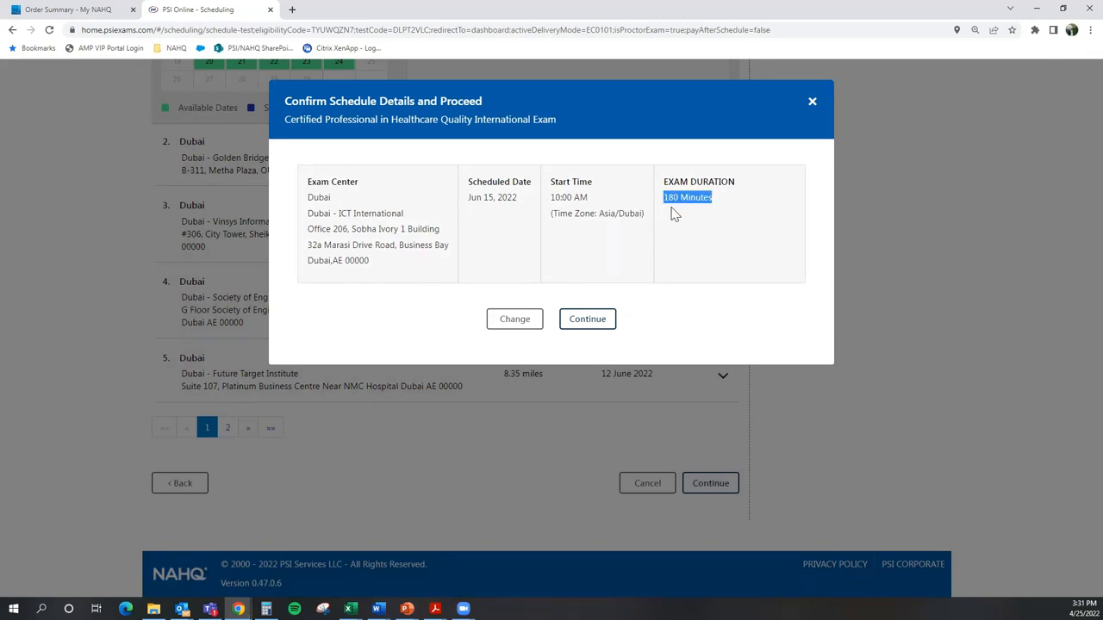
click(586, 319)
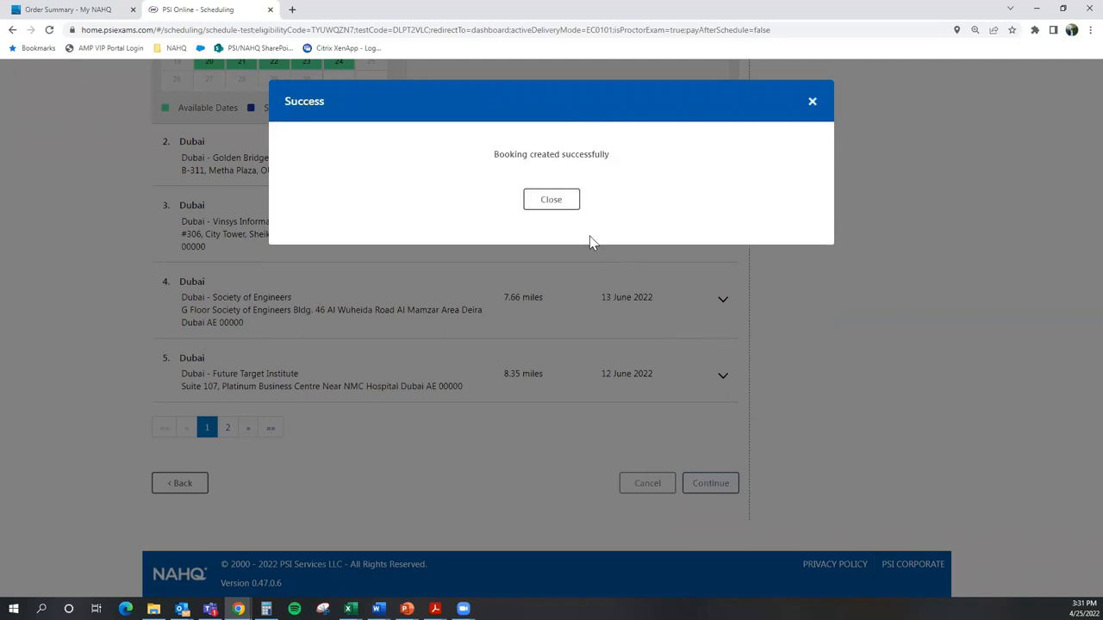
click(551, 200)
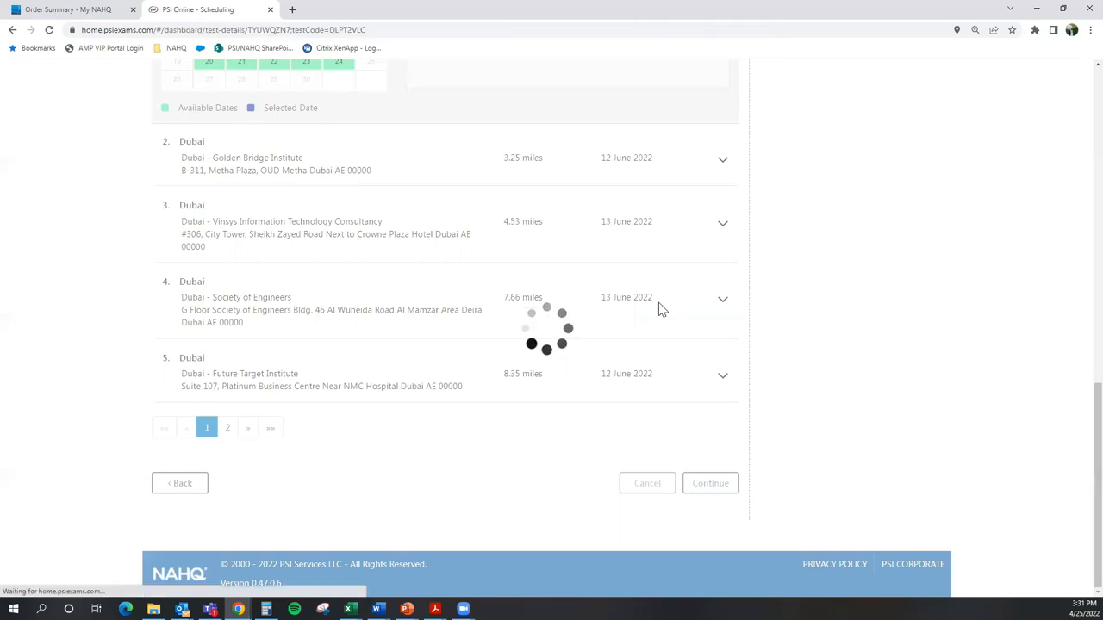
Step: View the test details showing CPHQ scheduled Jun 15, 2022, 10:00 AM in Dubai
click(710, 482)
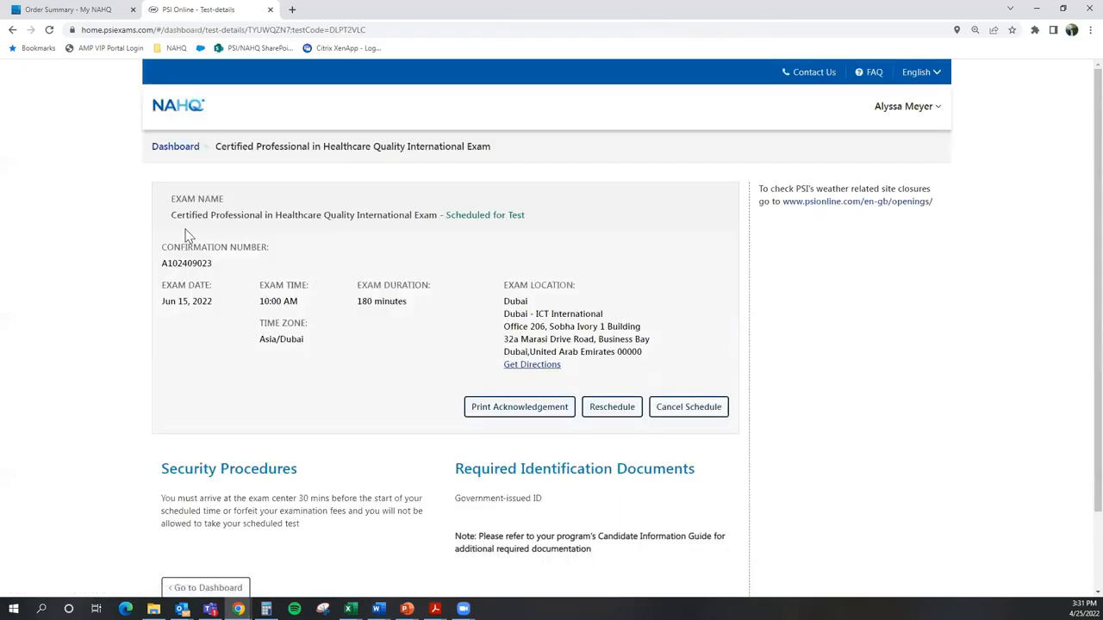
mouse_move(504, 289)
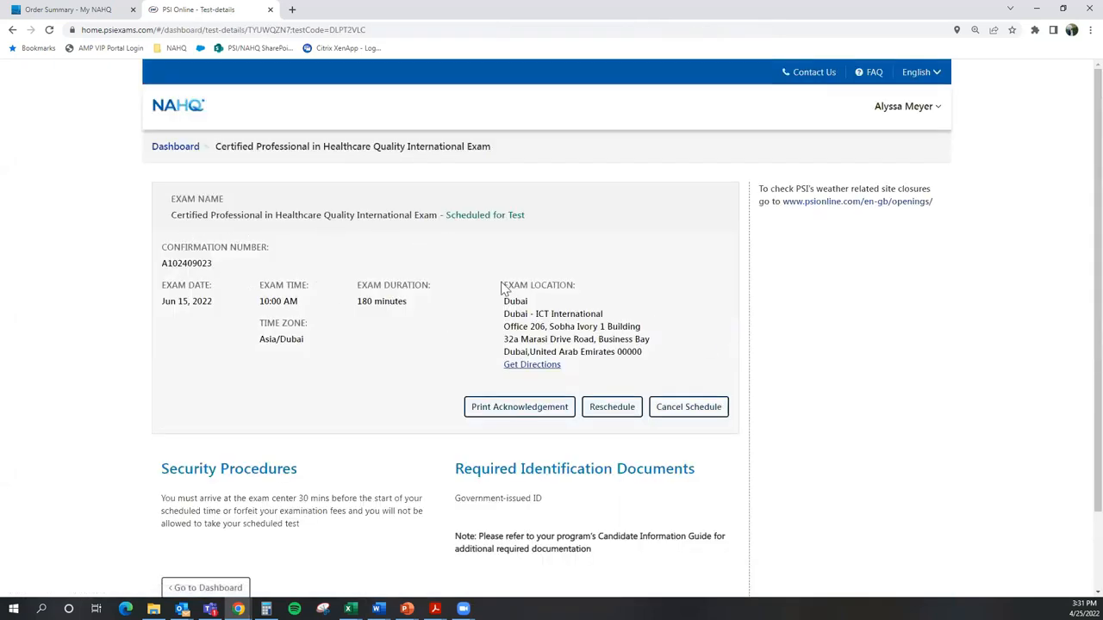
scroll(down, 3)
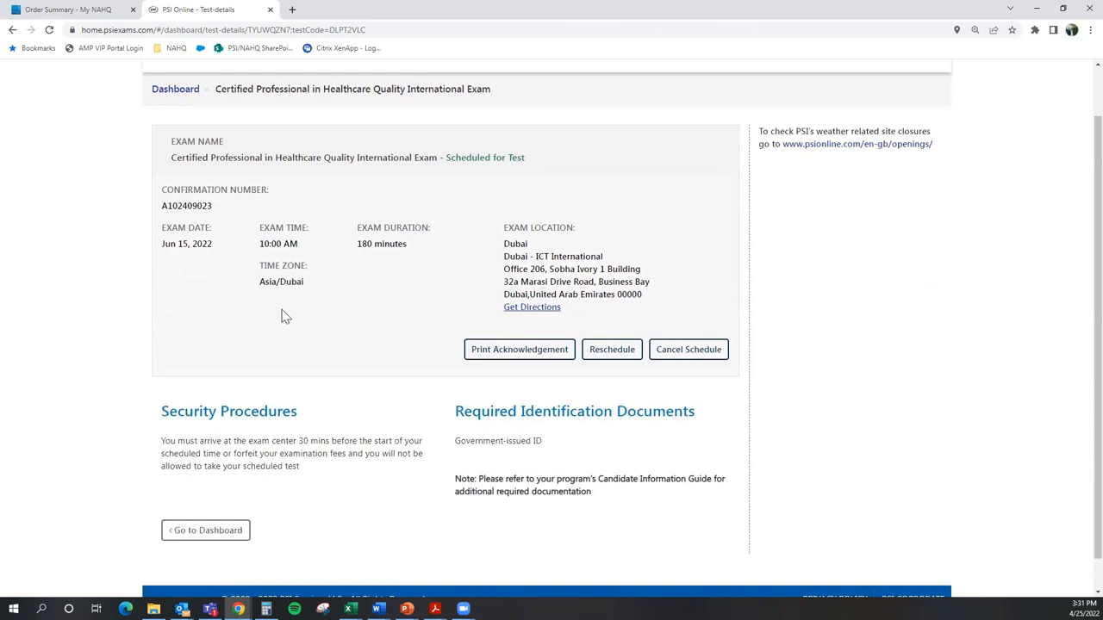
scroll(down, 3)
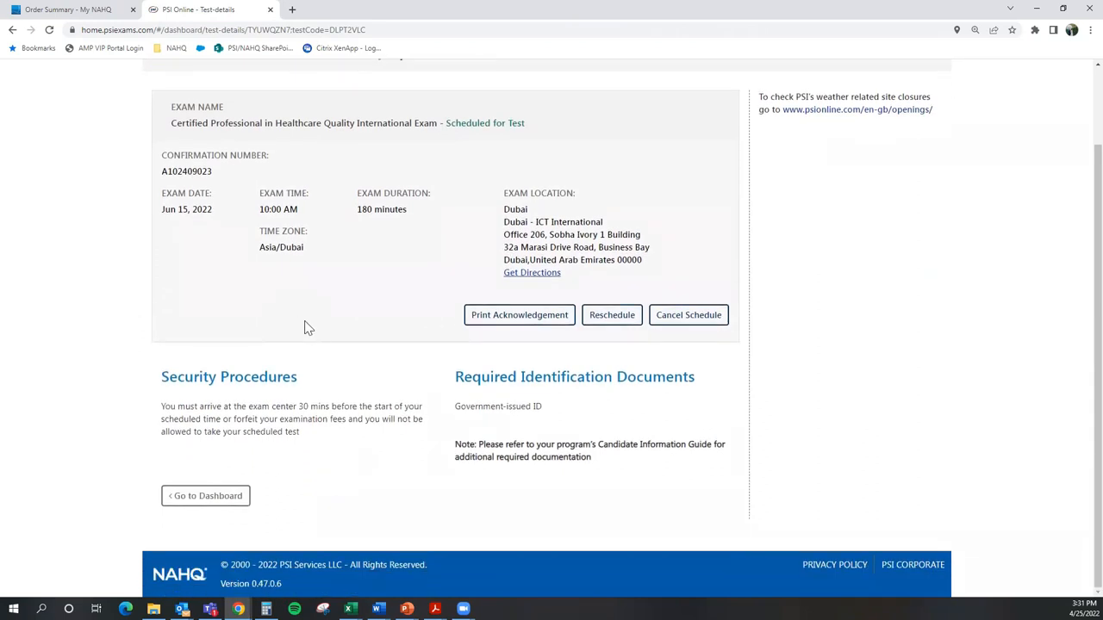
scroll(up, 3)
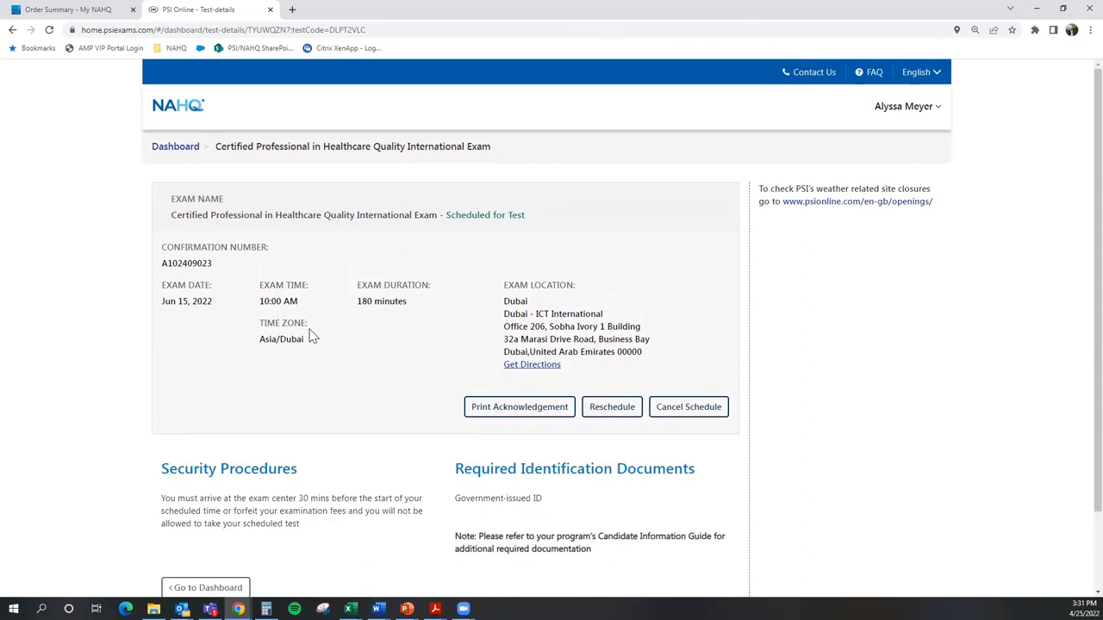
mouse_move(634, 334)
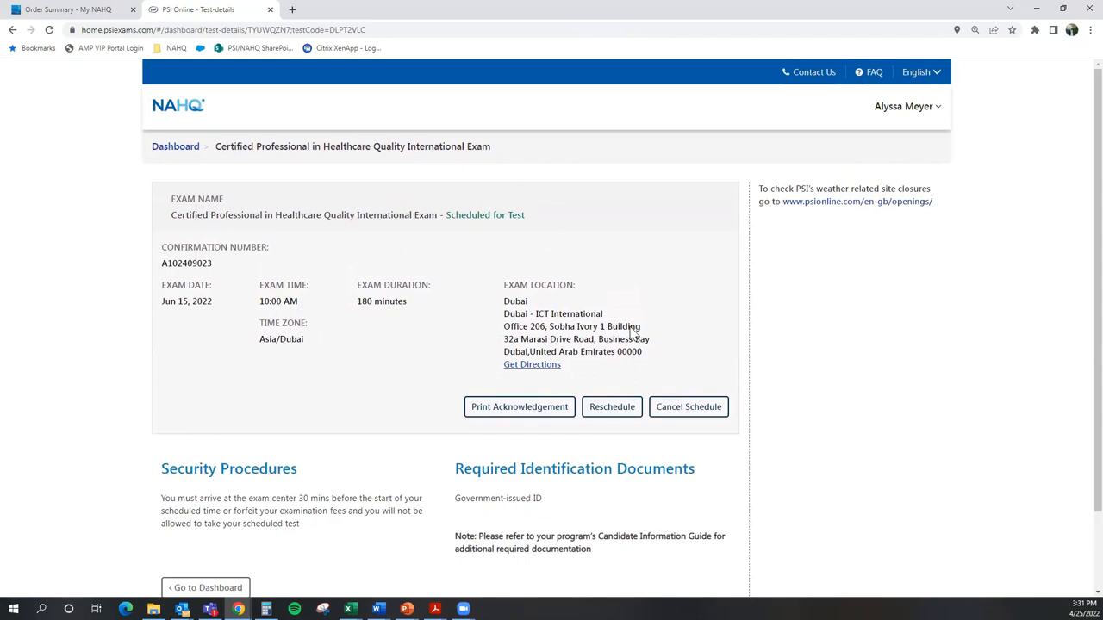
mouse_move(911, 326)
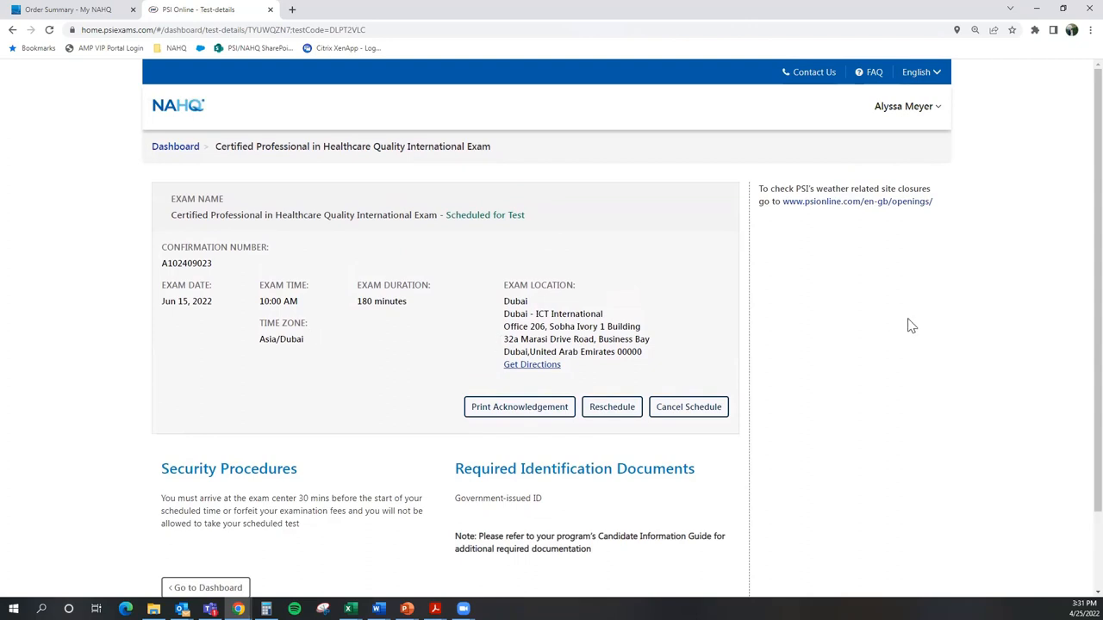
mouse_move(689, 406)
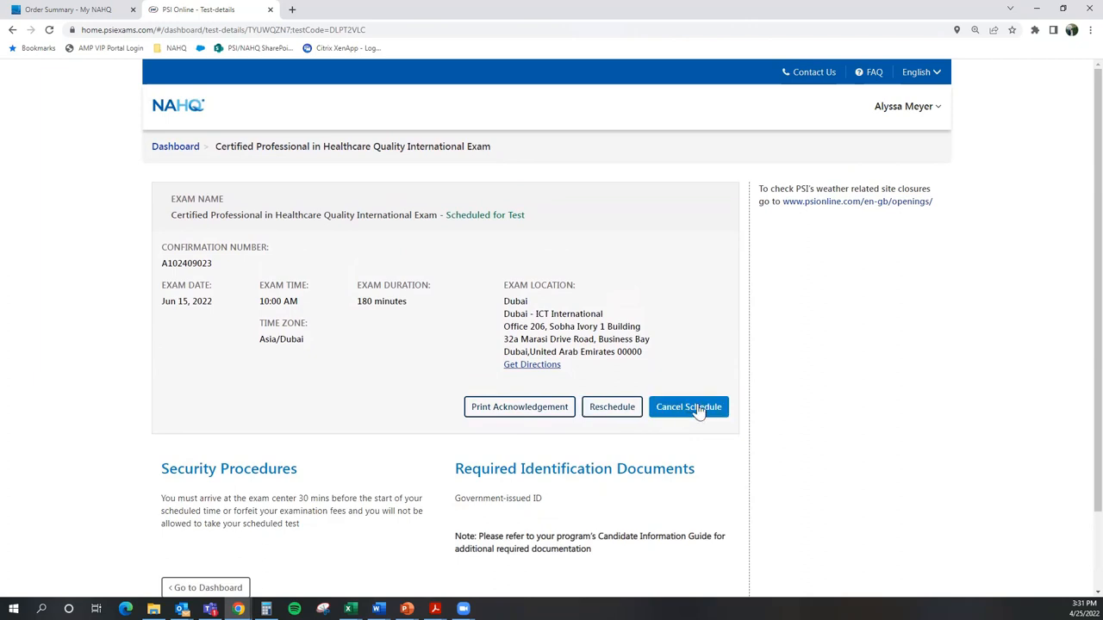
mouse_move(544, 479)
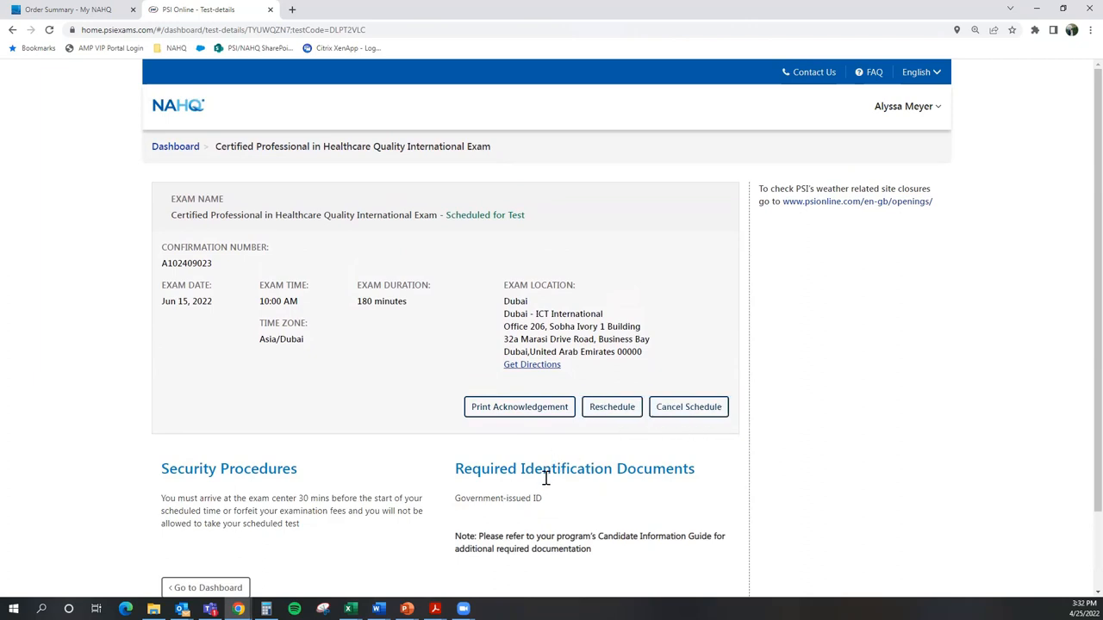
mouse_move(669, 414)
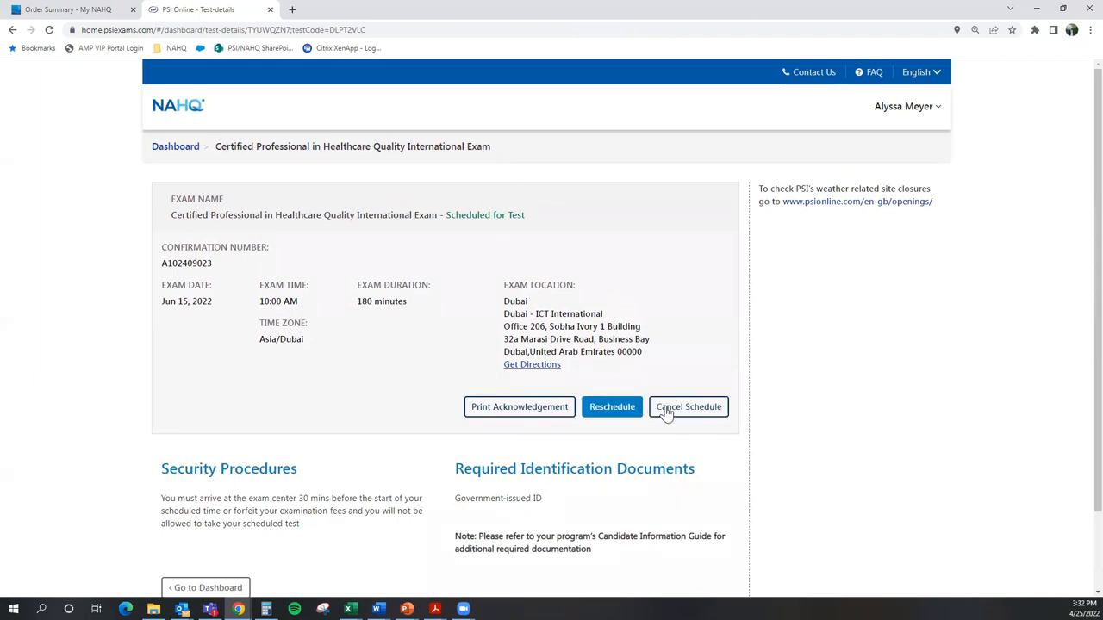
mouse_move(690, 407)
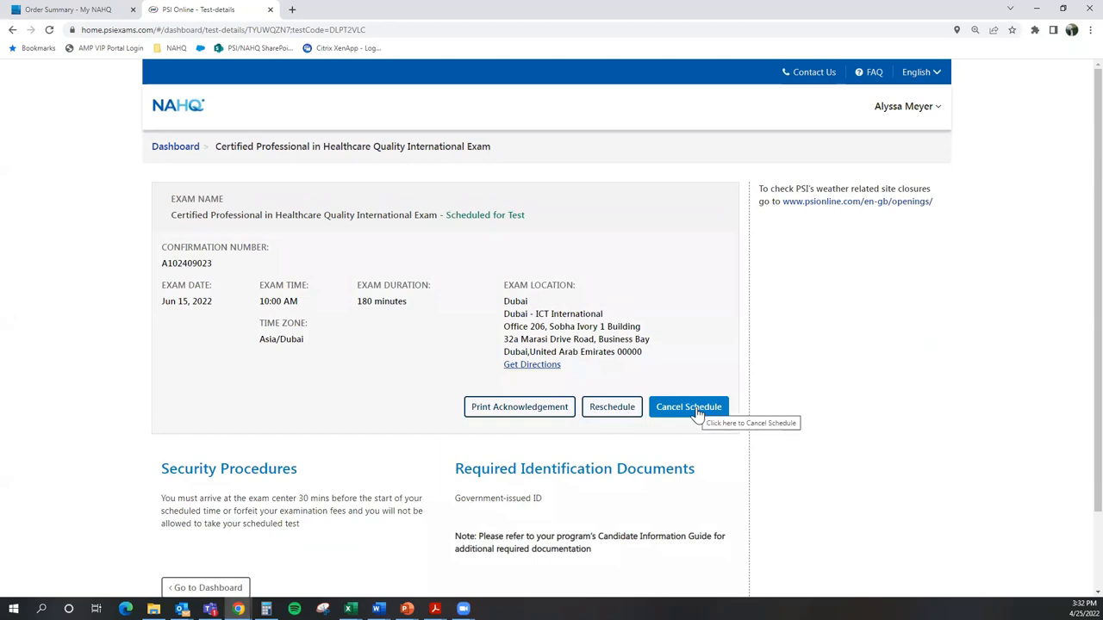
mouse_move(925, 462)
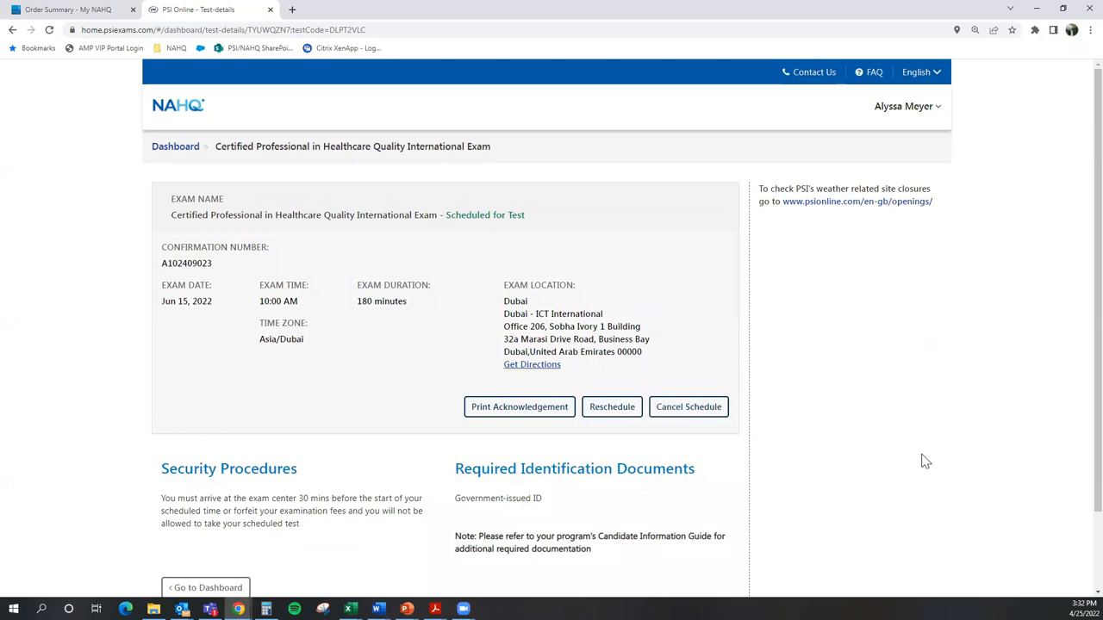
mouse_move(903, 107)
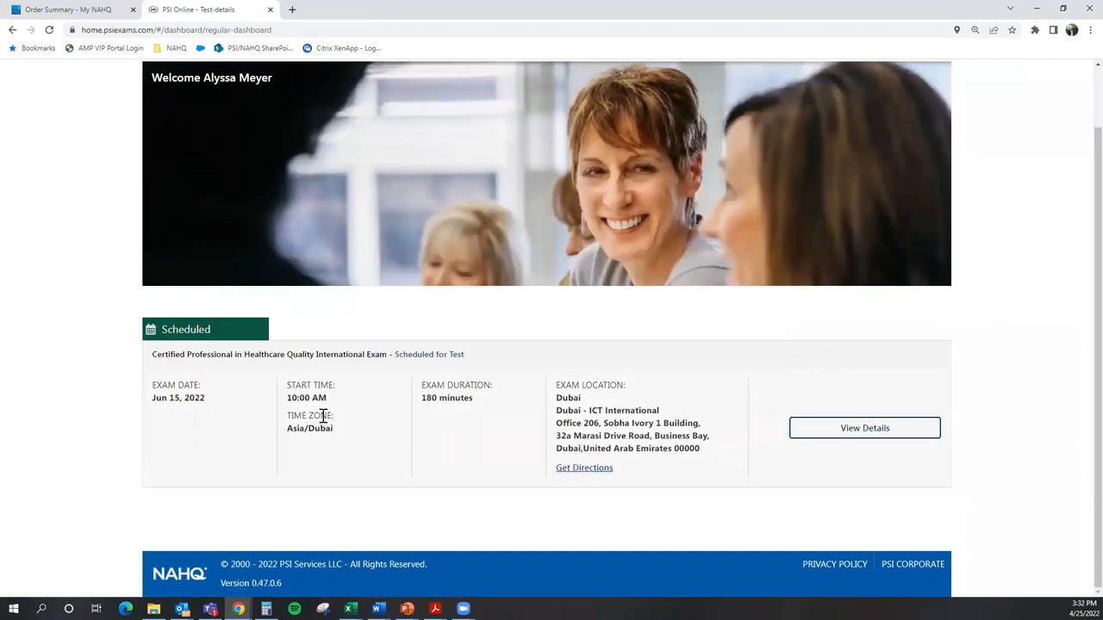
mouse_move(865, 427)
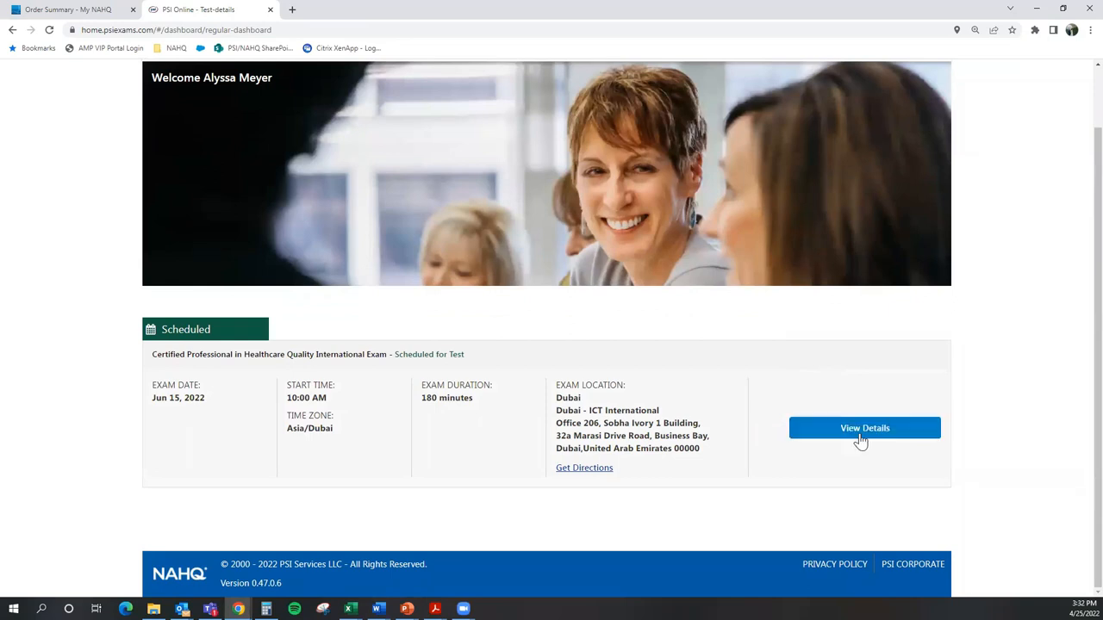
mouse_move(865, 427)
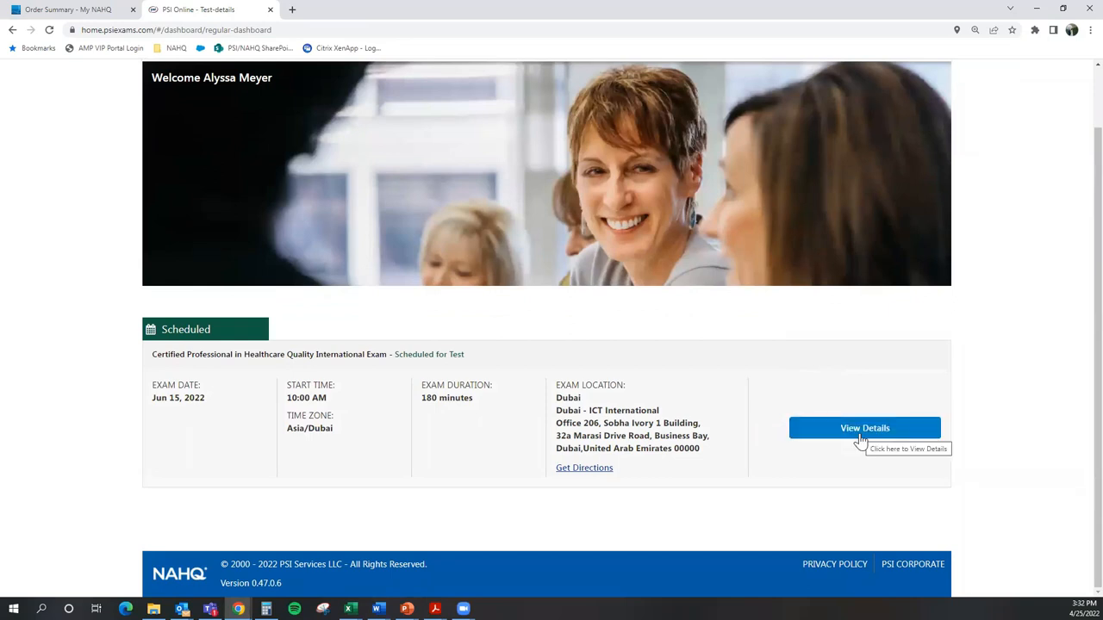
mouse_move(865, 434)
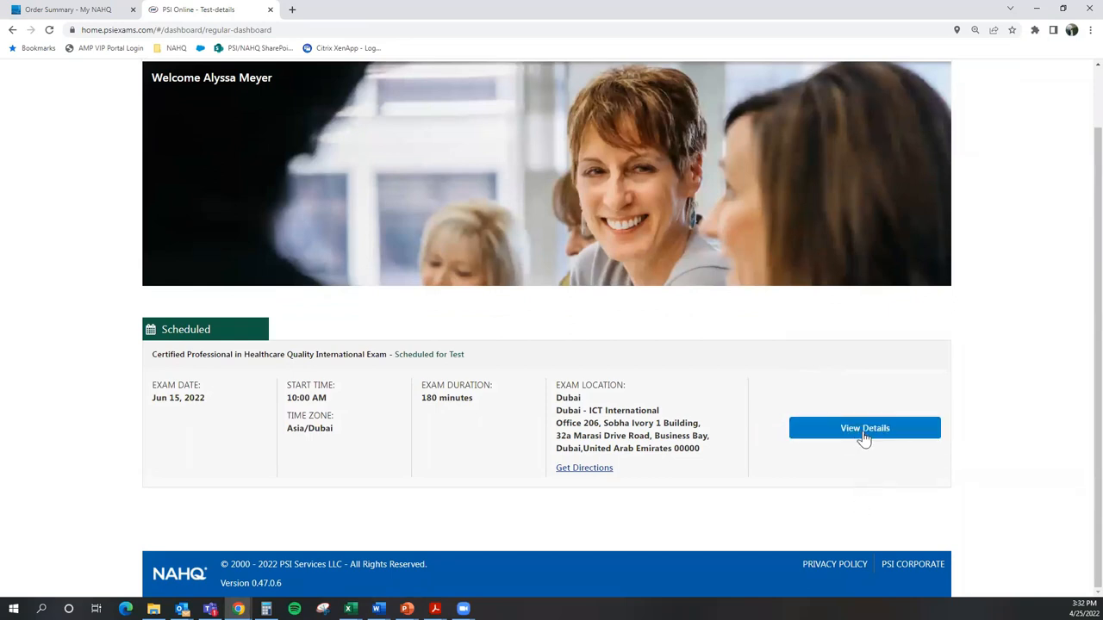
Step: View the scheduled exam's details from the dashboard, then return to the NAHQ Order Summary
click(865, 428)
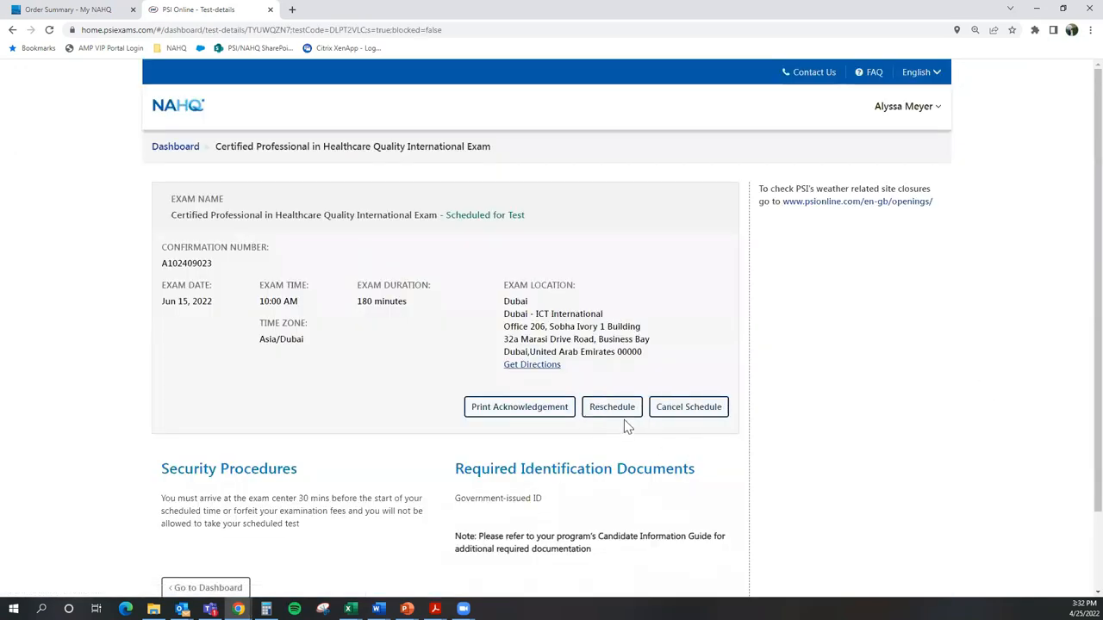
mouse_move(900, 90)
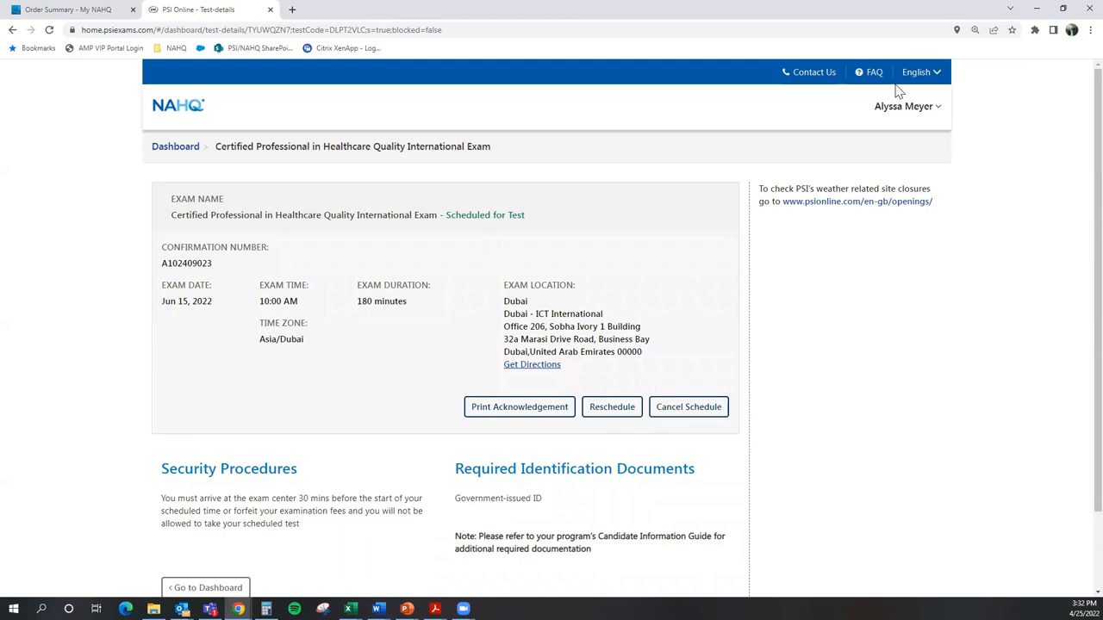
click(905, 107)
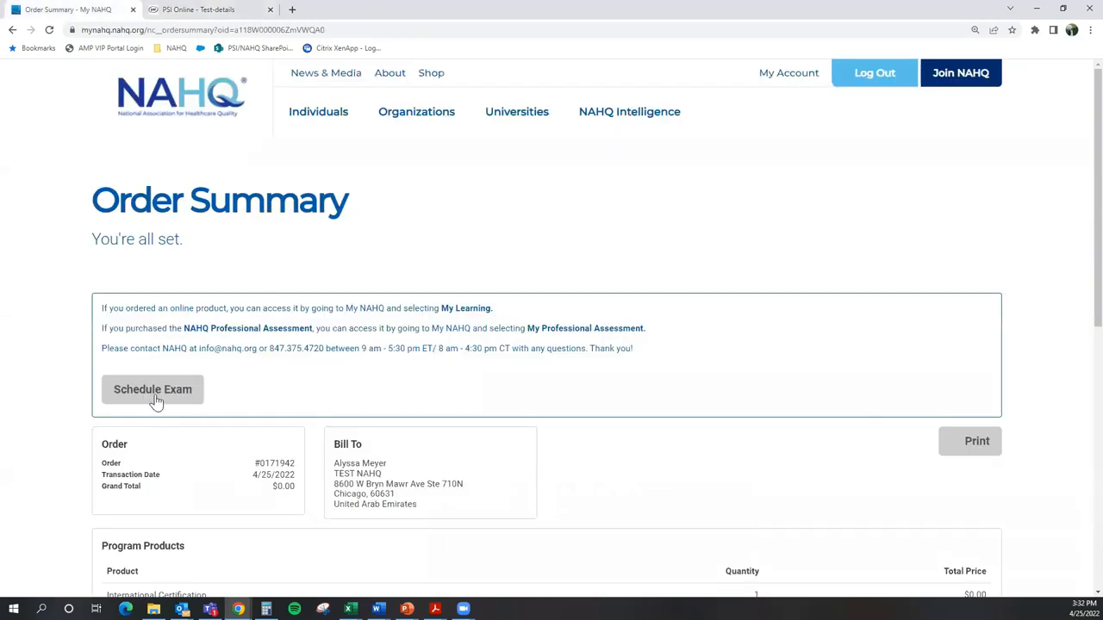
Step: Go to My Account > My Certification showing CPHQ International Candidate as Enrolled
click(269, 10)
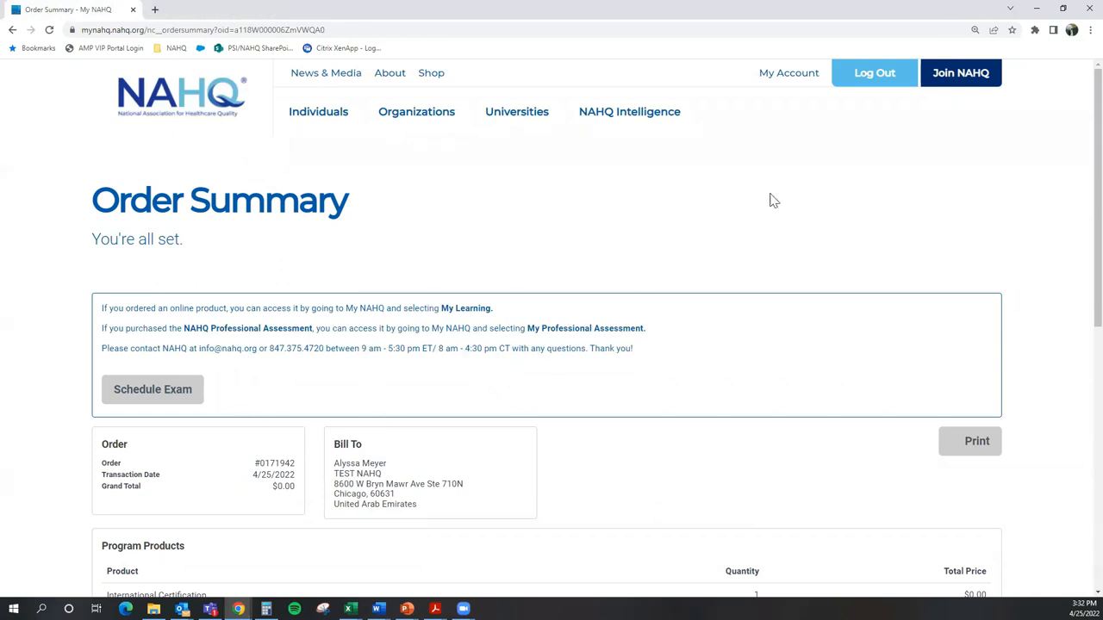
click(789, 72)
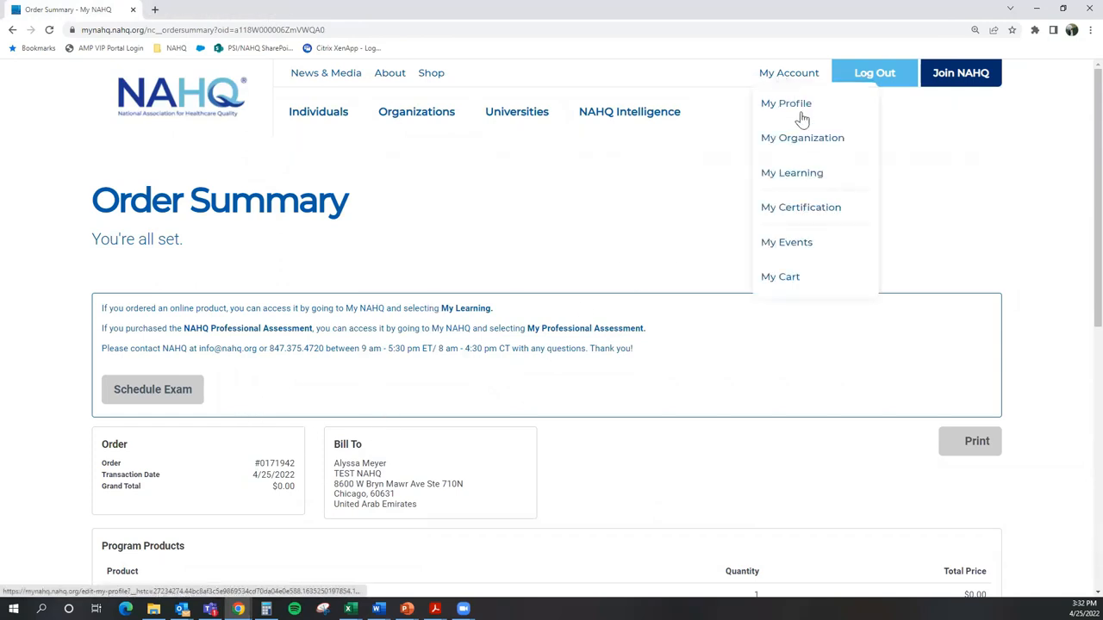
mouse_move(817, 210)
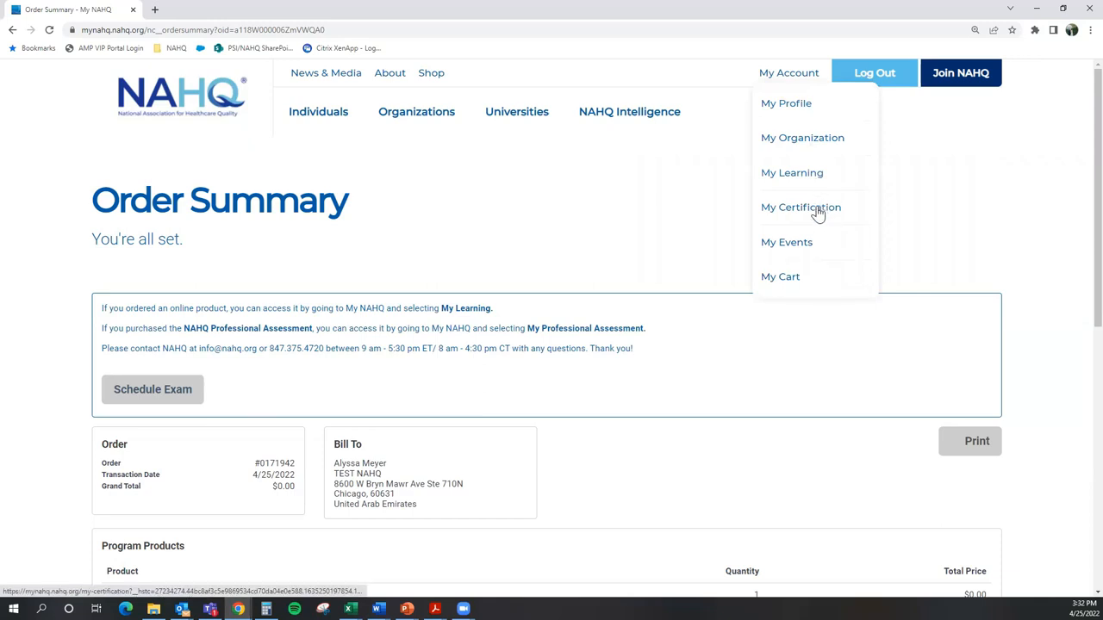
click(800, 206)
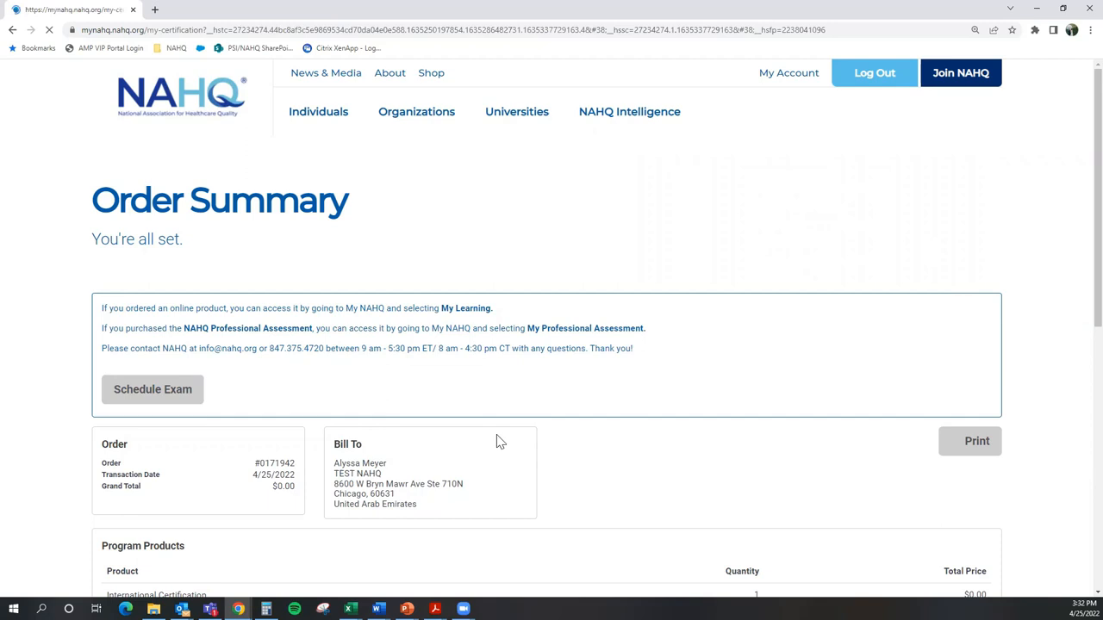
Step: Use Schedule Exam under CPHQ International Candidate to return to the PSI Online dashboard
click(151, 389)
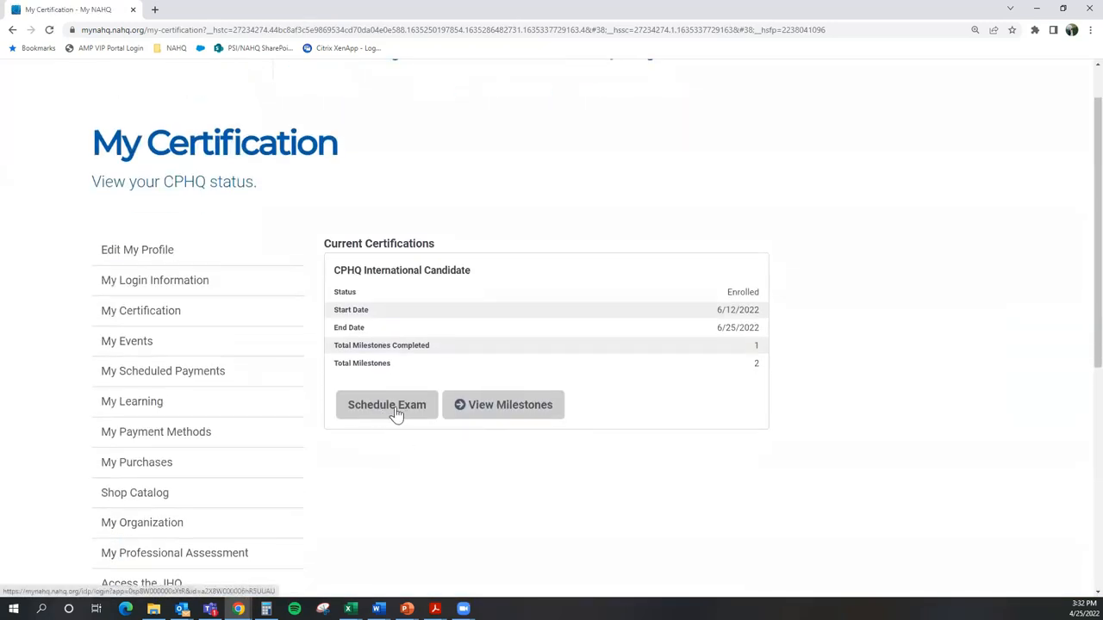
mouse_move(405, 423)
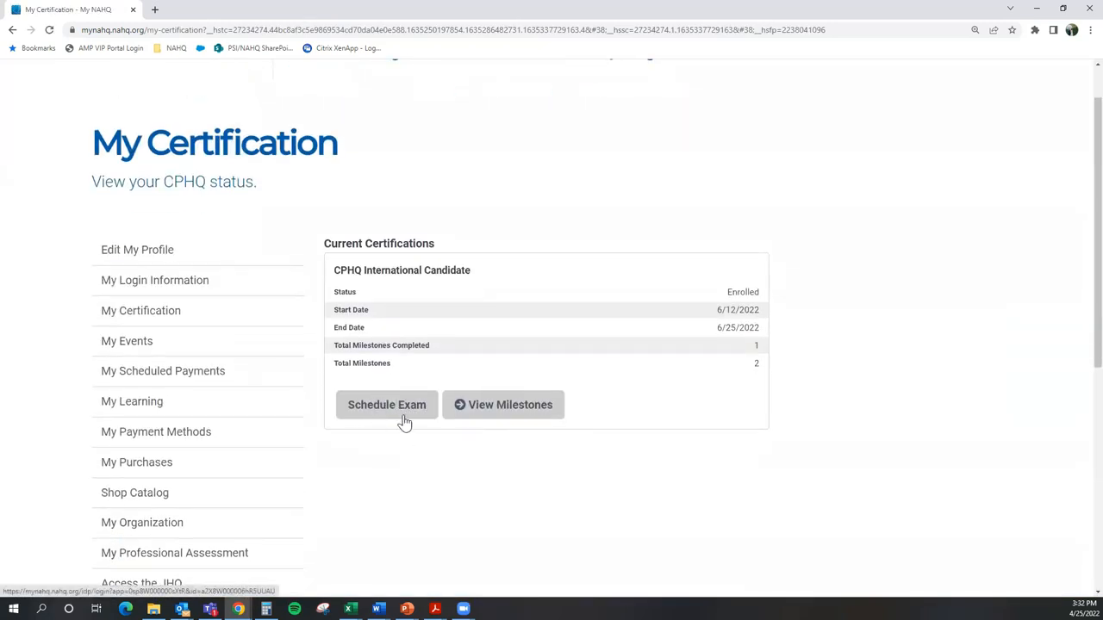
mouse_move(459, 464)
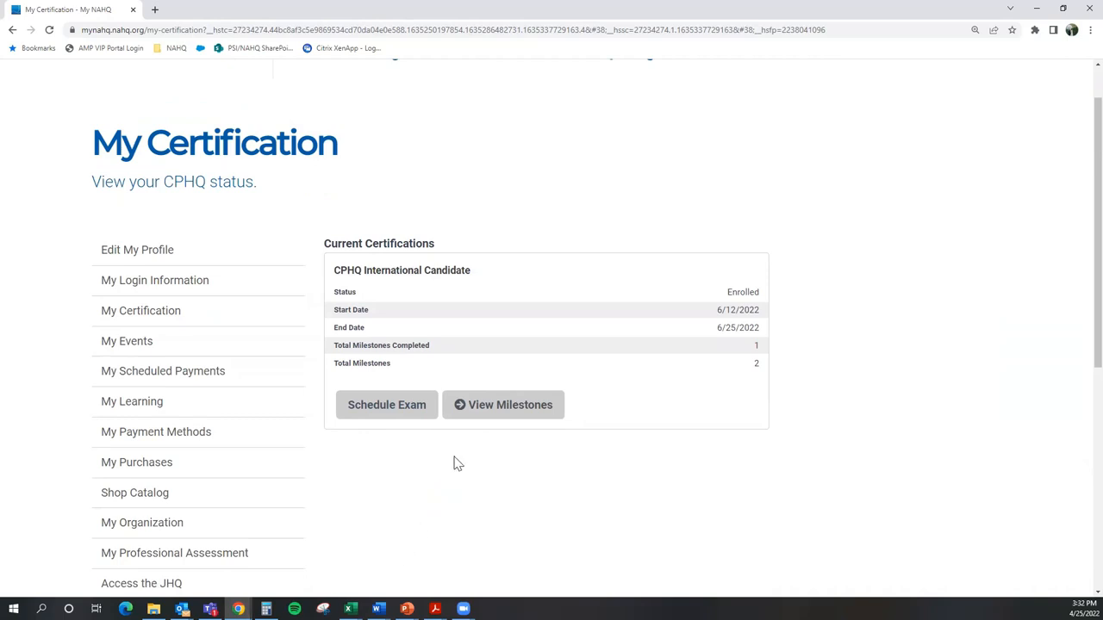
mouse_move(386, 405)
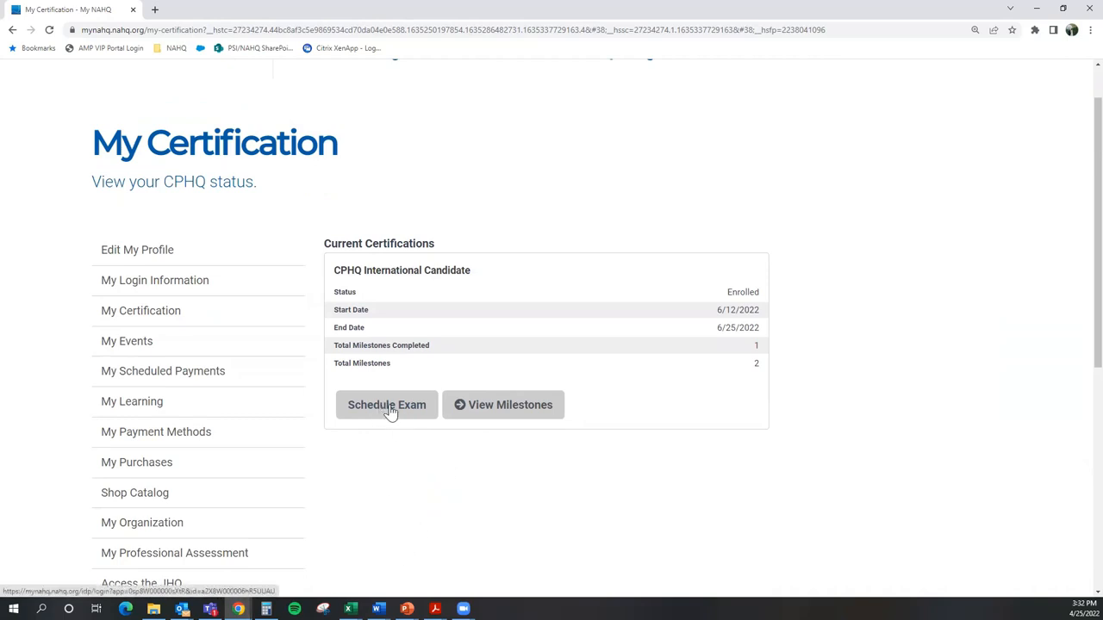
mouse_move(420, 483)
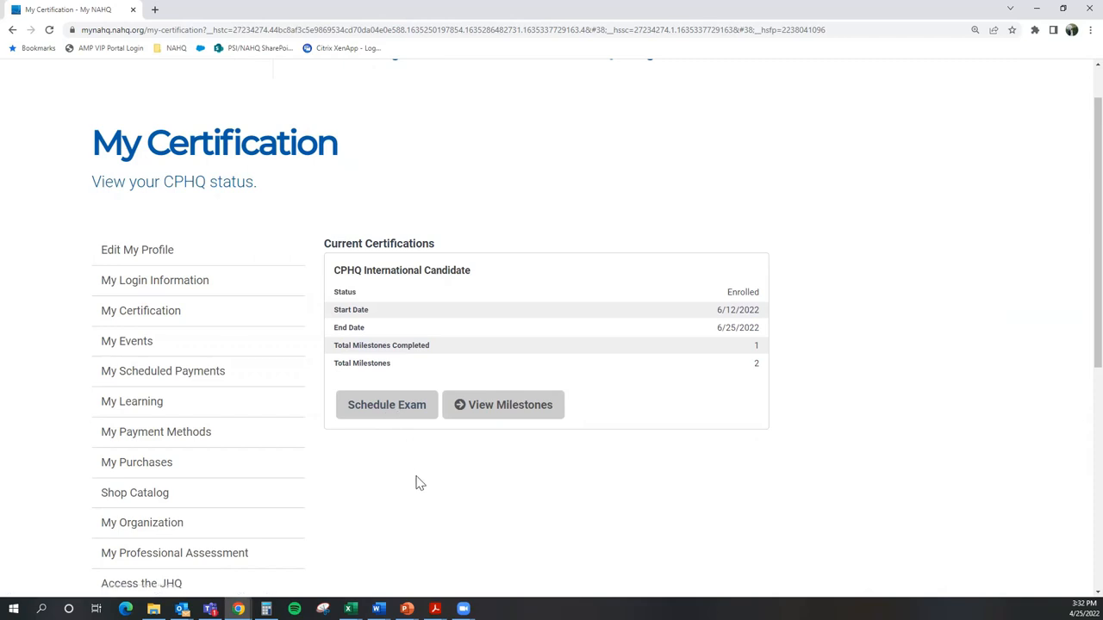
mouse_move(386, 405)
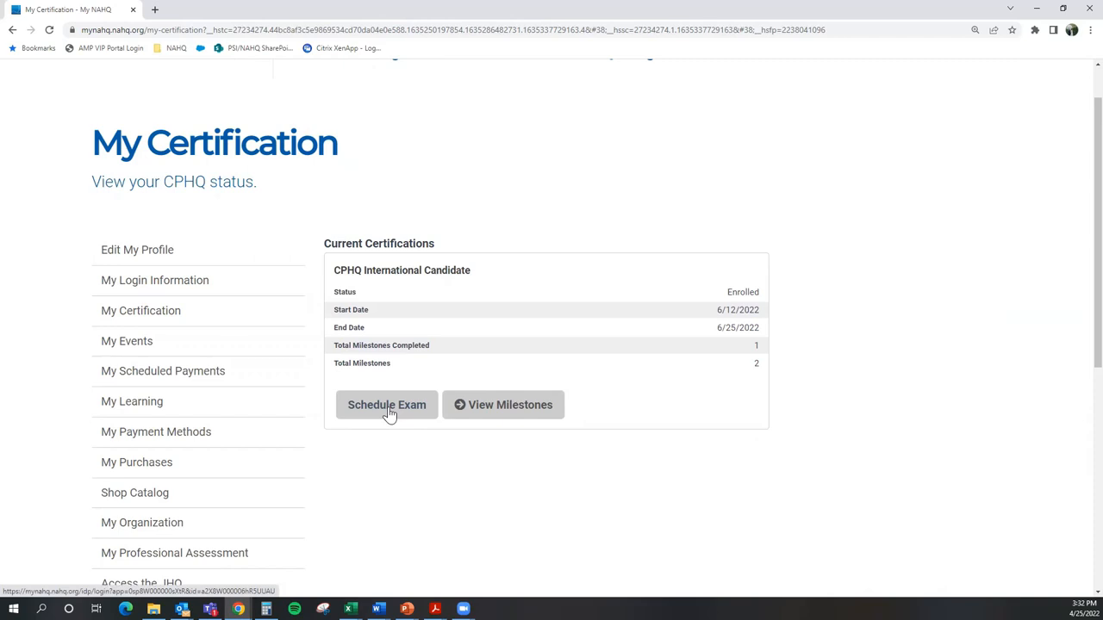
click(386, 405)
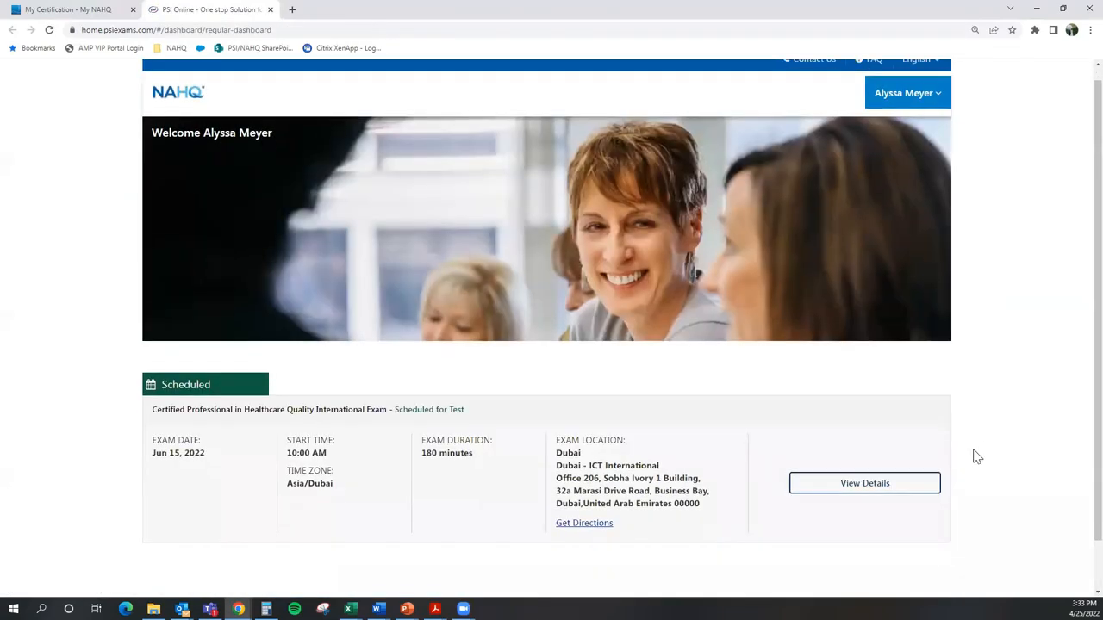
Step: Cancel the Jun 15 Dubai exam via Cancel Schedule, confirm 'Yes, cancel', and close the success notice
scroll(down, 3)
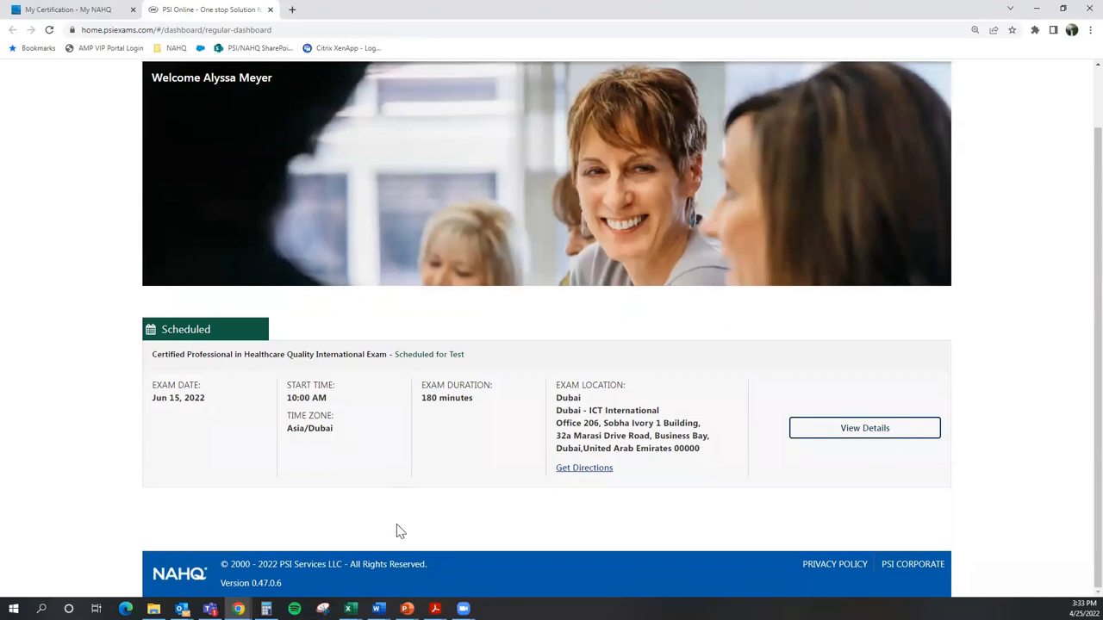
mouse_move(865, 428)
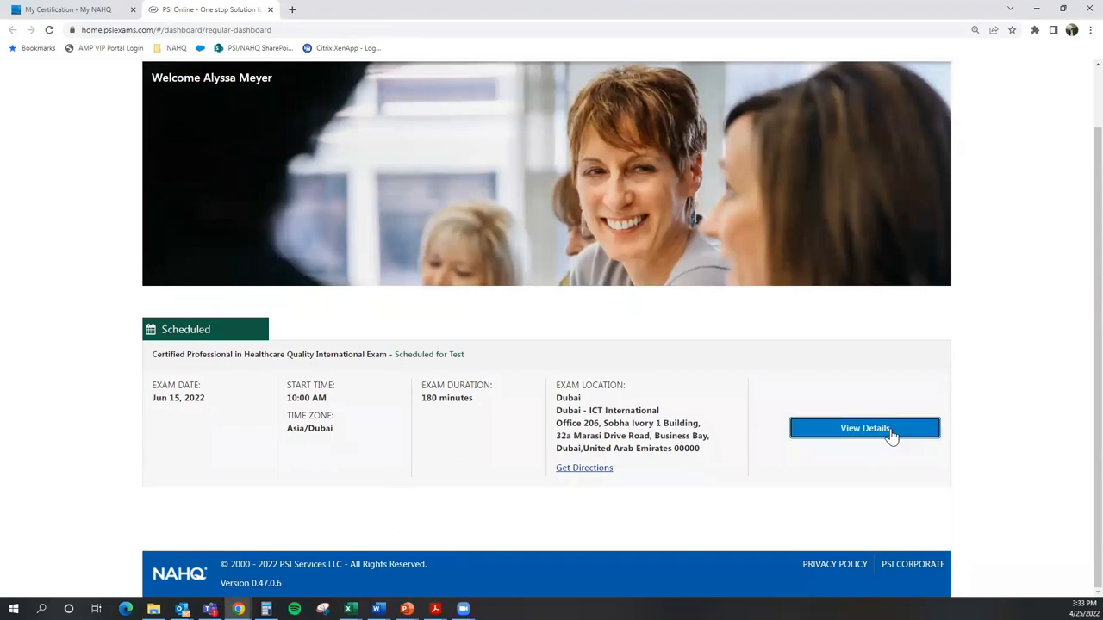
click(865, 427)
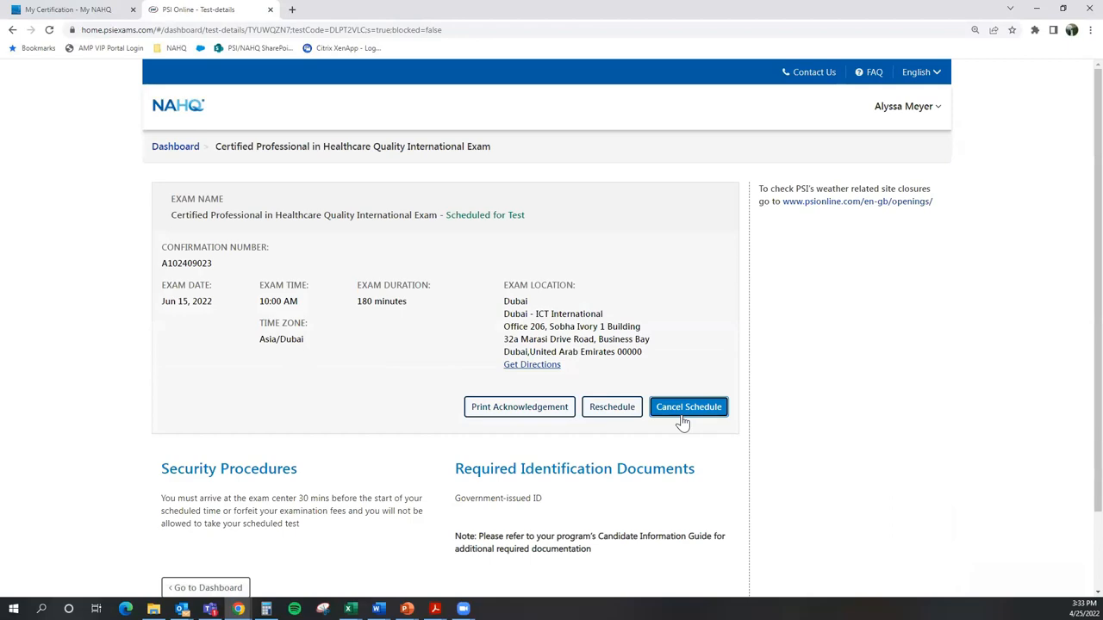
click(690, 407)
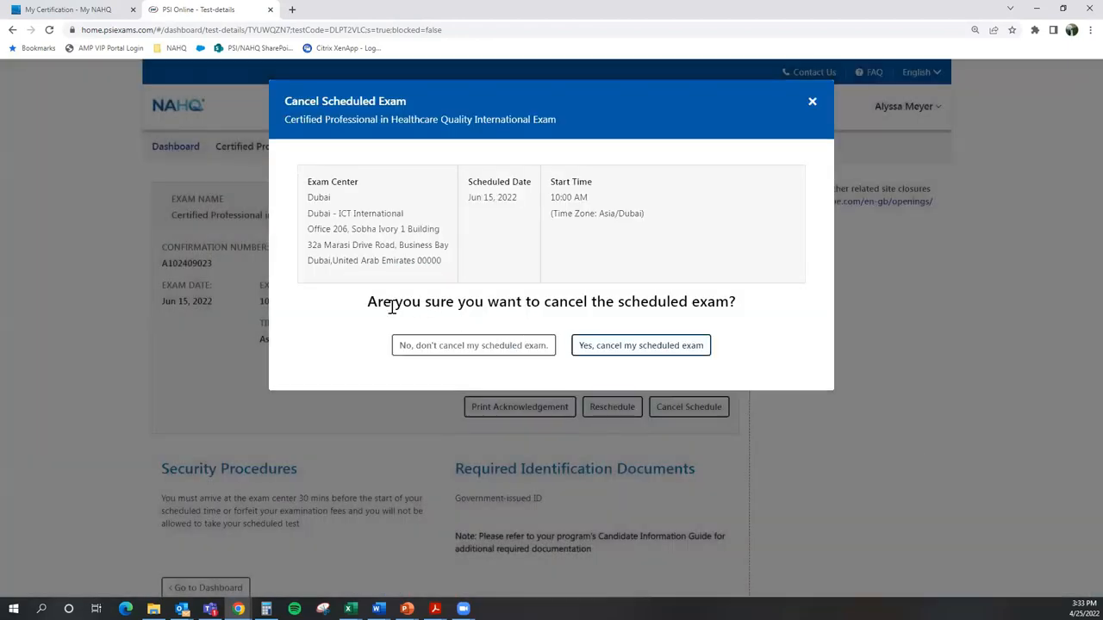
mouse_move(641, 344)
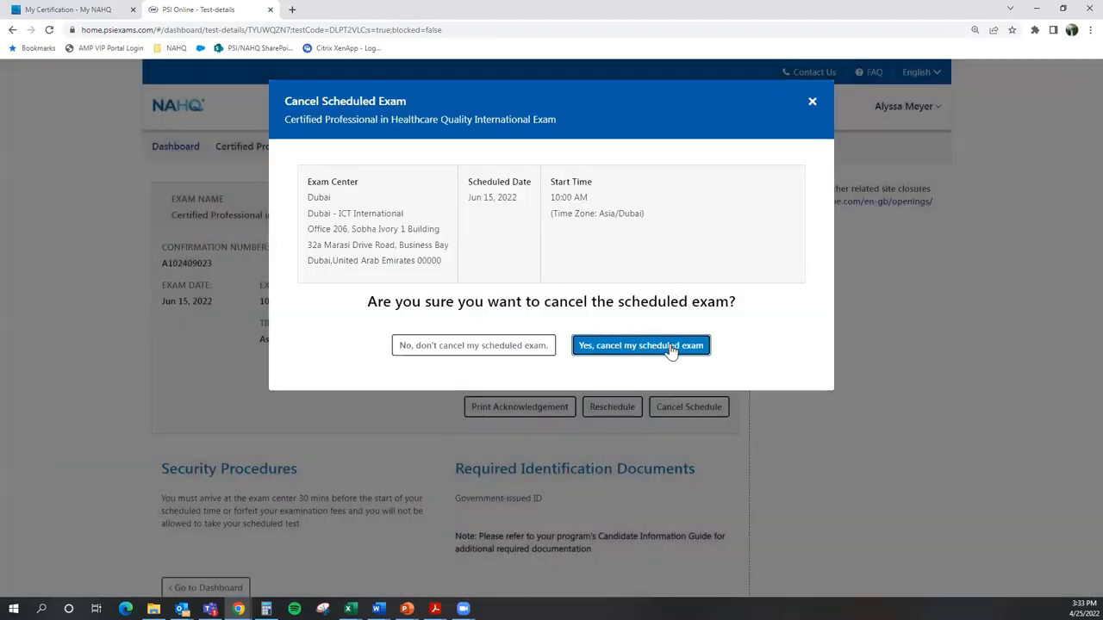
click(641, 345)
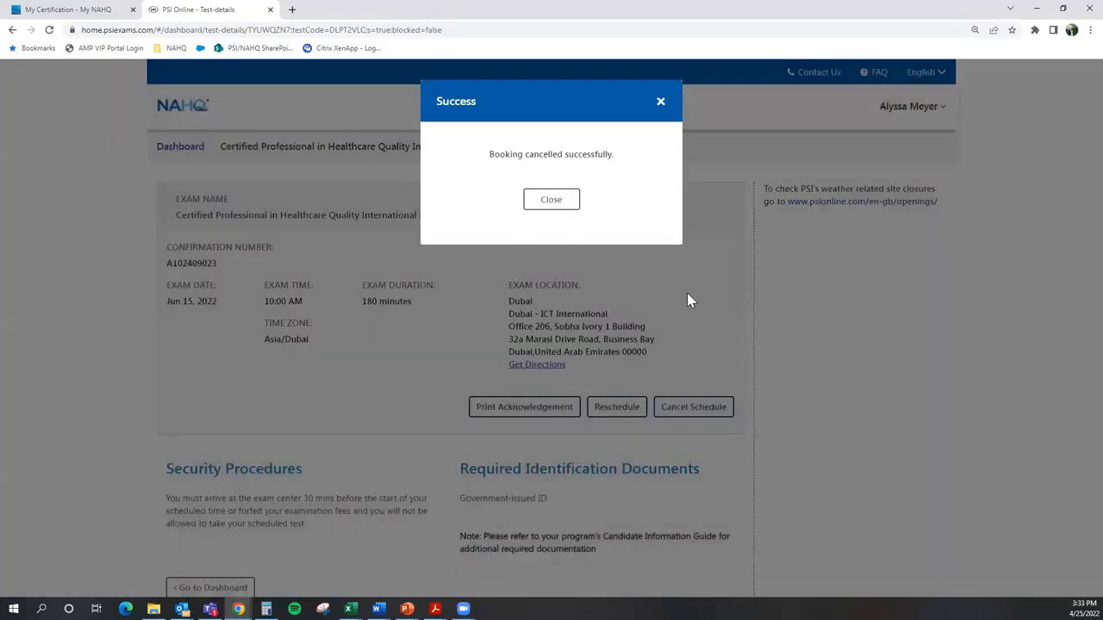
click(551, 200)
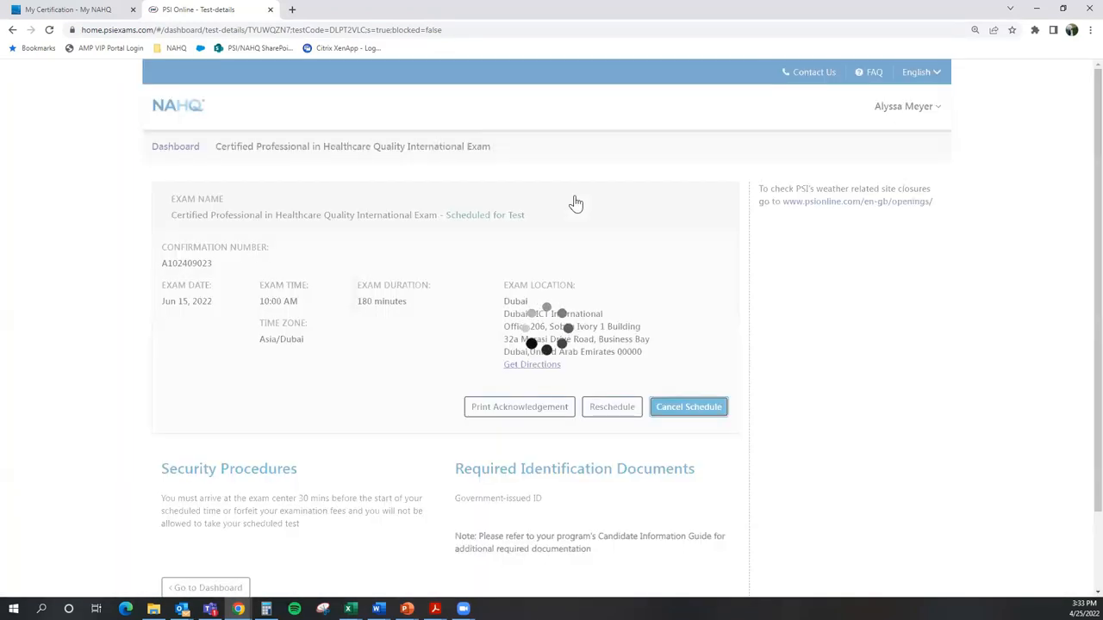
Step: Reload the test details so the CPHQ exam reads Ready to Schedule with no appointment
click(689, 407)
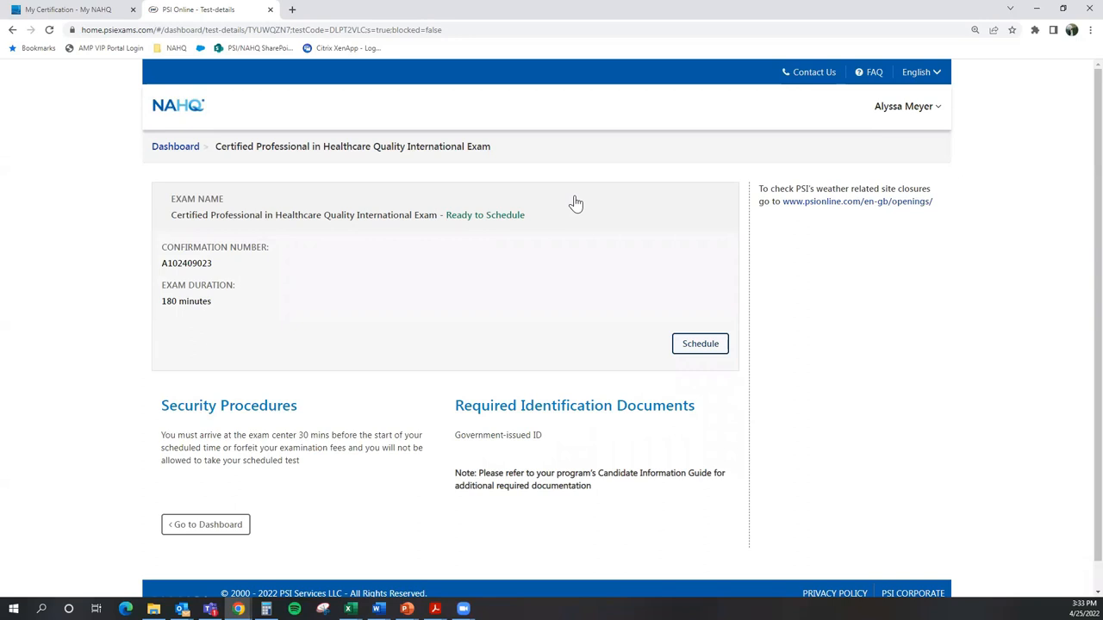
mouse_move(569, 215)
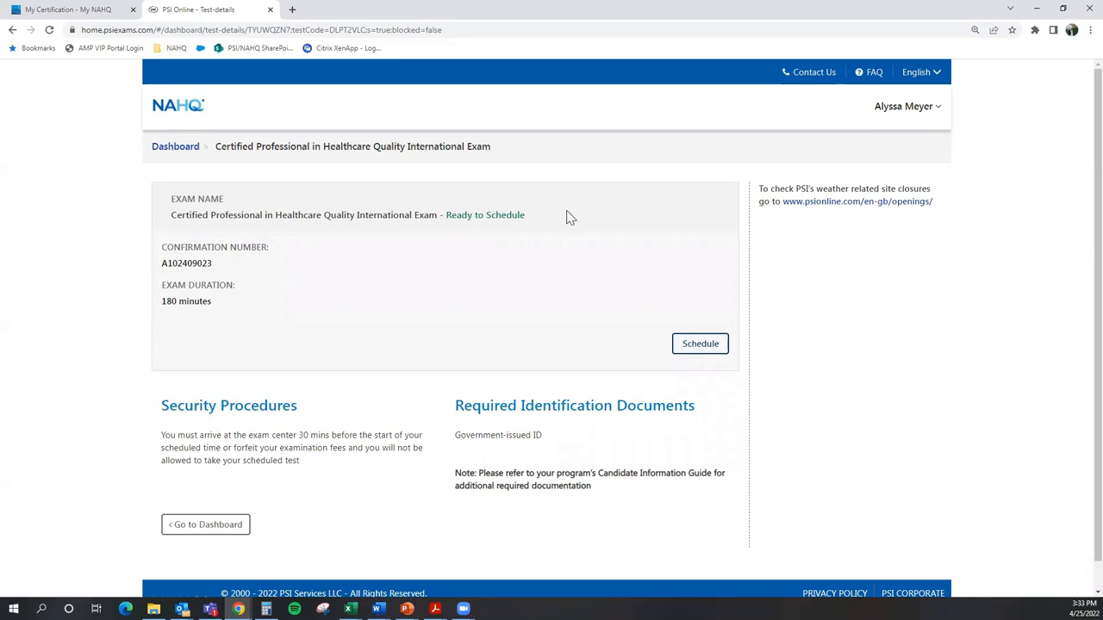
mouse_move(904, 106)
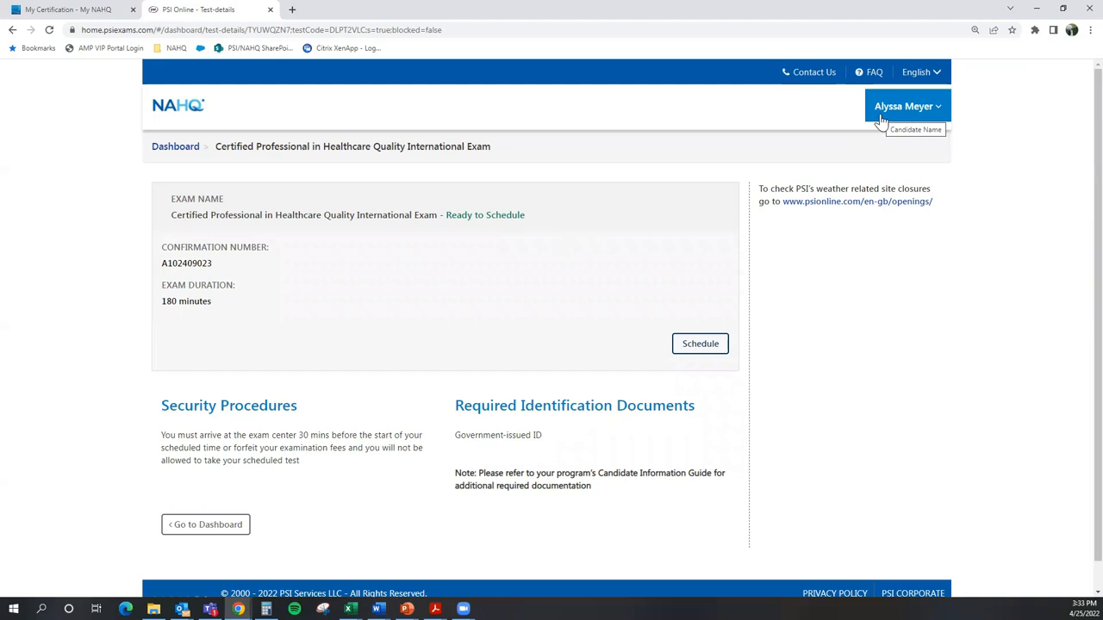
mouse_move(551, 345)
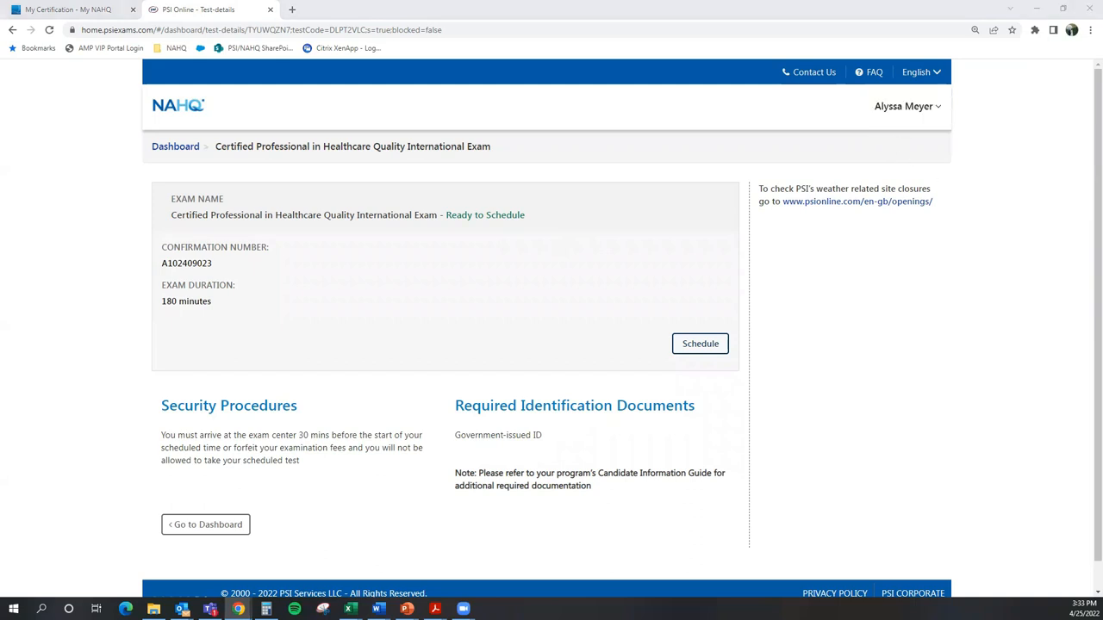